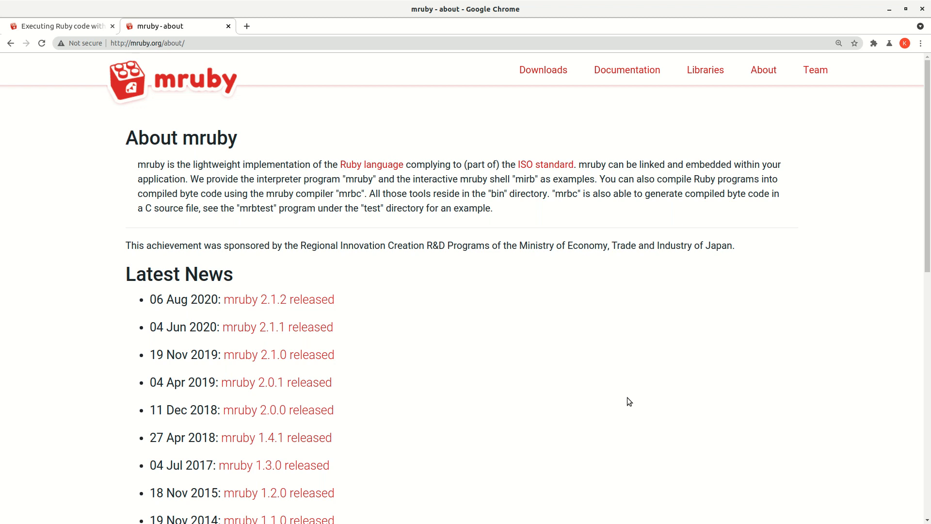
pyautogui.moveTo(378, 177)
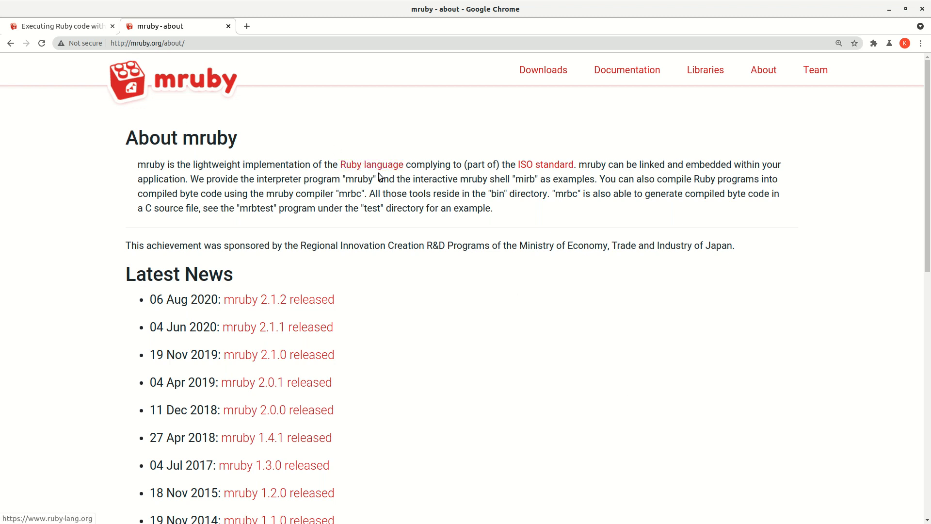
pyautogui.moveTo(533, 240)
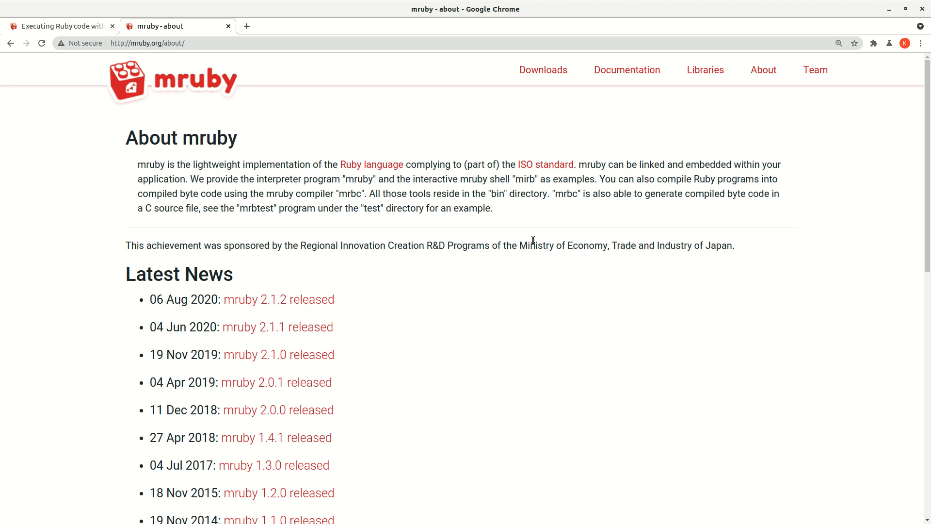
pyautogui.moveTo(371, 165)
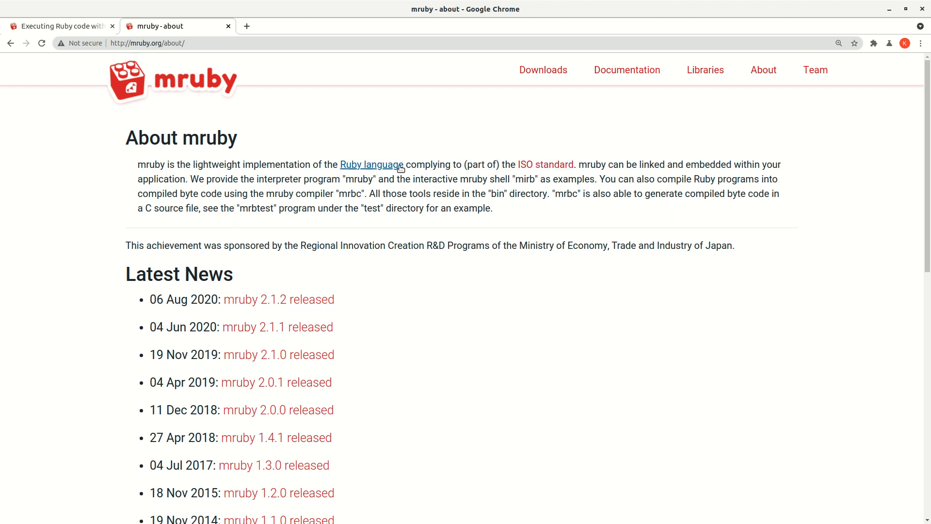
pyautogui.moveTo(410, 190)
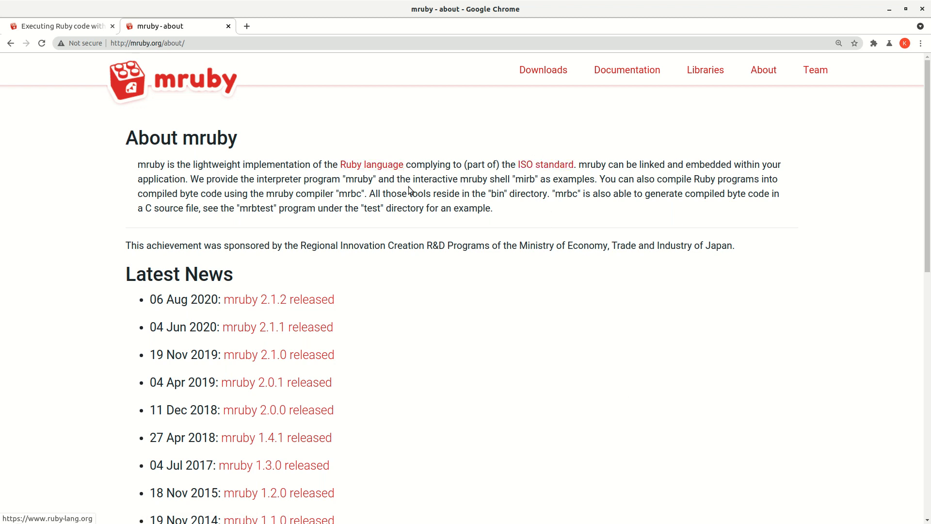
pyautogui.moveTo(487, 210)
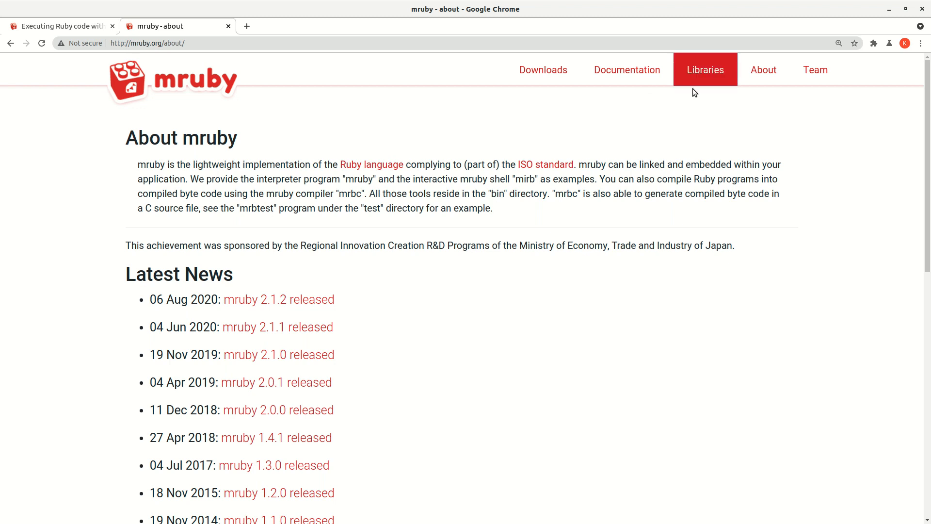
# Step: Navigate from the navbar Documentation to the 'Executing Ruby code with mruby' article
pyautogui.click(627, 70)
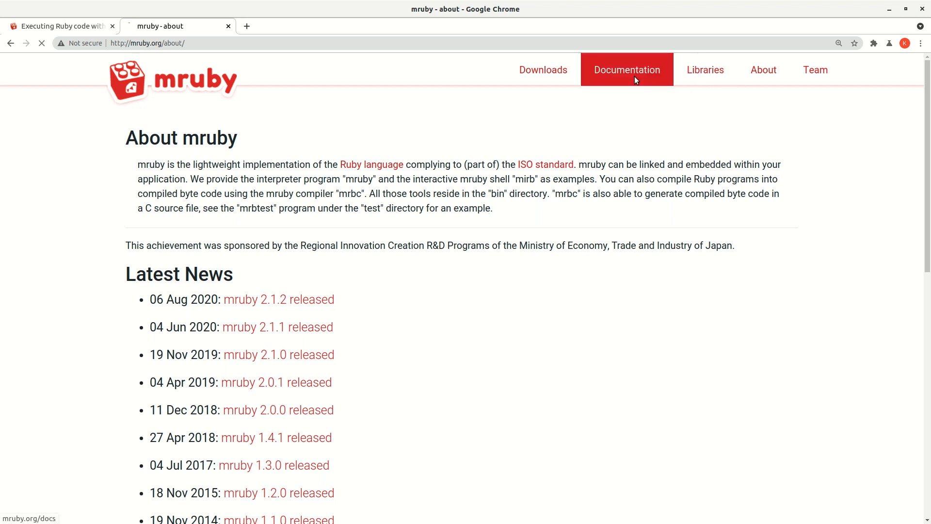
pyautogui.click(627, 70)
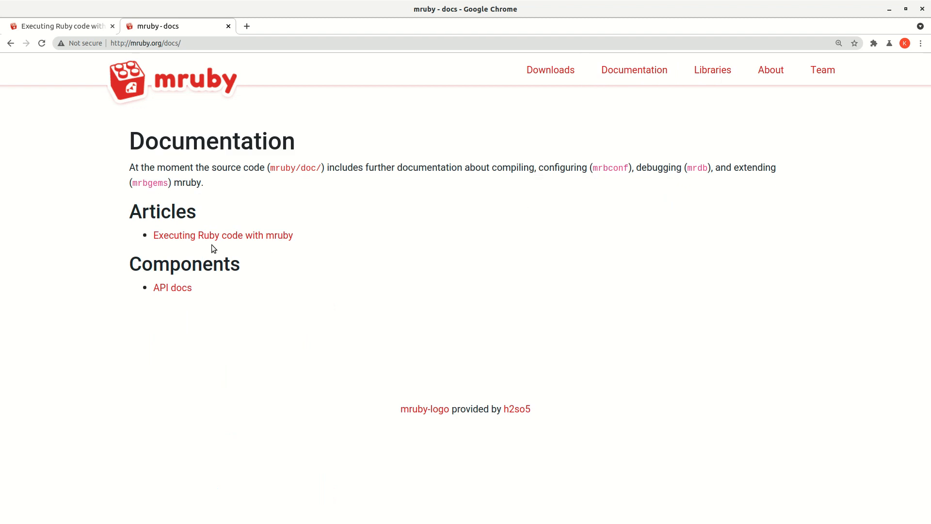
pyautogui.click(223, 234)
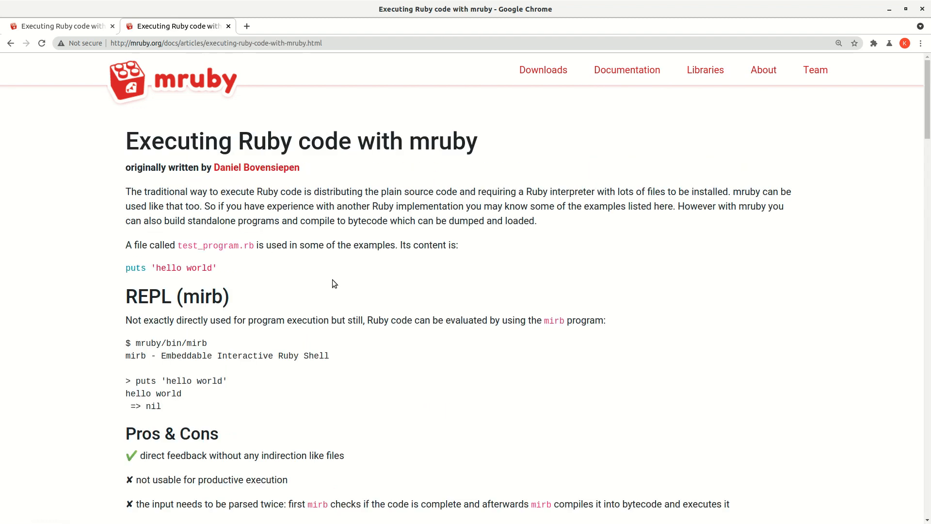
pyautogui.moveTo(462, 292)
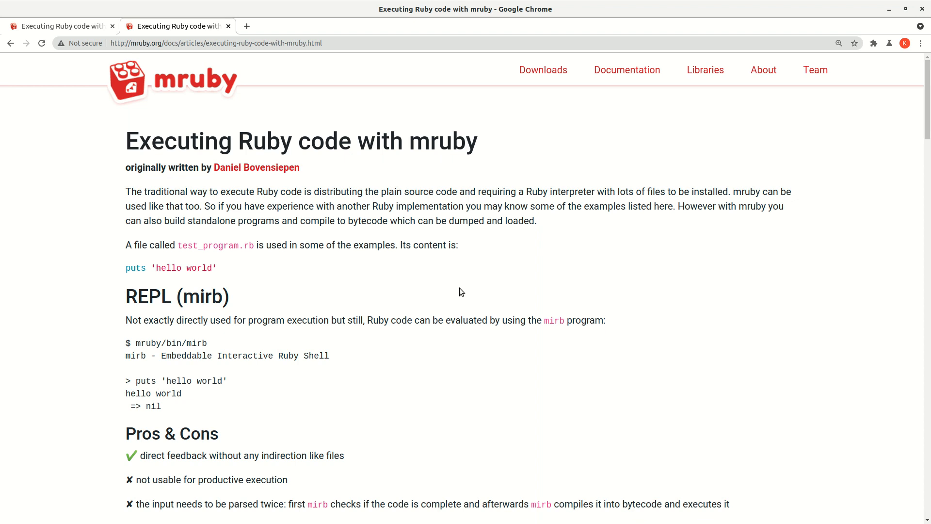
# Step: Read down the article through the bytecode sections, clearing a stray code-sample selection
pyautogui.scroll(-3)
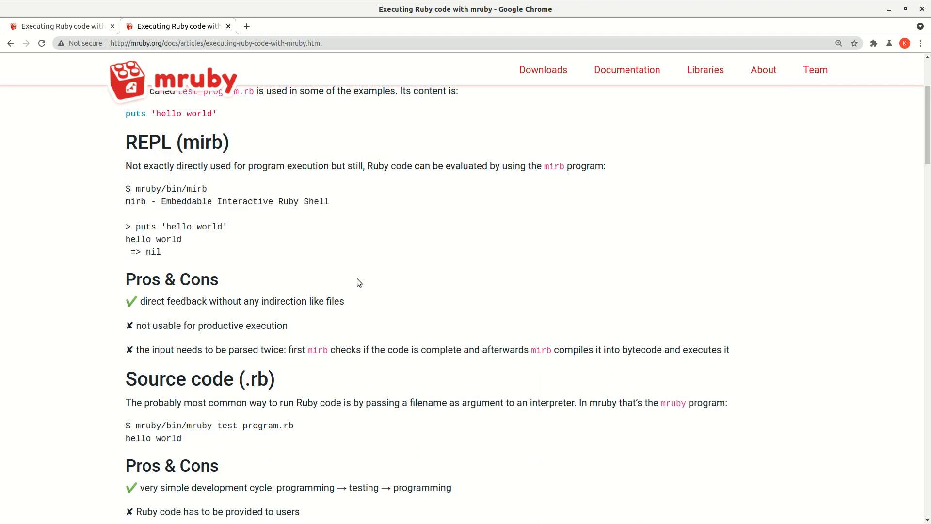
pyautogui.scroll(-3)
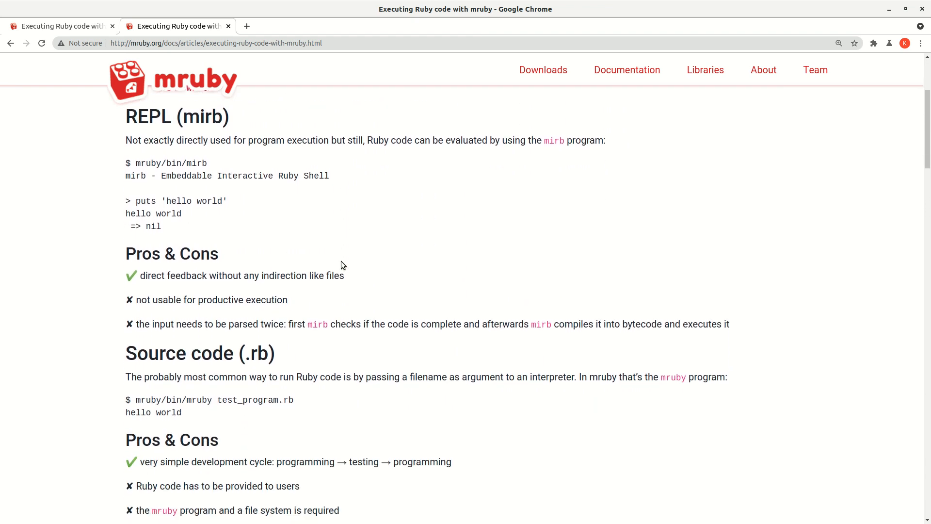
pyautogui.scroll(-3)
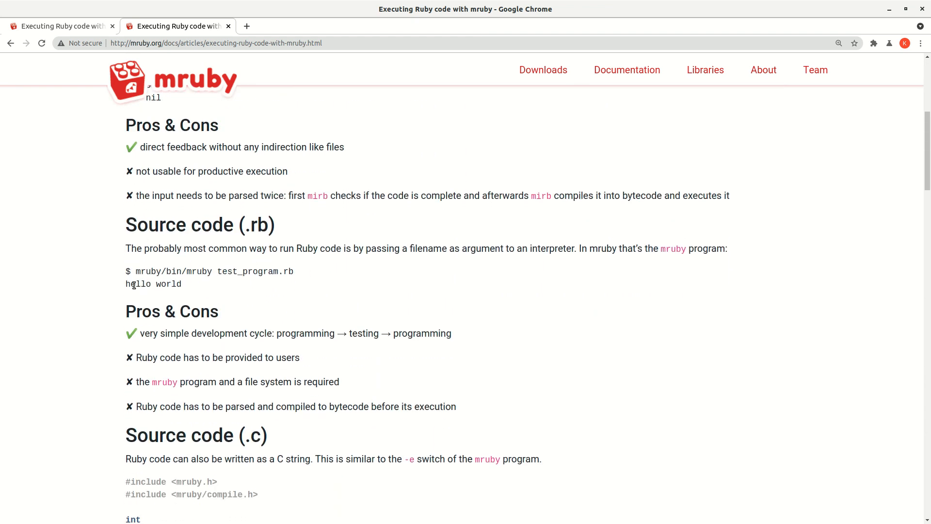
pyautogui.doubleClick(212, 224)
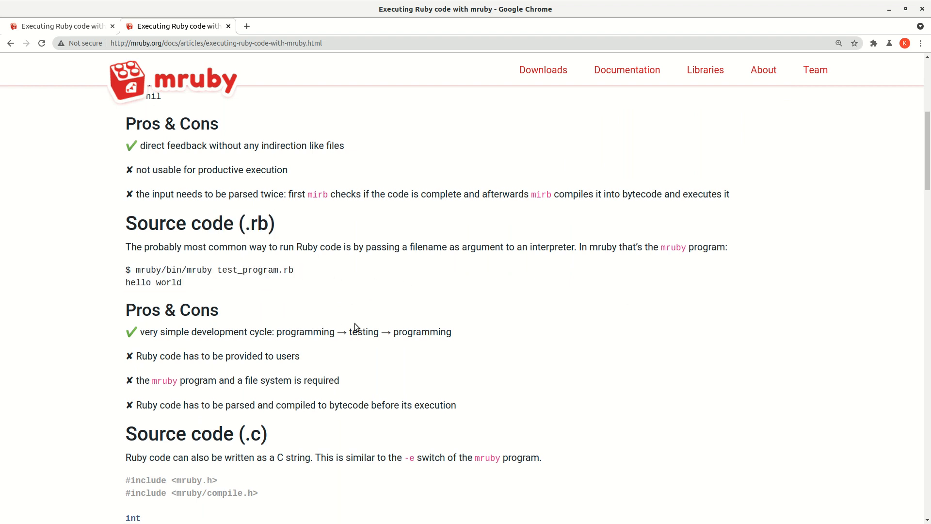
pyautogui.scroll(-3)
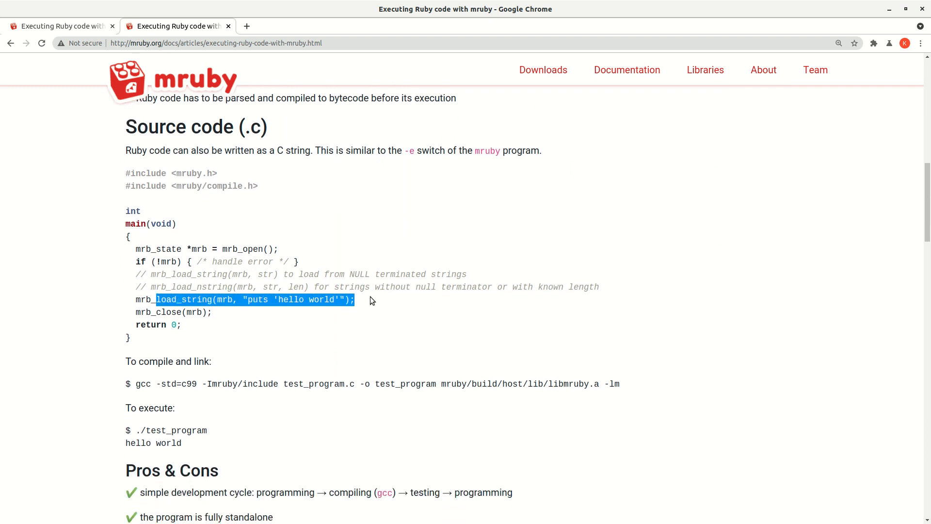
pyautogui.click(241, 304)
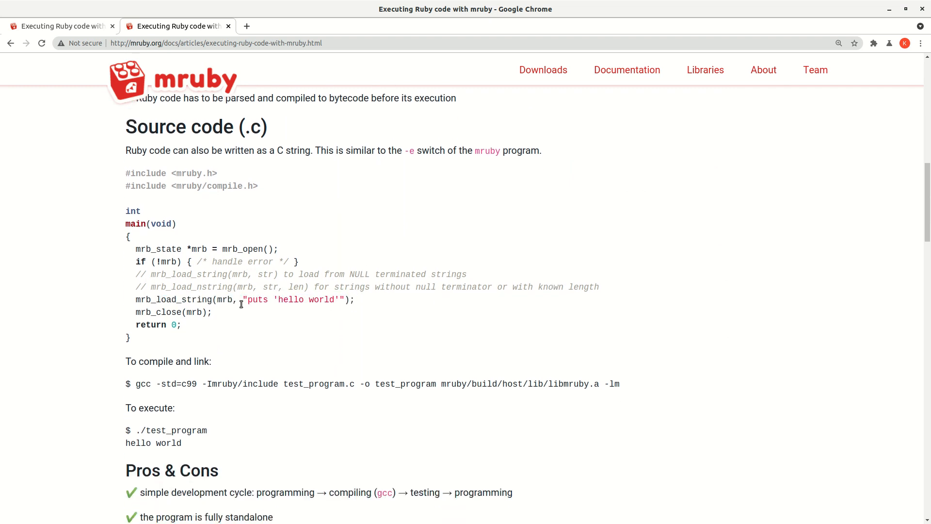
pyautogui.scroll(-3)
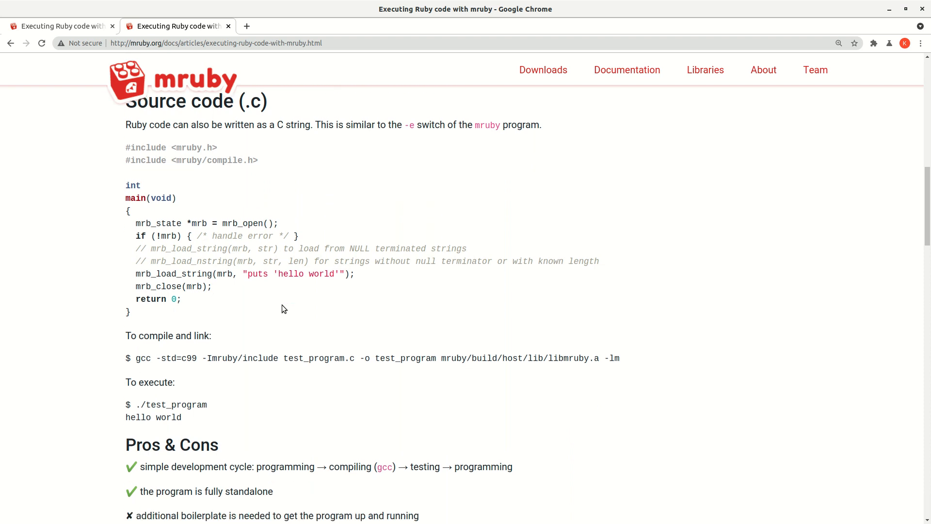
pyautogui.scroll(-3)
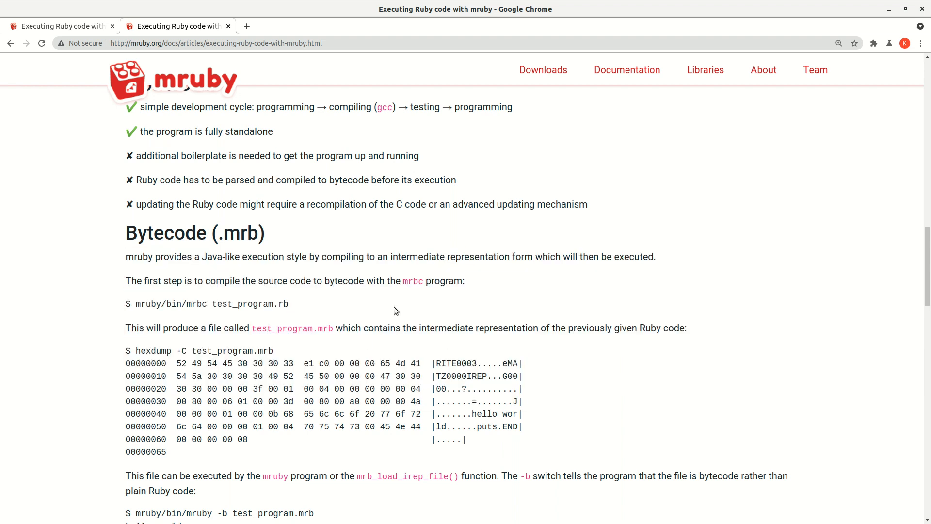
pyautogui.scroll(-3)
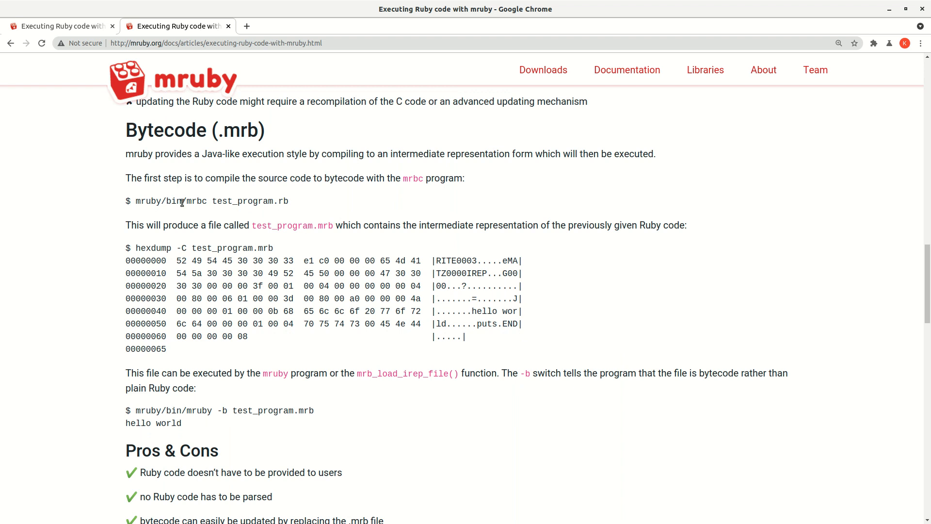
pyautogui.moveTo(371, 387)
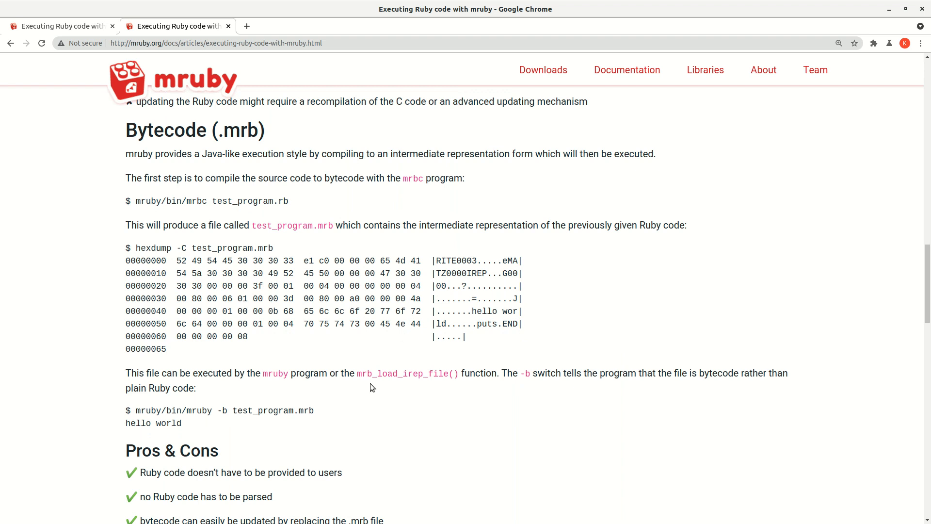
pyautogui.scroll(-3)
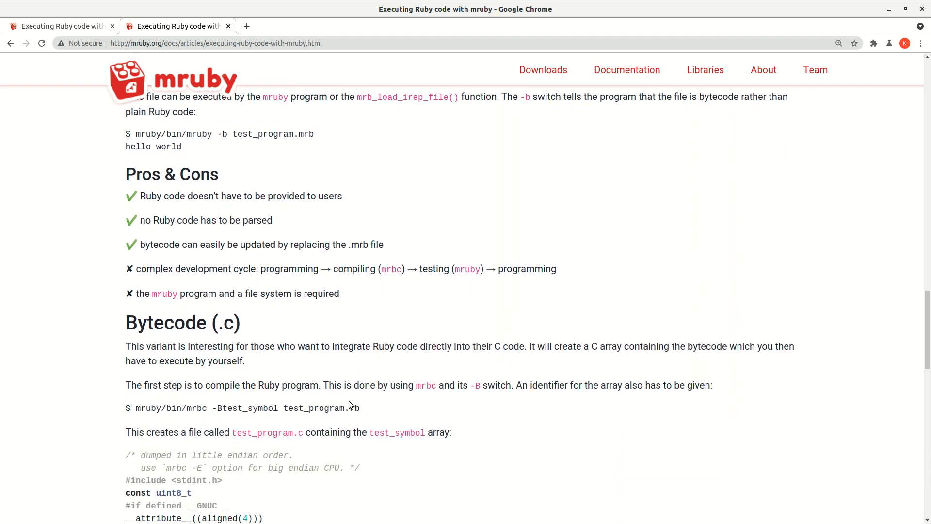
pyautogui.scroll(-3)
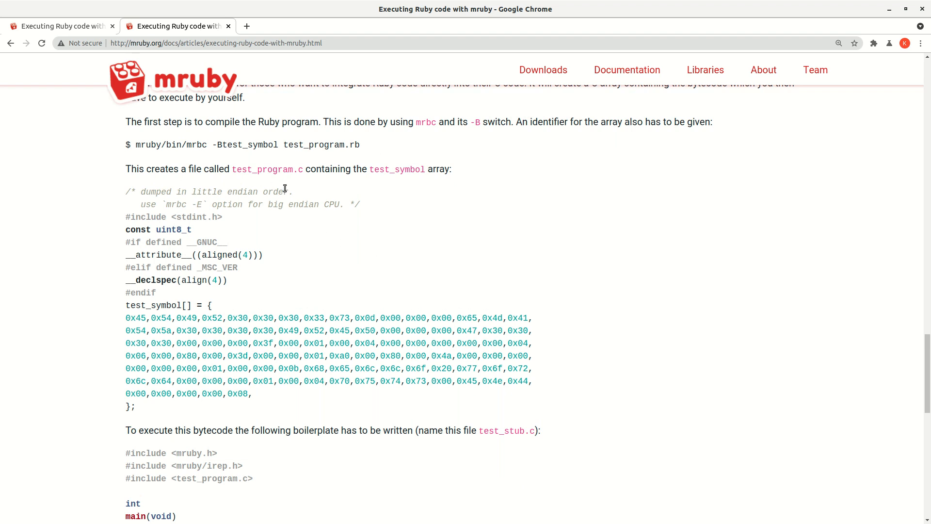
pyautogui.doubleClick(266, 169)
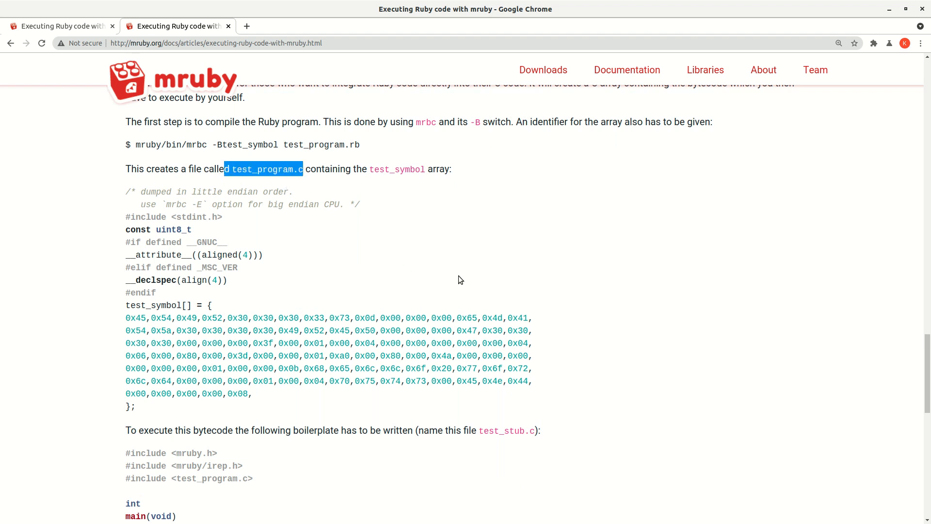
pyautogui.click(313, 418)
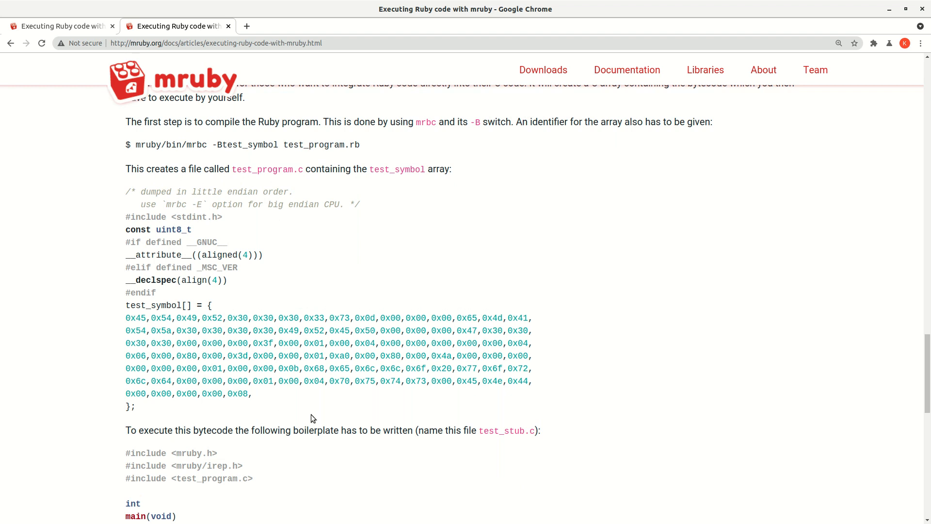
pyautogui.scroll(-3)
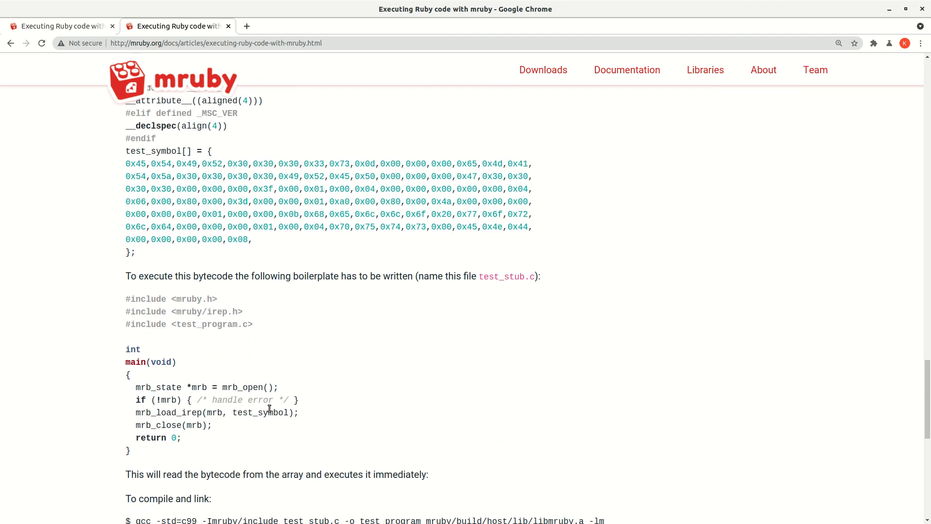
pyautogui.moveTo(125, 298); pyautogui.dragTo(130, 450)
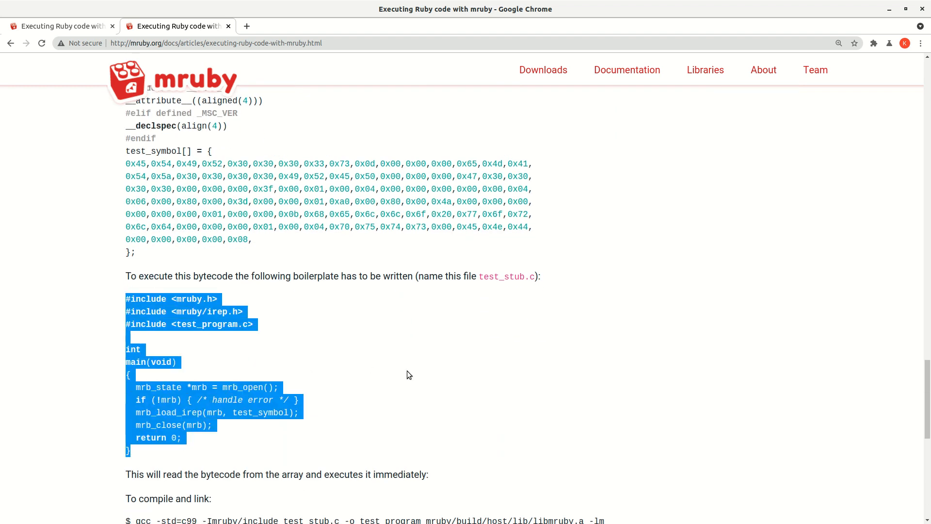
pyautogui.click(437, 264)
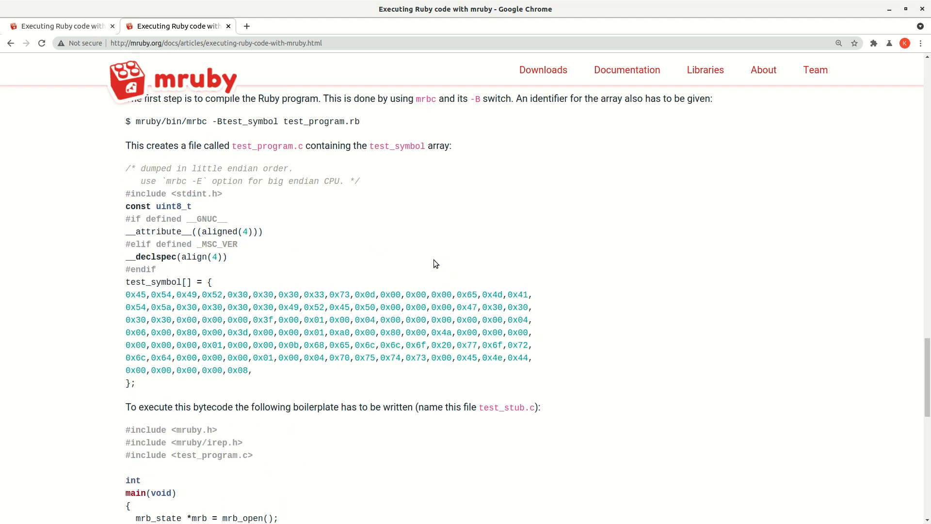
pyautogui.scroll(3)
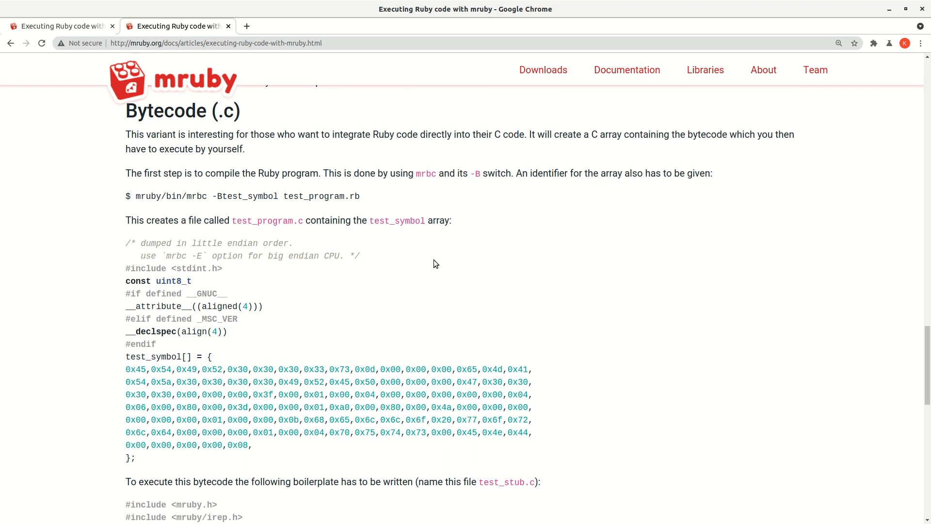
pyautogui.scroll(-3)
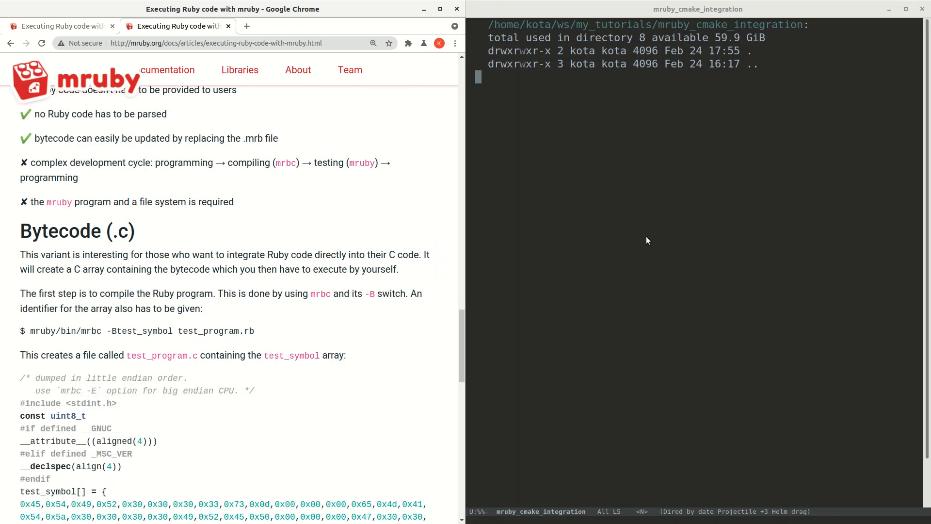
pyautogui.moveTo(681, 195)
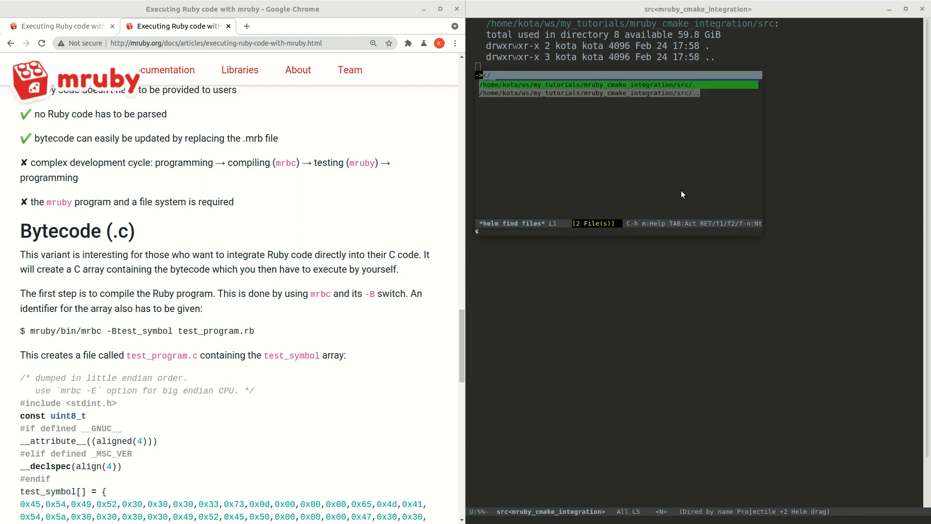
# Step: Create hello_world.rb in src containing the line puts 'hello world'
pyautogui.write('hello')
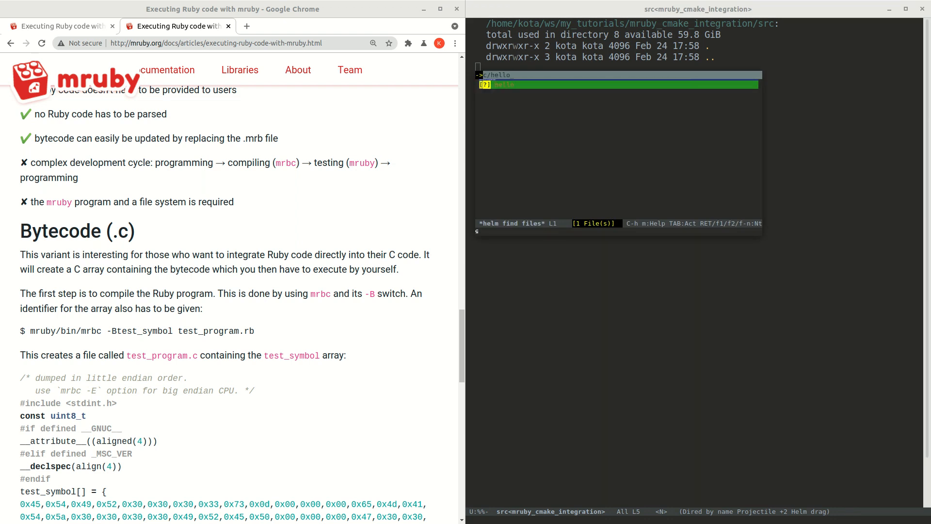
pyautogui.press('Return')
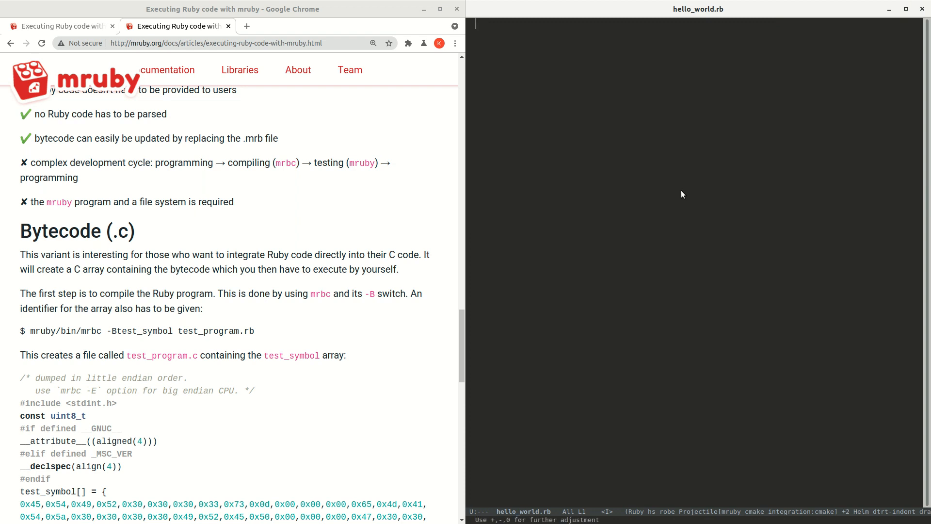
pyautogui.write("puts 'hello'")
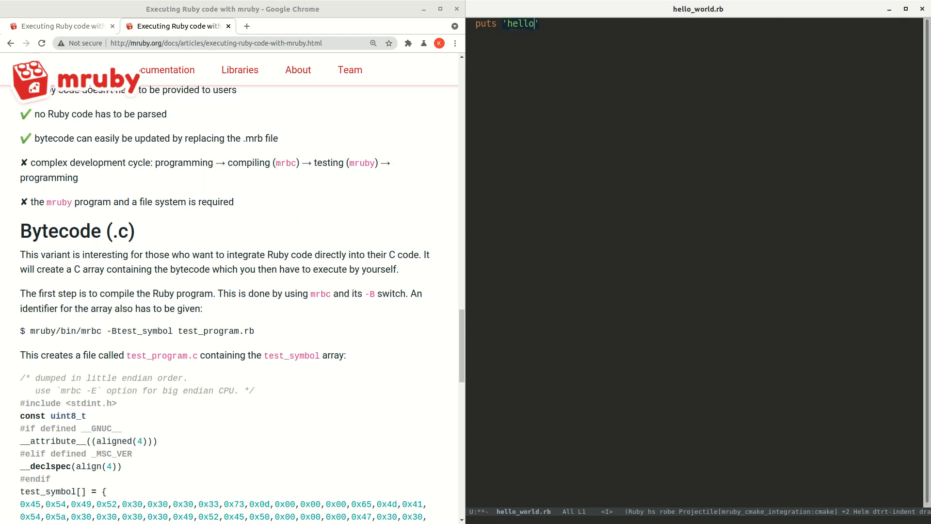
pyautogui.write('world')
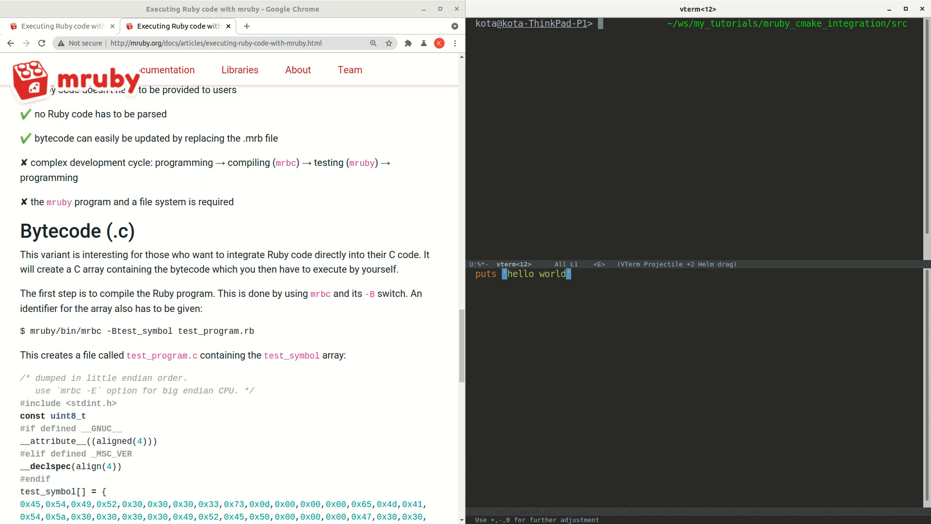
# Step: Shorten the shell prompt with export PS1 and rename the terminal buffer to mruby_tutorial
pyautogui.write('export PS1=')
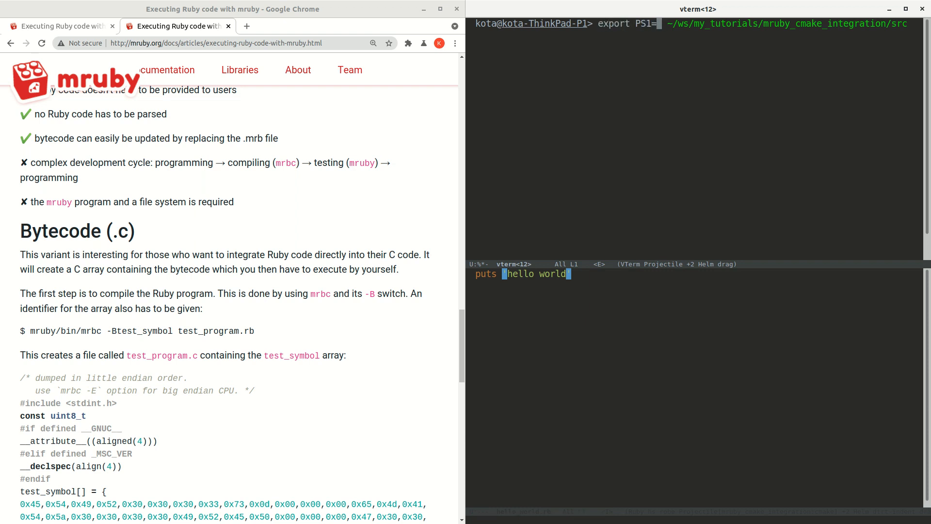
pyautogui.press('Return')
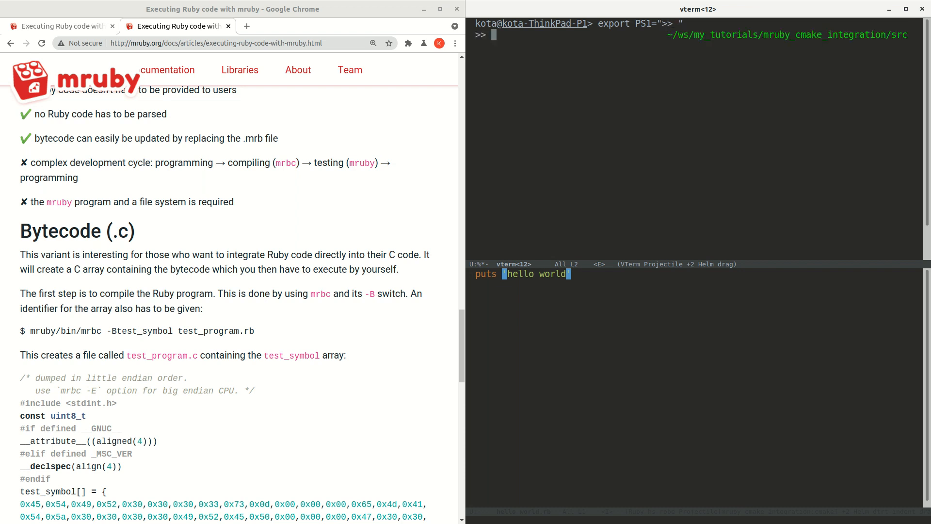
pyautogui.write('renmae')
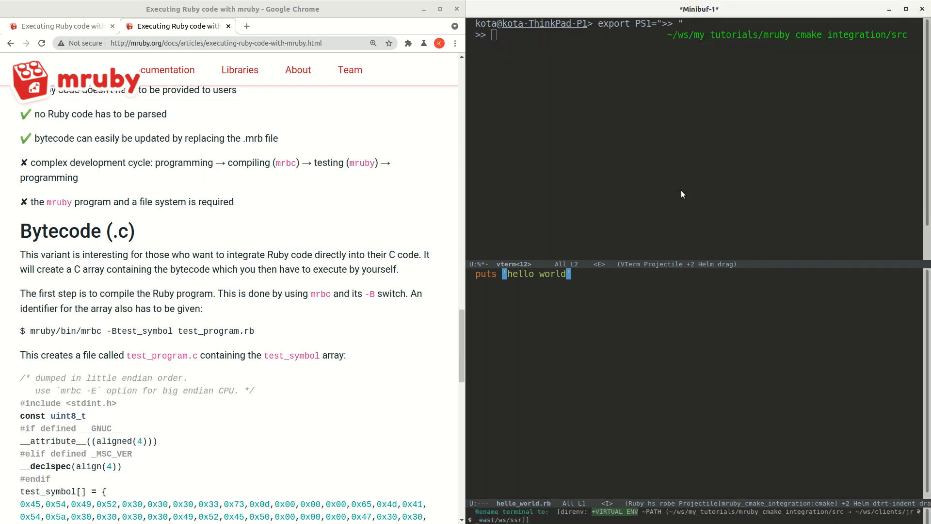
pyautogui.write('r')
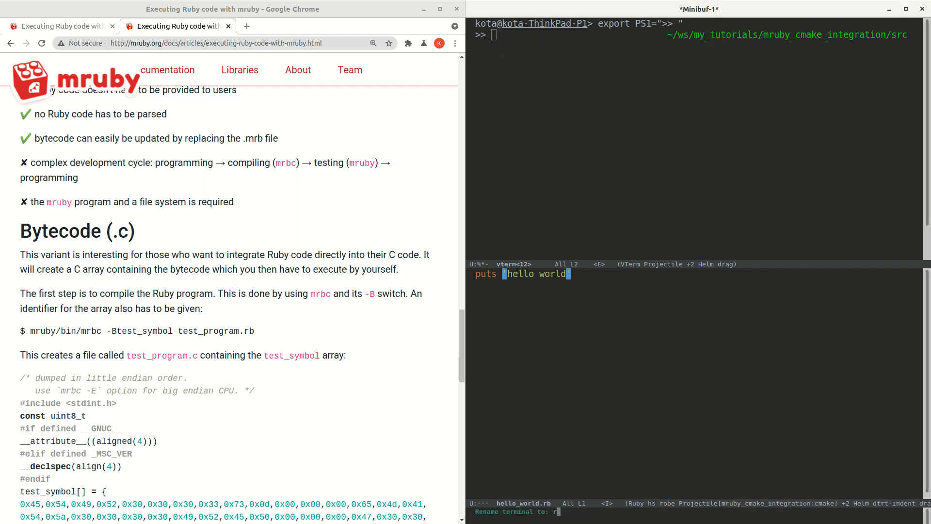
pyautogui.write('mruby_t')
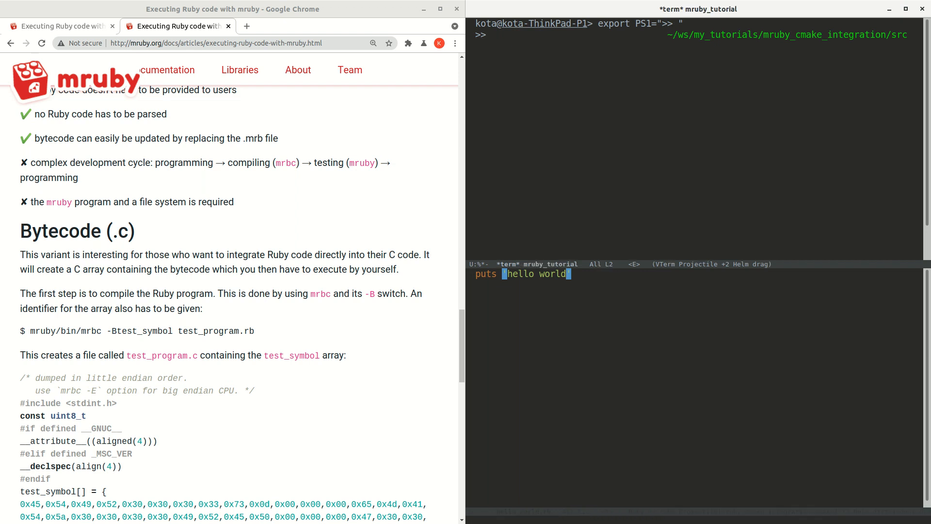
pyautogui.moveTo(618, 140)
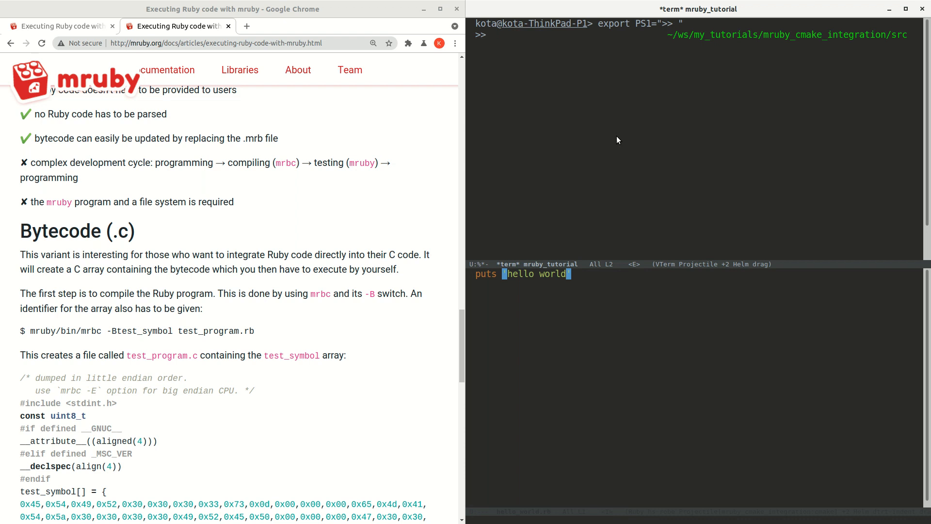
# Step: Run mruby hello_world.rb in the terminal, printing hello world
pyautogui.write('mruby hello_world.rb')
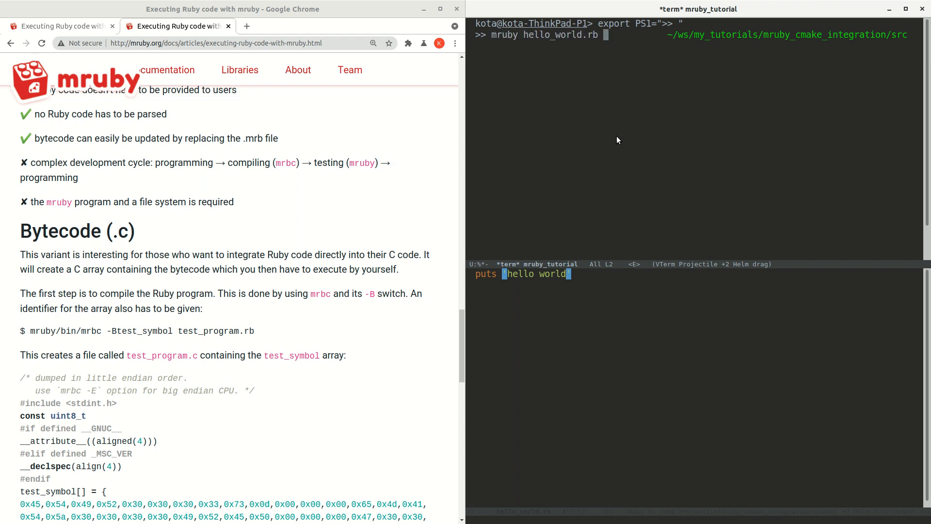
pyautogui.press('Return')
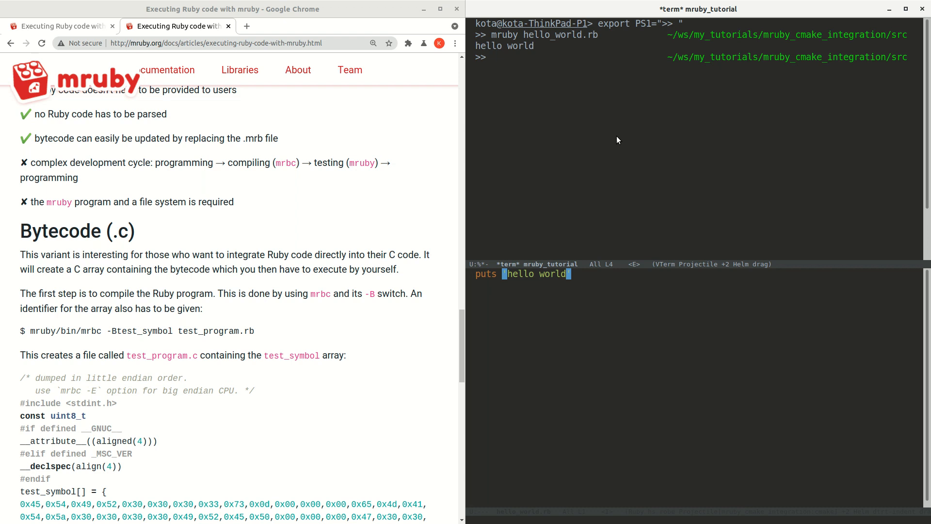
pyautogui.moveTo(711, 178)
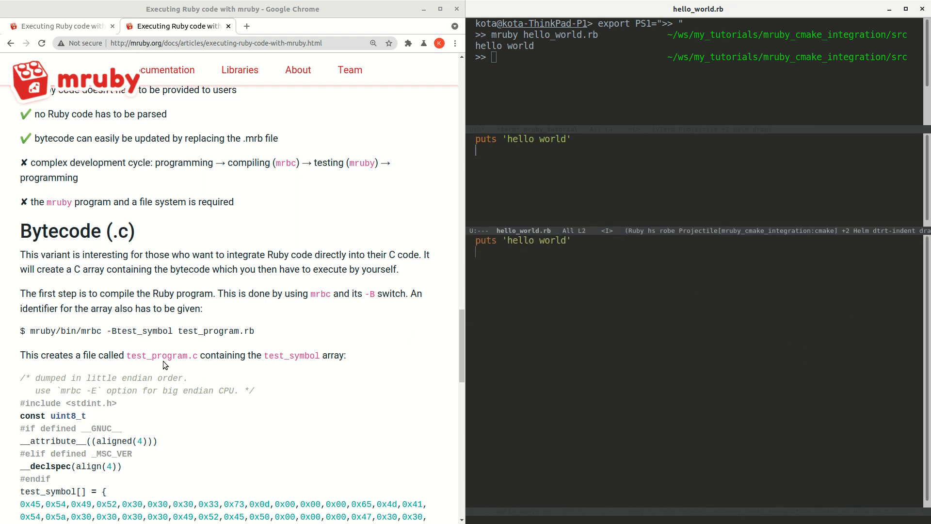
pyautogui.scroll(-3)
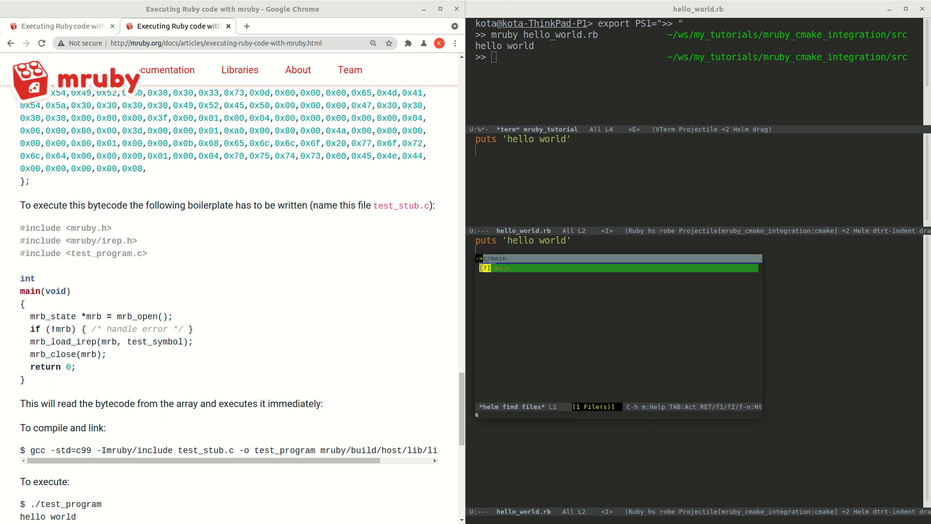
# Step: Create main.cpp with #include lines for mruby.h, mruby/irep.h and hello_world, checking files with ls
pyautogui.press('Return')
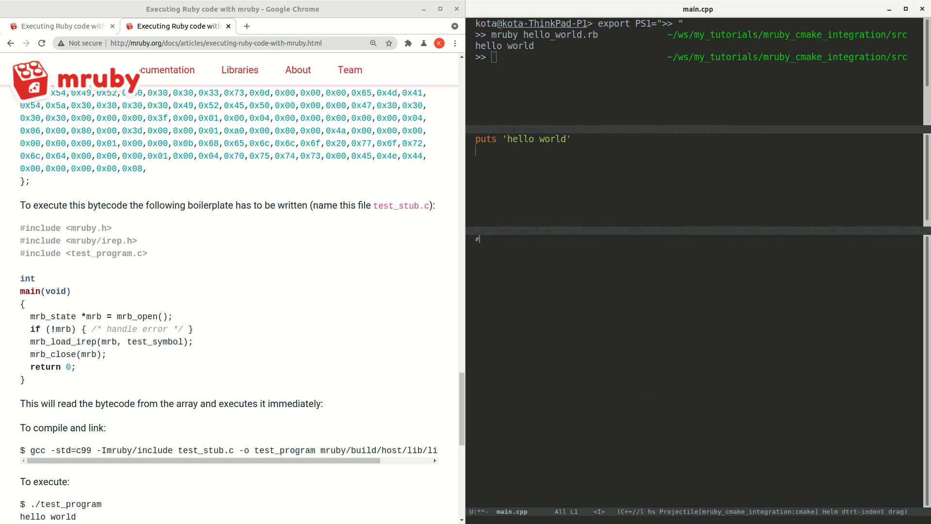
pyautogui.write('include <')
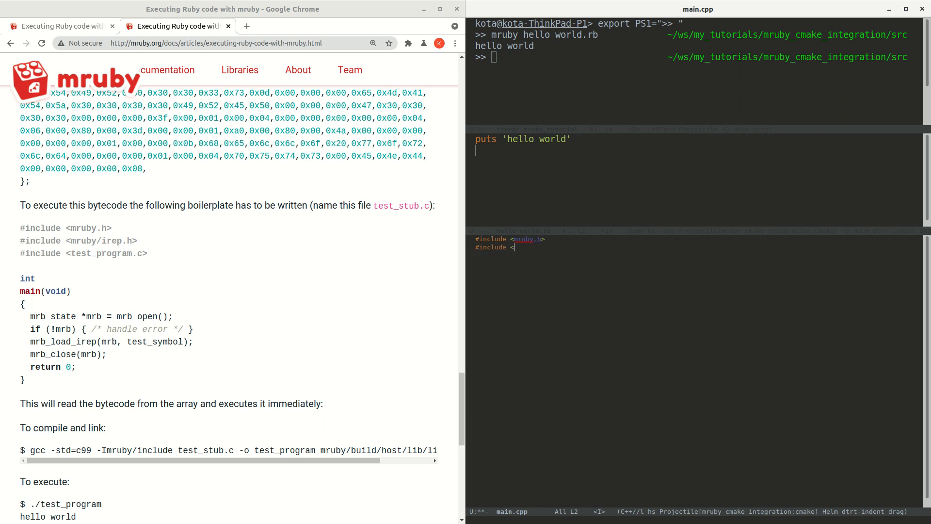
pyautogui.write('mruby/irep.')
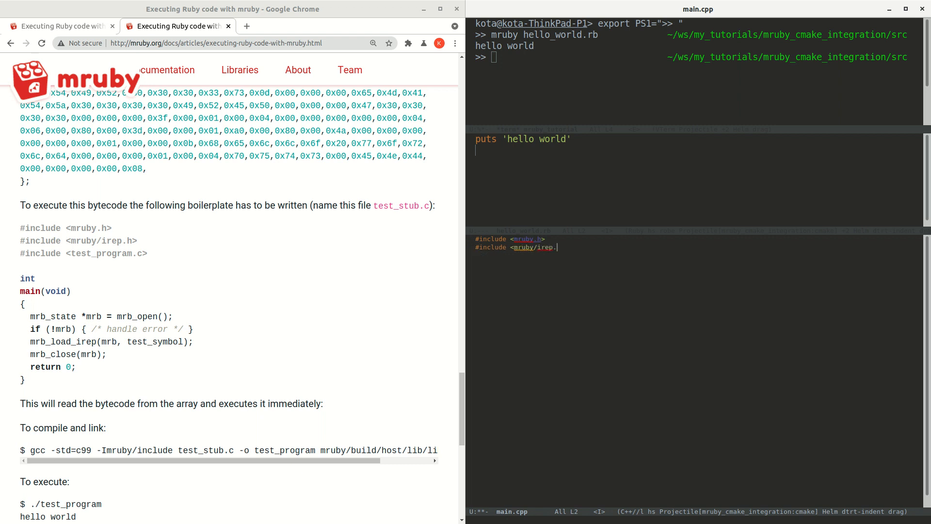
pyautogui.write('#include "hello')
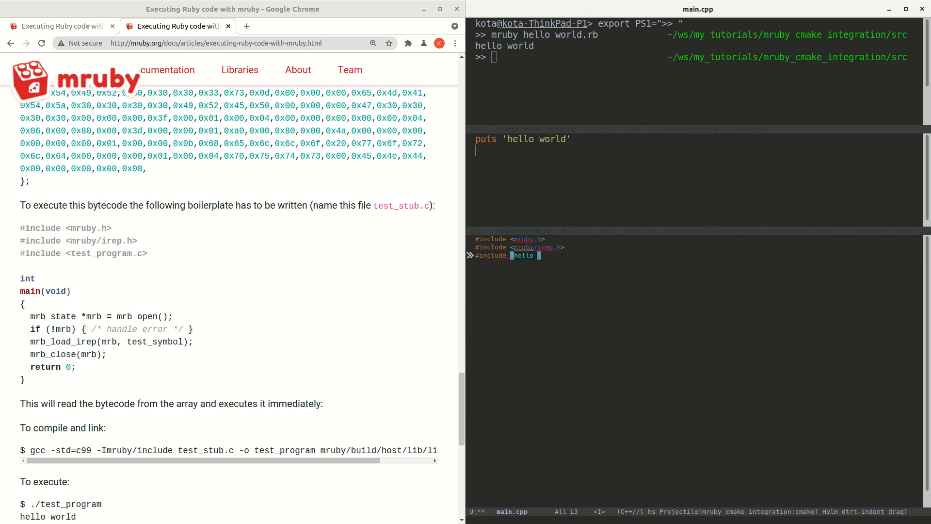
pyautogui.write('_world.h')
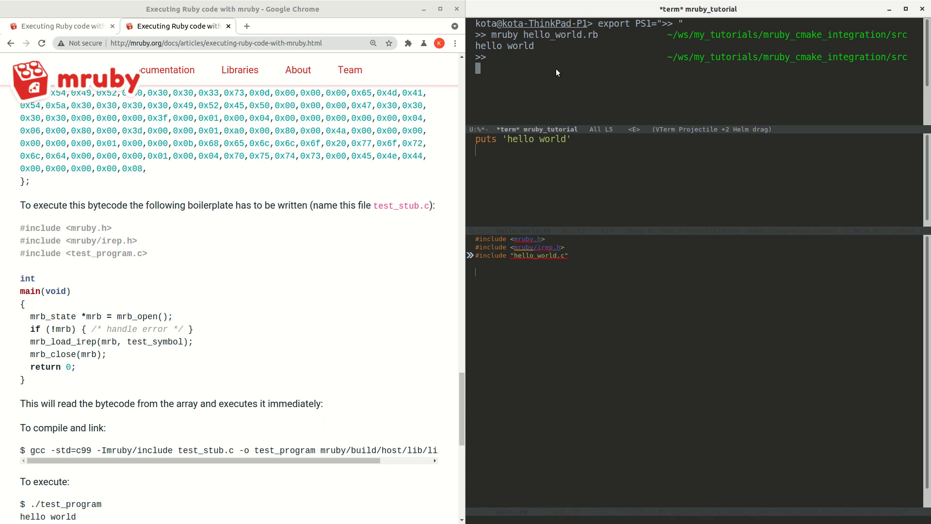
pyautogui.write('ls')
pyautogui.click(696, 271)
pyautogui.write('i')
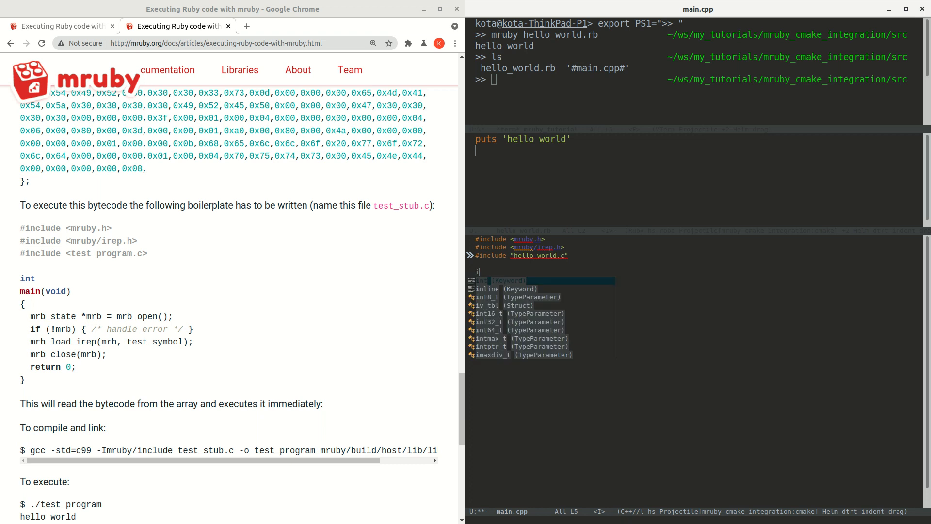
# Step: Start int main() opening an mrb_state with mrb_open() and begin an if (! check
pyautogui.write('nt main')
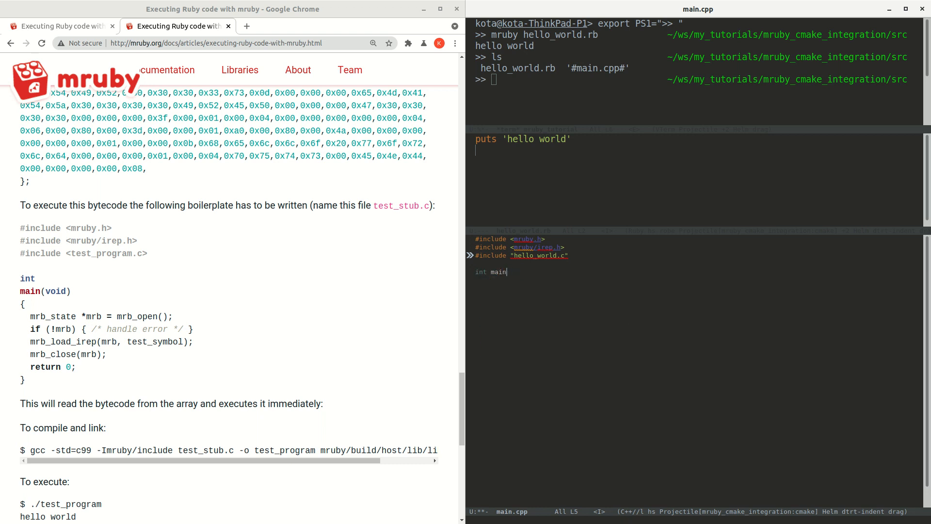
pyautogui.write('() {')
pyautogui.write('mrb_state* mrb = mrb_open();')
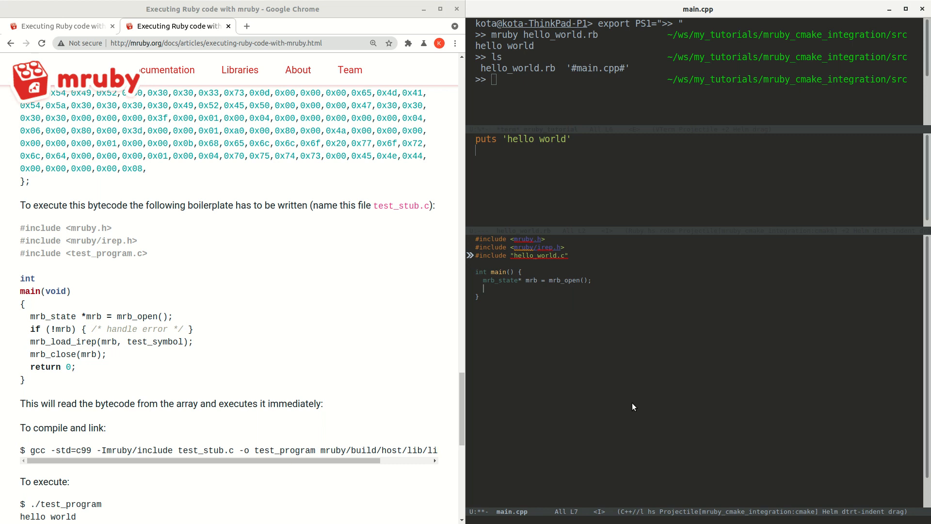
pyautogui.write('if (!mrb) {')
pyautogui.write('#')
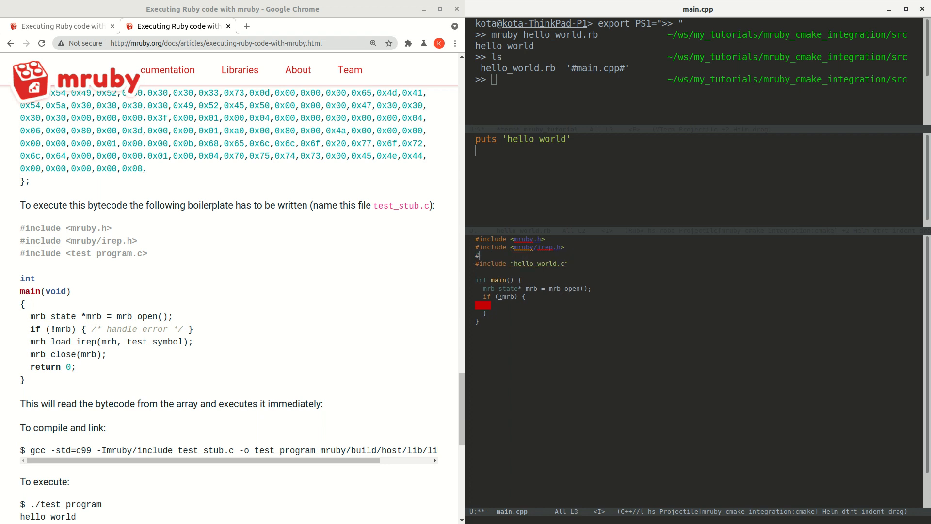
# Step: Include <iostream> and print an error to the standard error stream when mrb_open fails
pyautogui.write('include <iostream>')
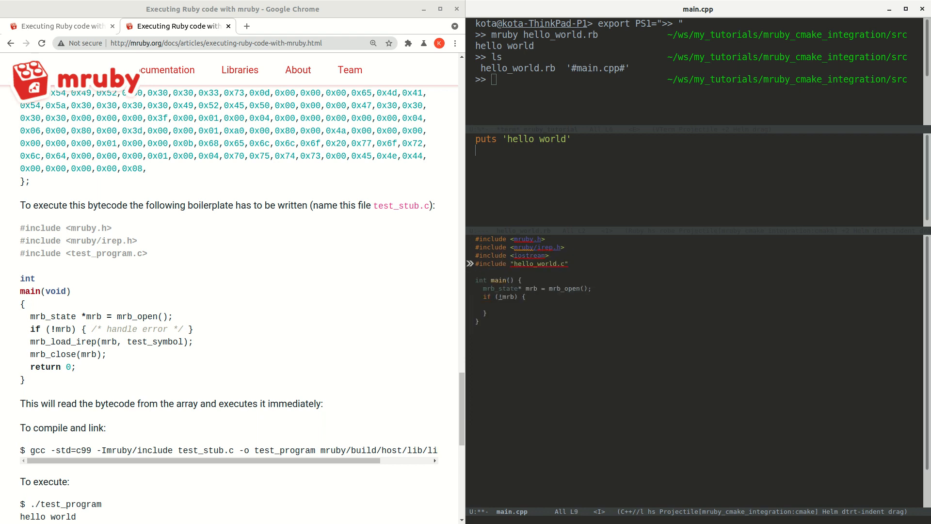
pyautogui.write('std::co')
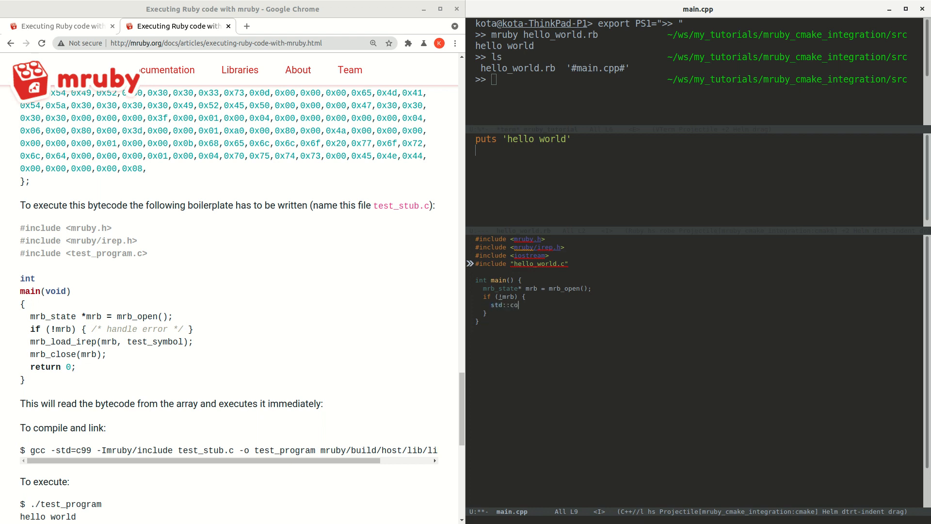
pyautogui.press('BackSpace')
pyautogui.write('err << "could not open mrb" << std::endl;')
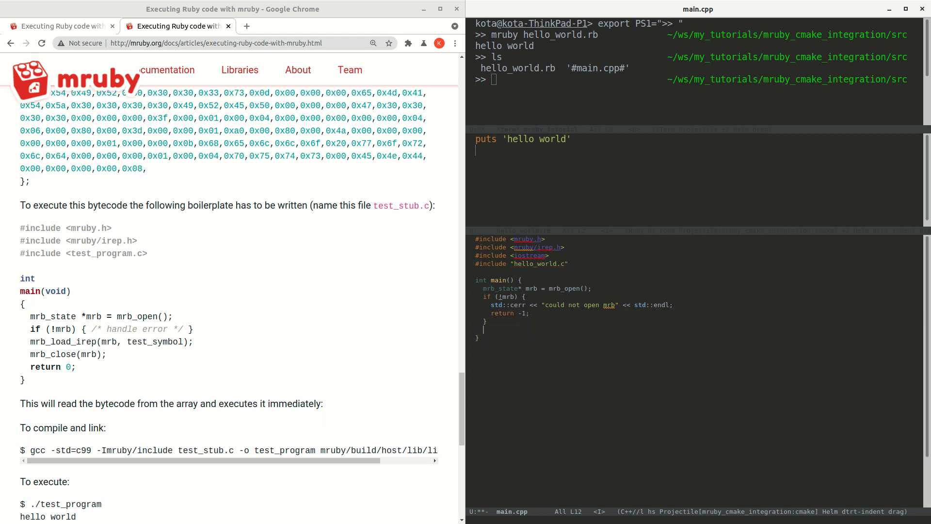
# Step: Load the sample bytecode with mrb_load_irep(mrb, sample) and close the mruby state
pyautogui.write('mrb_load')
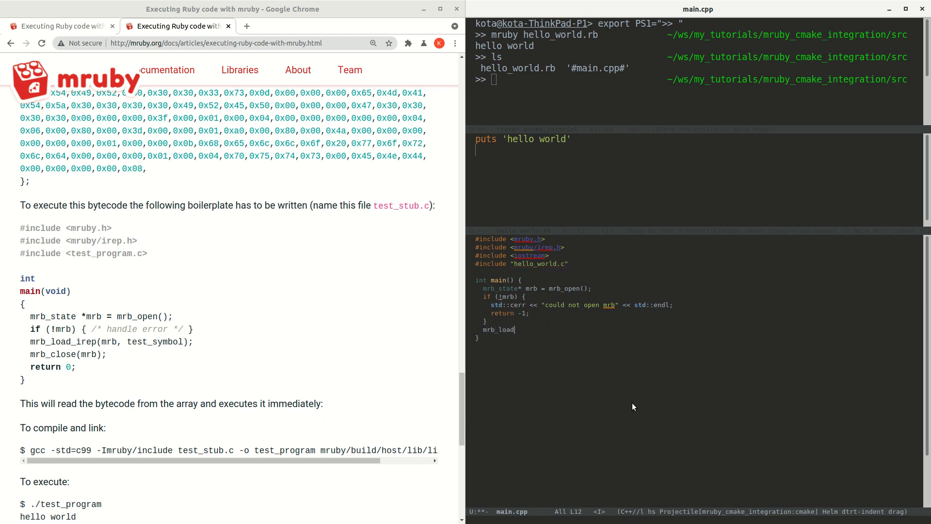
pyautogui.write('_irep(mrb,')
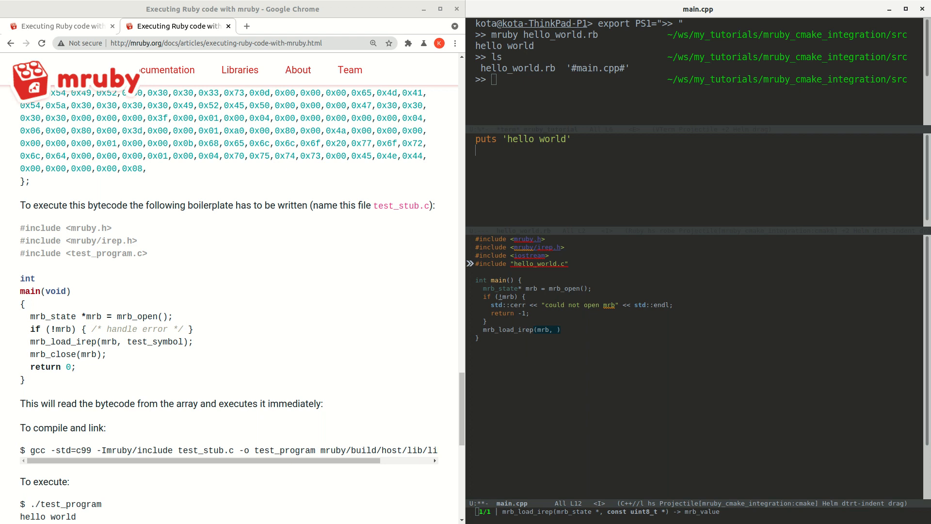
pyautogui.write('sam')
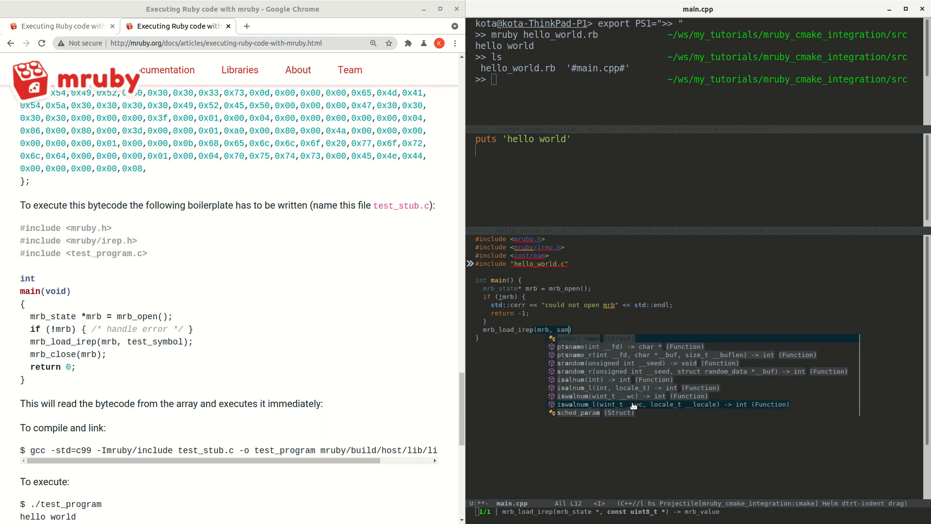
pyautogui.write('h')
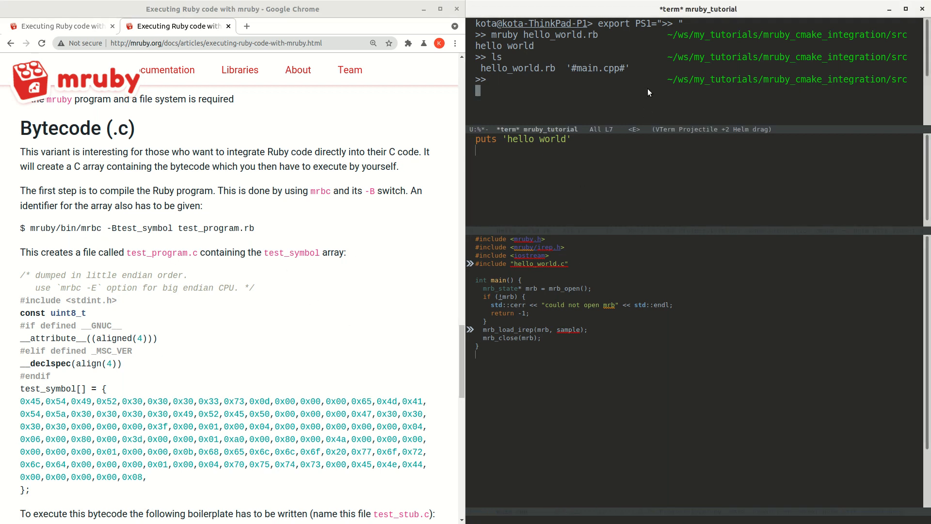
# Step: Run mrbc -Bsample hello_world.rb to generate hello_world.c beside main.cpp
pyautogui.write('mrbc')
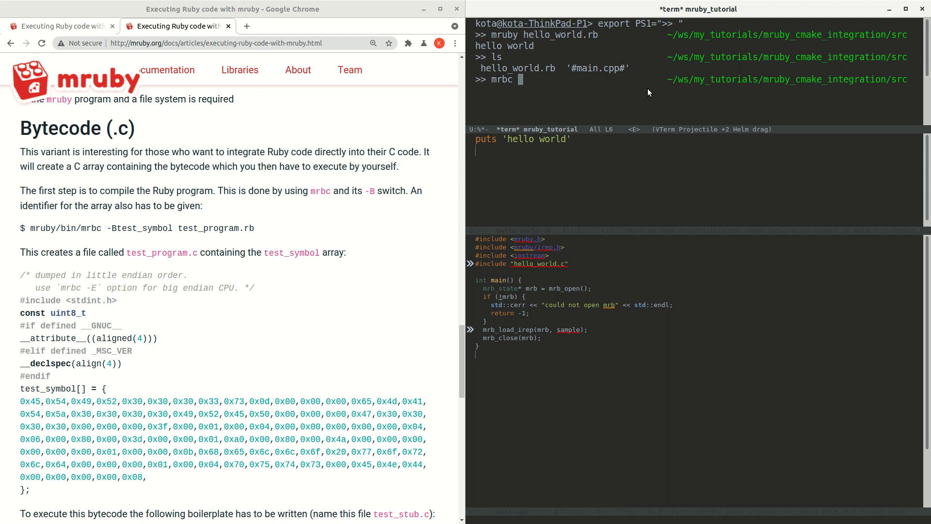
pyautogui.write('-Bsample')
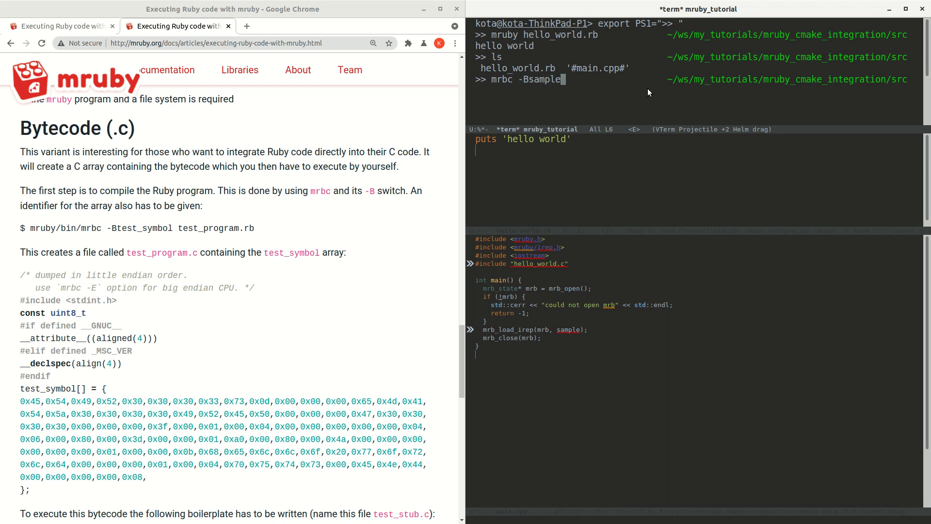
pyautogui.write('hello_world.rb')
pyautogui.write('ls')
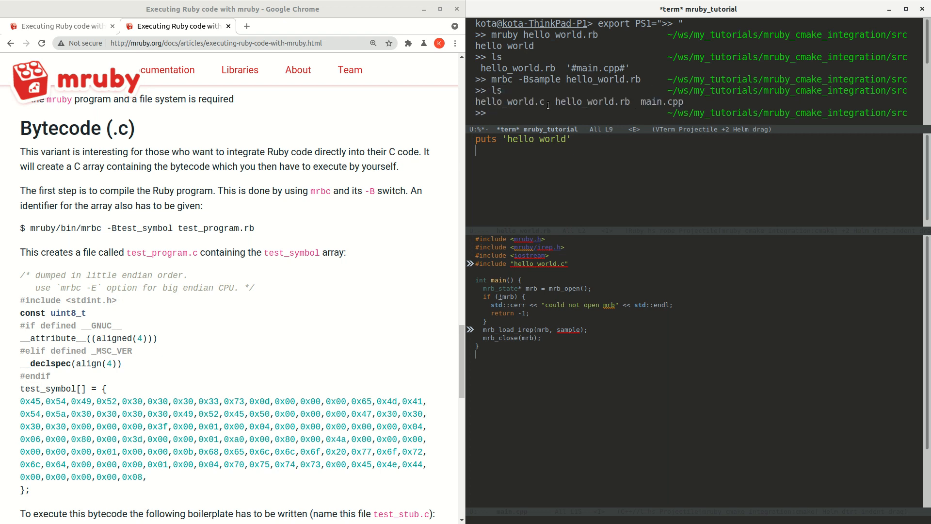
pyautogui.scroll(-3)
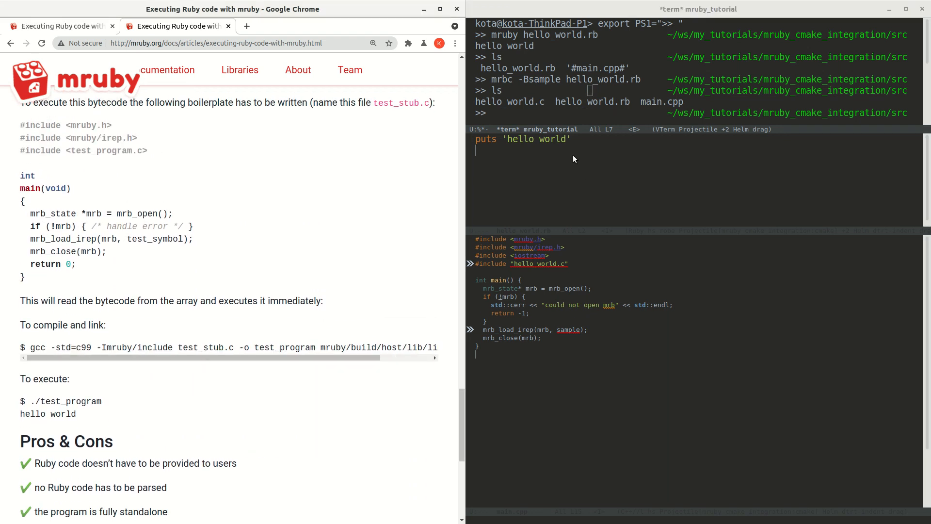
# Step: Check g++ --version and compile main.cpp with -I/usr/include/mruby against libmruby.a
pyautogui.write('g++')
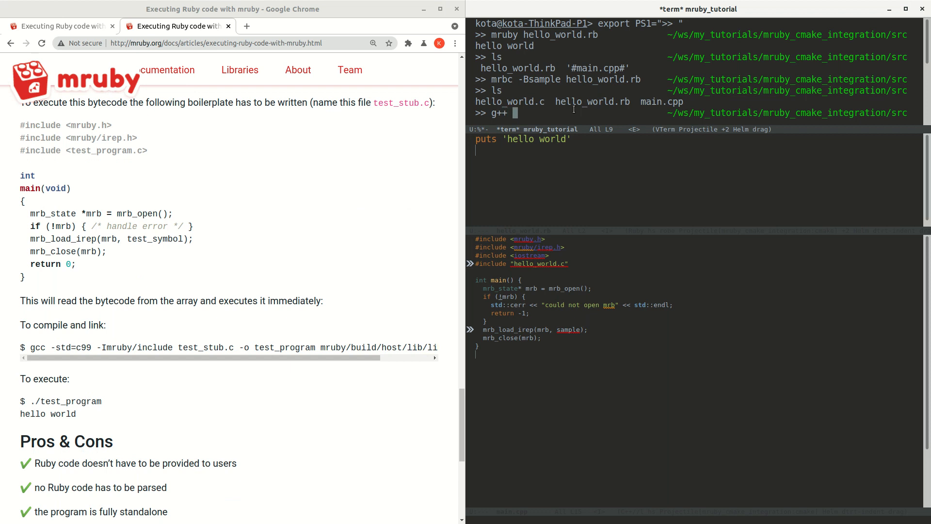
pyautogui.moveTo(365, 245)
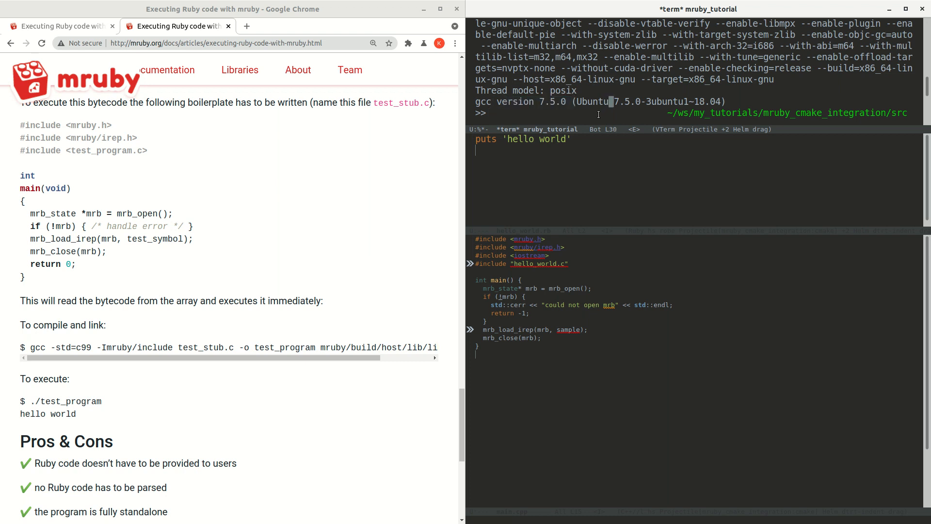
pyautogui.write('g')
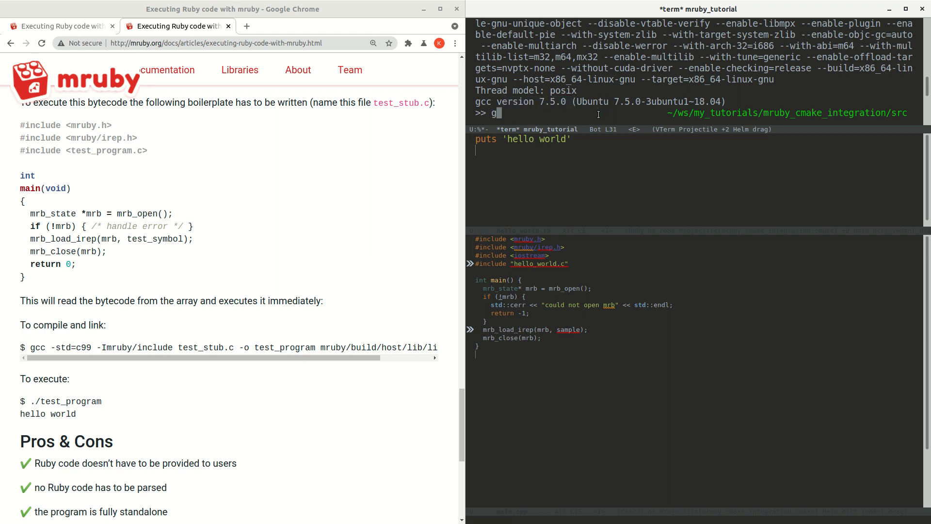
pyautogui.write('++')
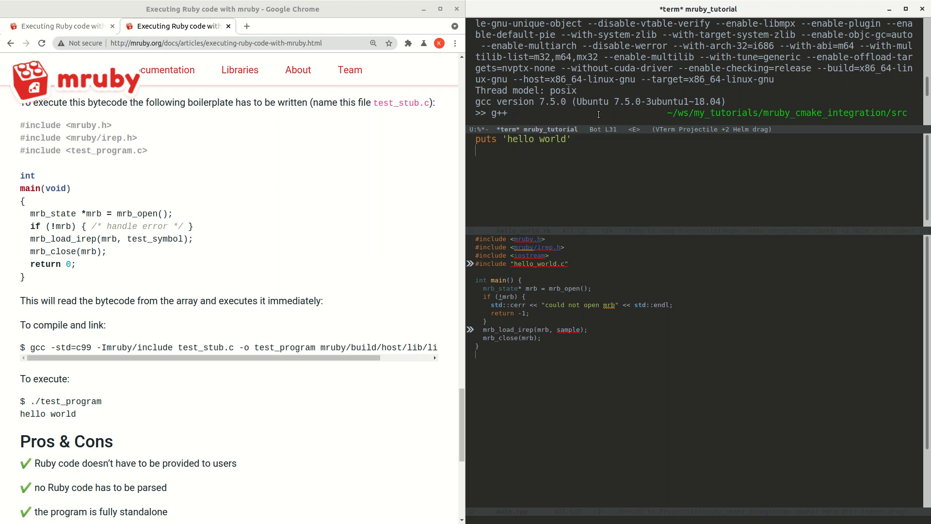
pyautogui.write('-I/')
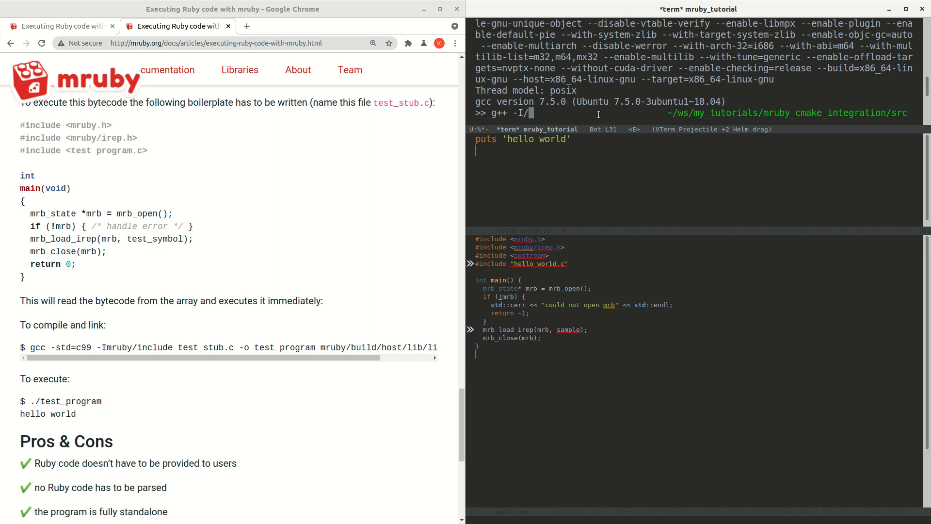
pyautogui.write('usr/include/')
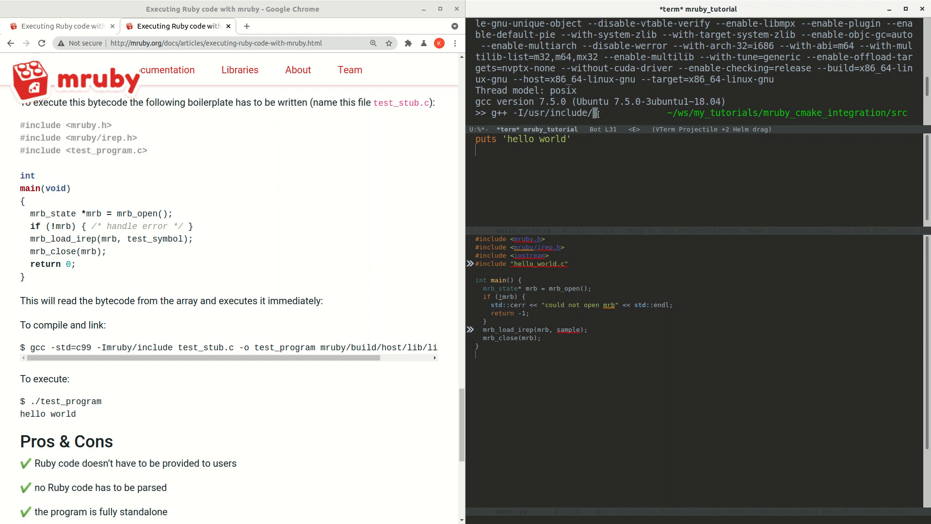
pyautogui.write('ruby')
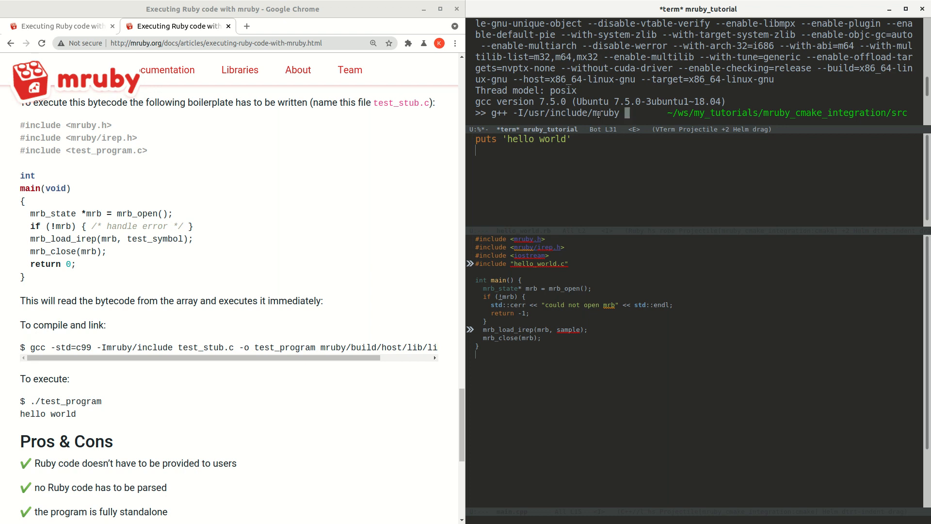
pyautogui.write('main.cpp')
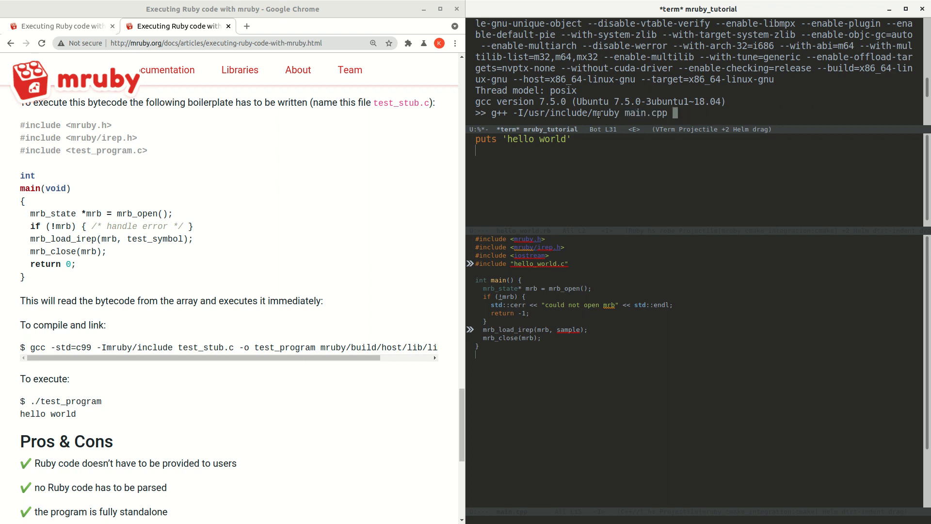
pyautogui.write('-lm /usr')
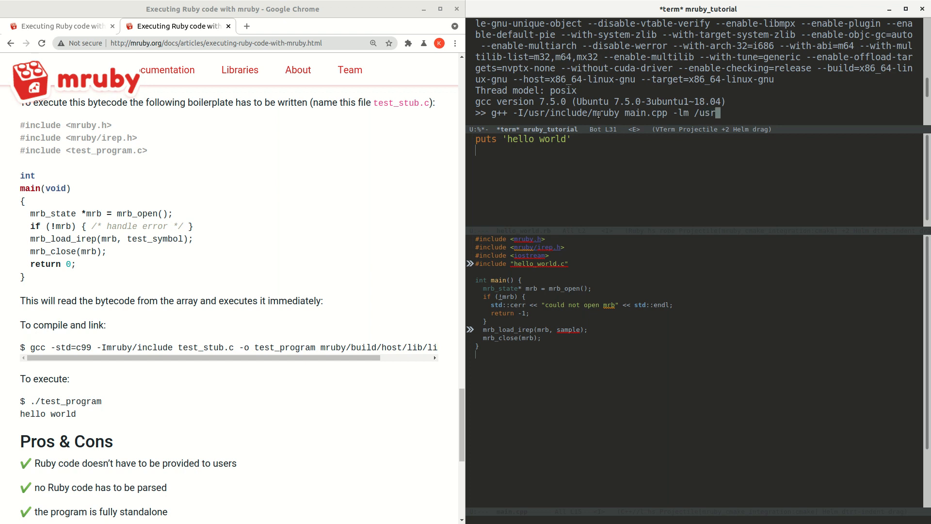
pyautogui.write('/local')
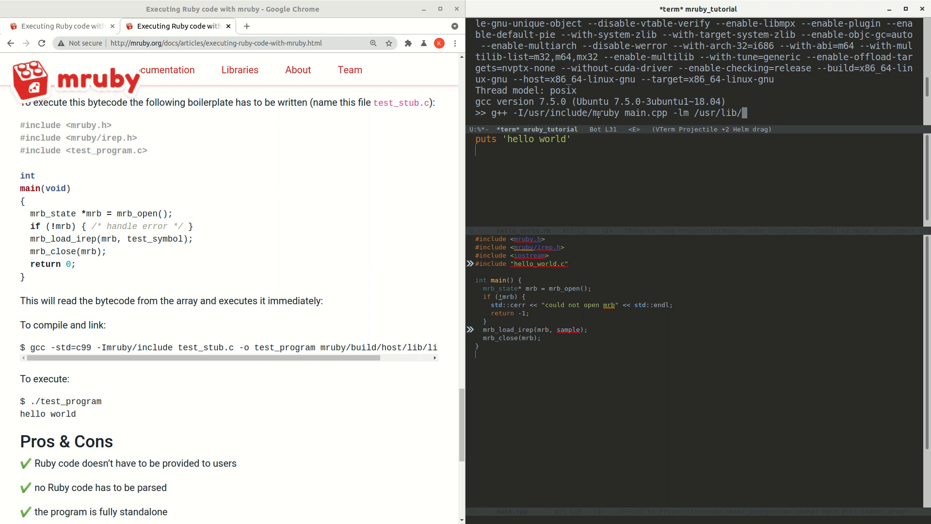
pyautogui.write('libmruby.a')
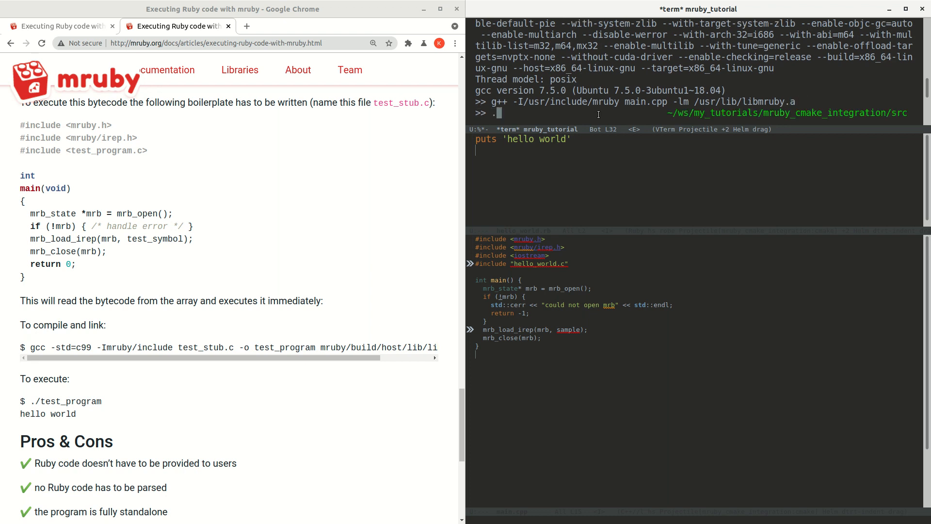
# Step: Run ./a.out, which prints hello world
pyautogui.write('./a.out')
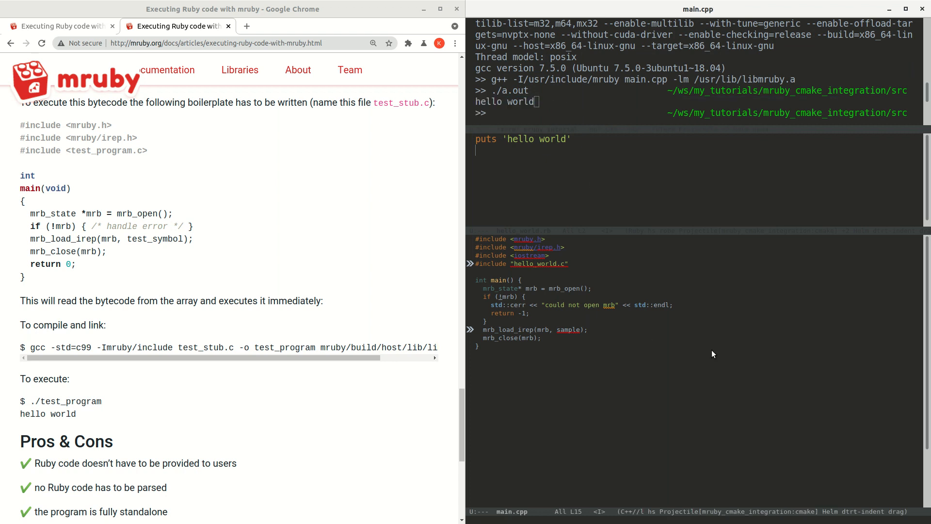
# Step: Add the line puts 'goodbye moon' to hello_world.rb
pyautogui.write("puts '")
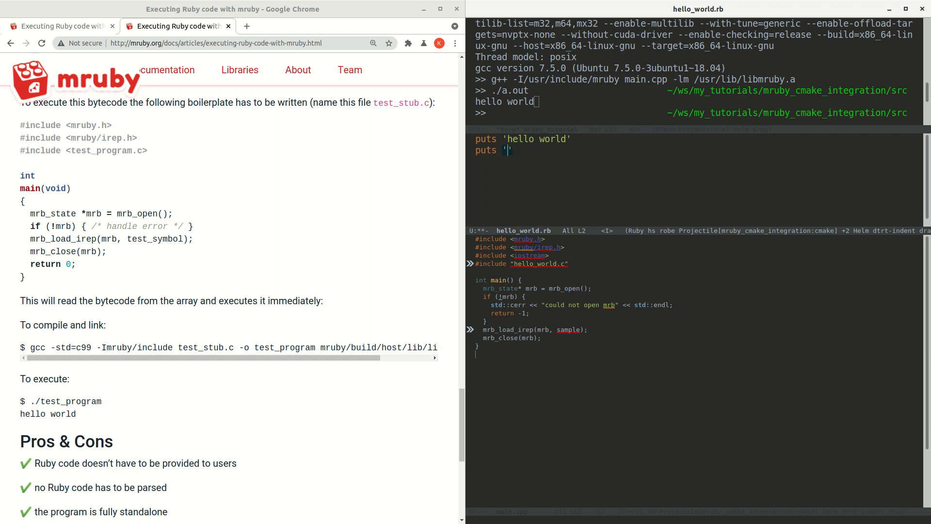
pyautogui.write('goodbye m')
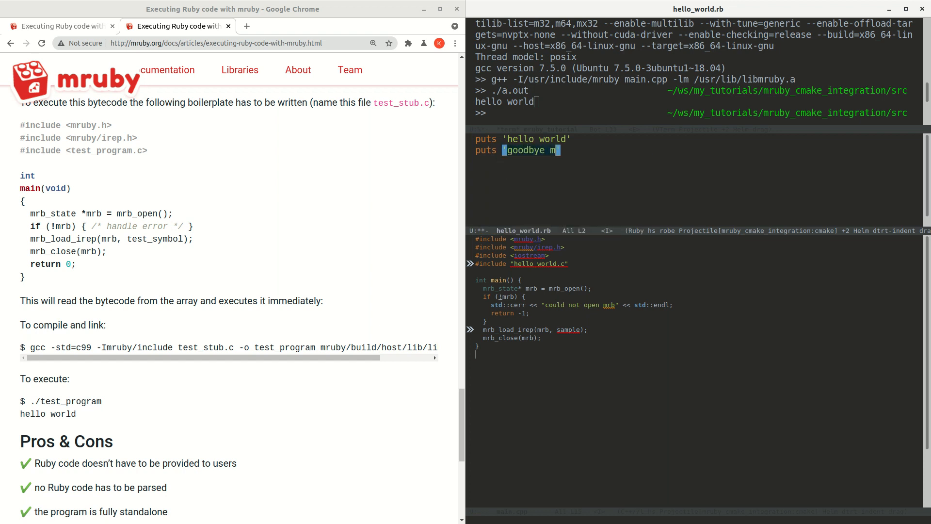
pyautogui.write('oon')
pyautogui.write('cmake_minimum_required(VERSION 3.10')
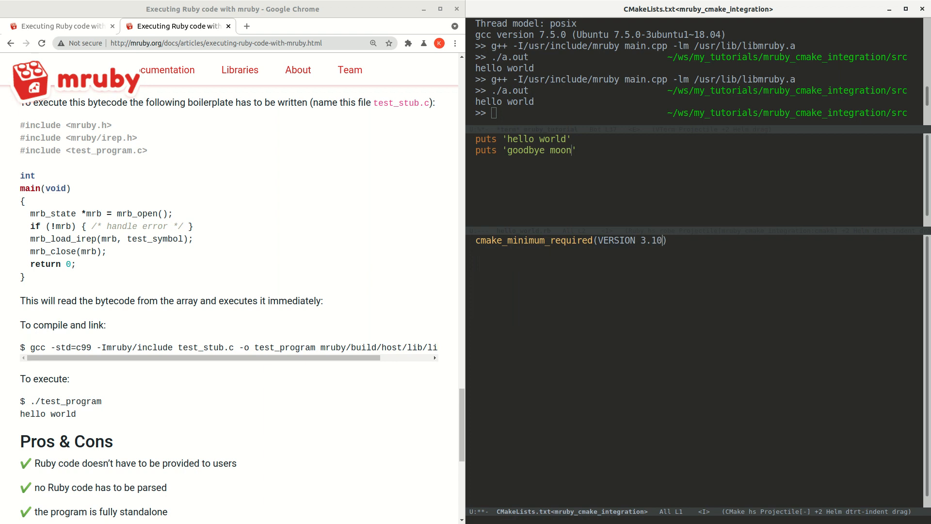
# Step: Declare project("mruby_cmake_integration") in CMakeLists.txt
pyautogui.write('project')
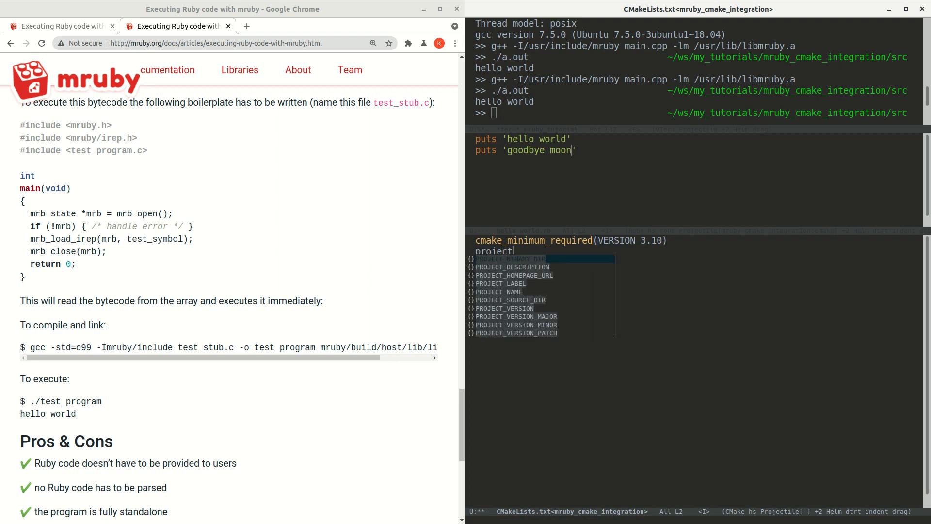
pyautogui.write('(mruby)')
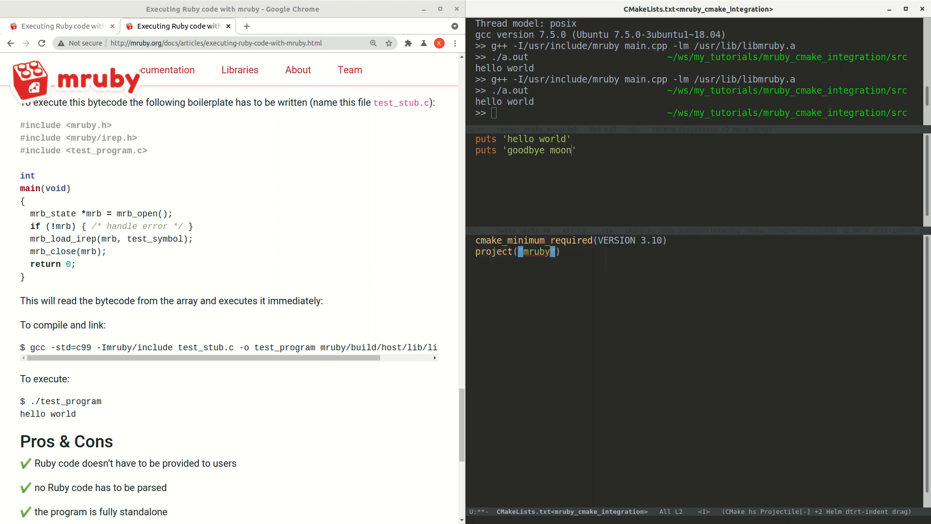
pyautogui.write('_cmake_integration')
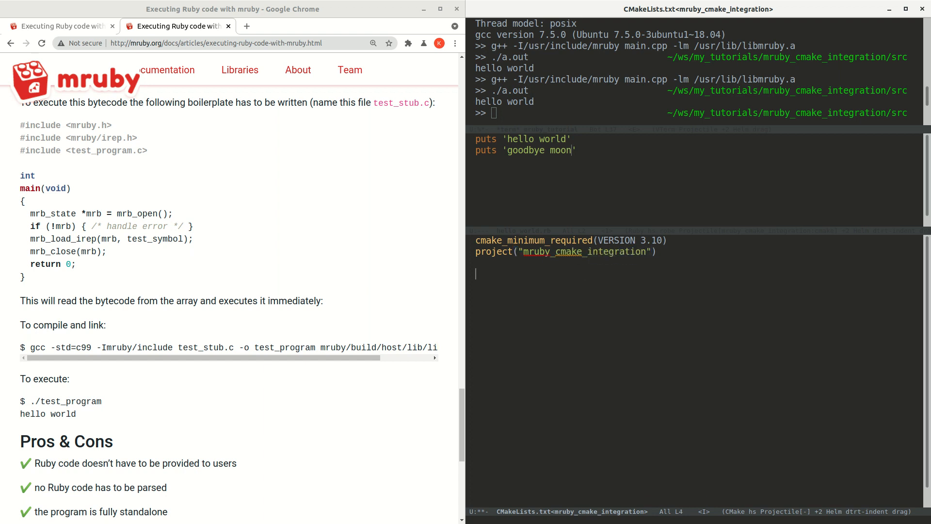
# Step: Add add_executable(mruby_cmake_integration src/main.cpp)
pyautogui.write('add_executable(m')
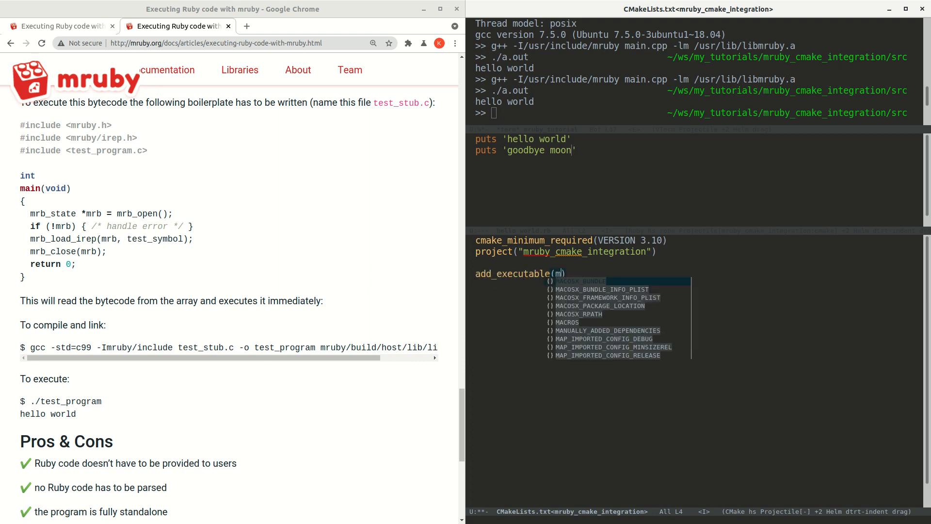
pyautogui.write('ruby_cmake-')
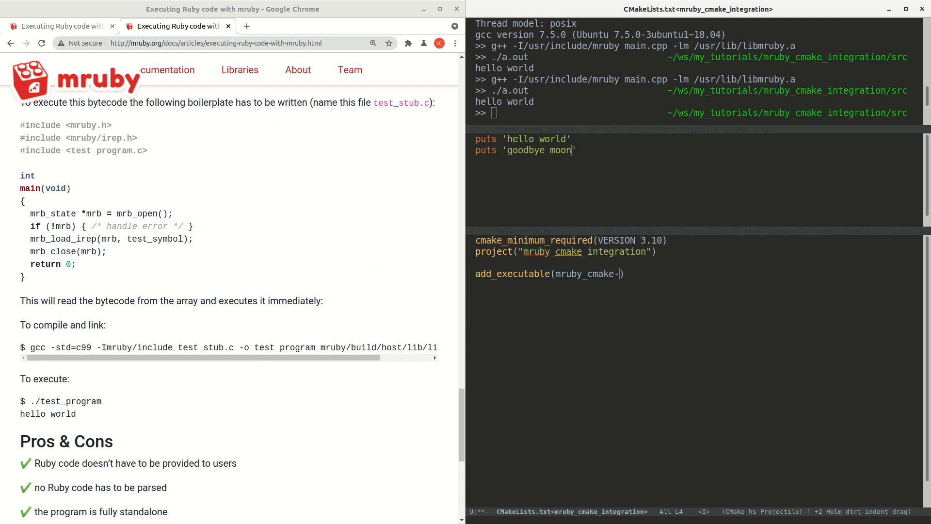
pyautogui.write('integration')
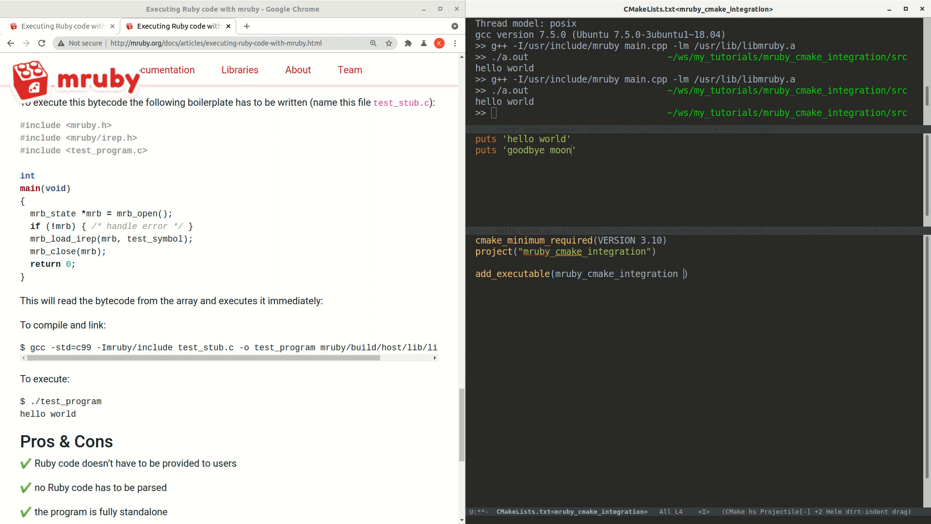
pyautogui.write('src/main')
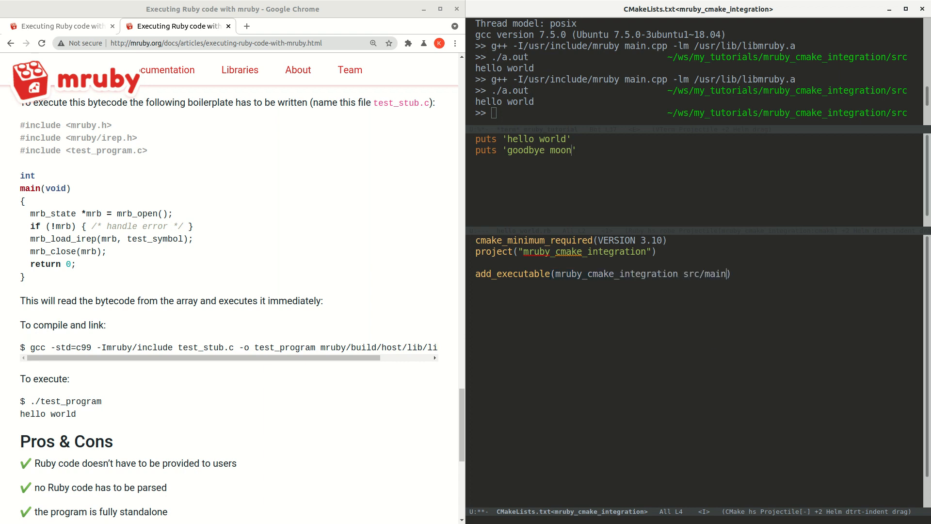
pyautogui.write('.cpp')
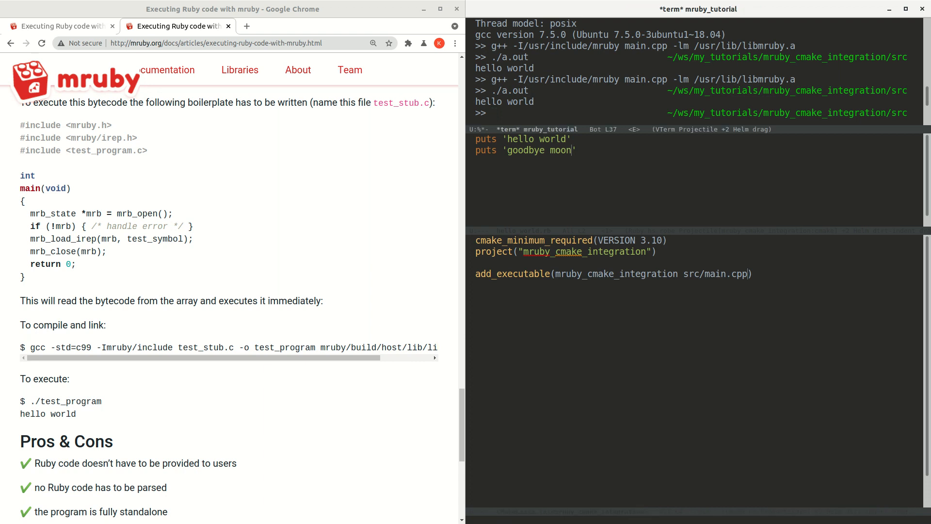
# Step: Go up a directory and create a build directory for the CMake configuration
pyautogui.write('cd ..')
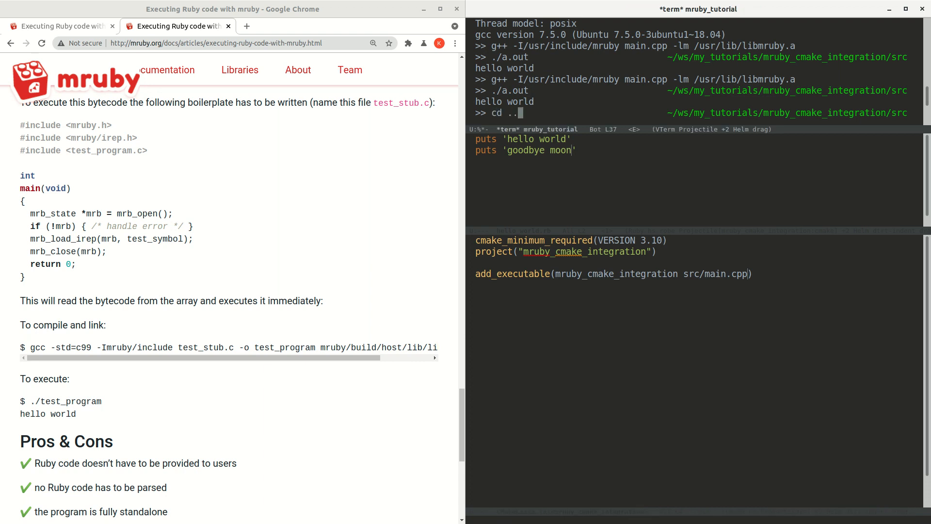
pyautogui.write('mkdir')
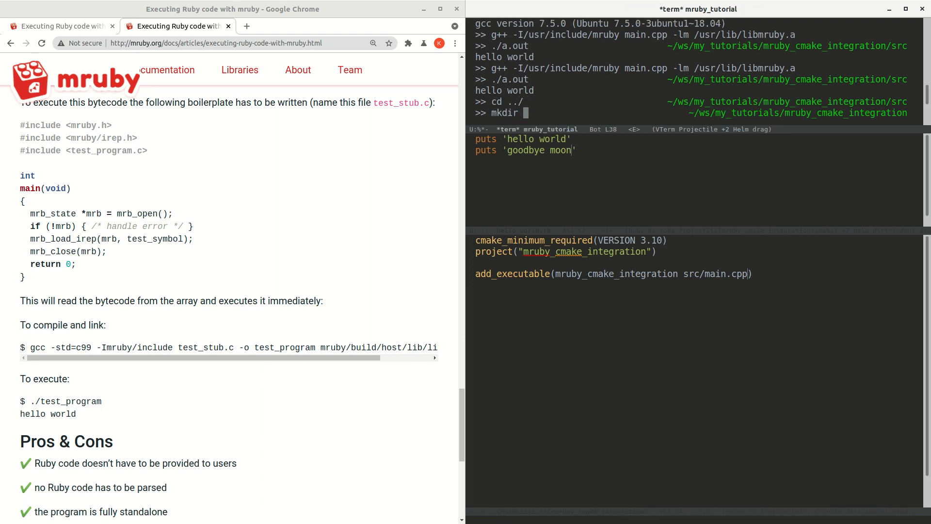
pyautogui.press('Return')
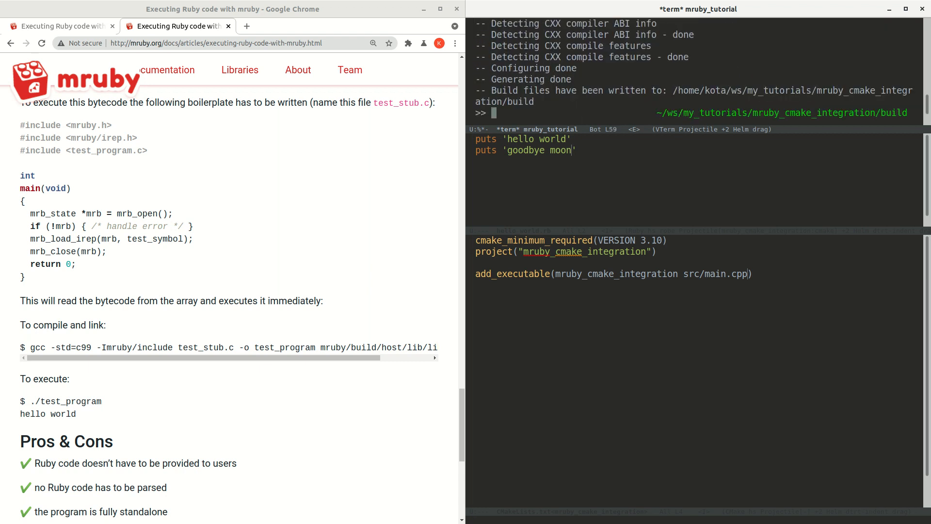
pyautogui.moveTo(830, 126)
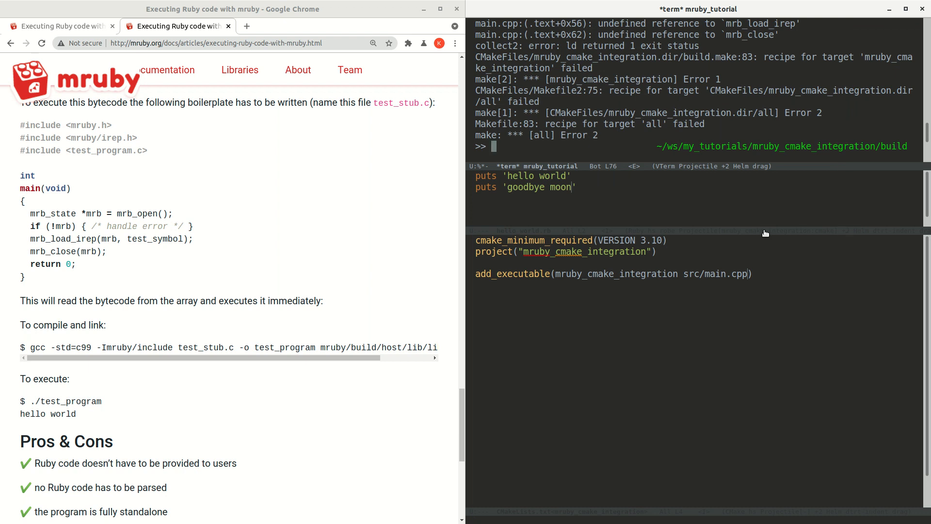
pyautogui.moveTo(620, 229)
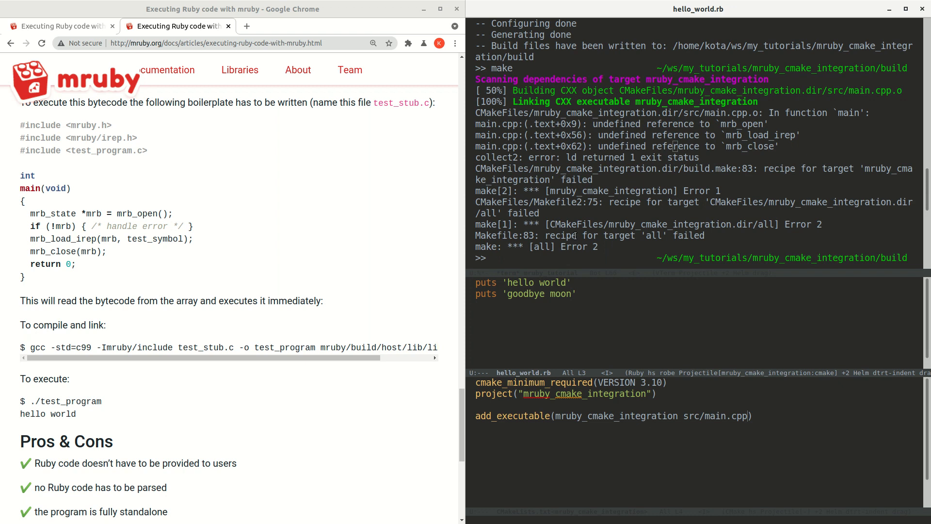
pyautogui.moveTo(703, 381)
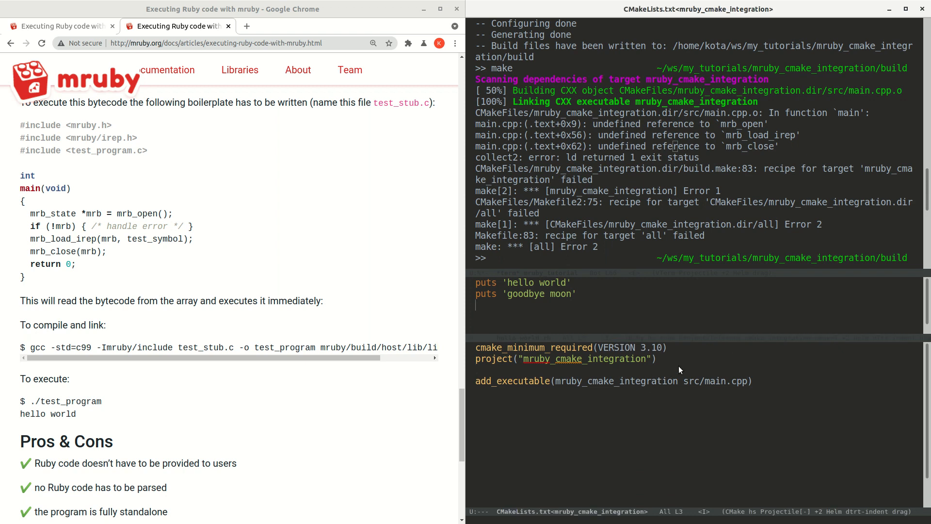
# Step: Add find_package(MRuby) to CMakeLists.txt and rerun CMake to see the missing-module warning
pyautogui.write('find_package')
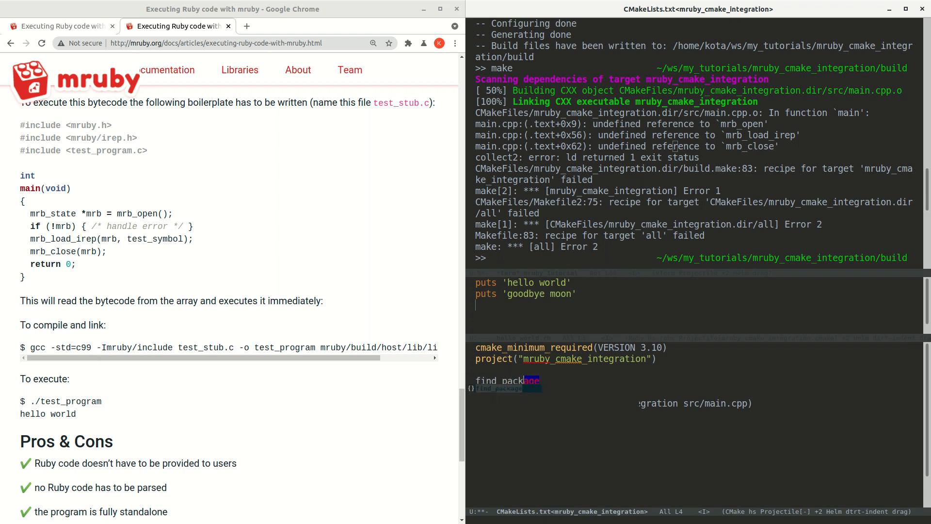
pyautogui.write('(MRuby)')
pyautogui.click(694, 258)
pyautogui.write('make')
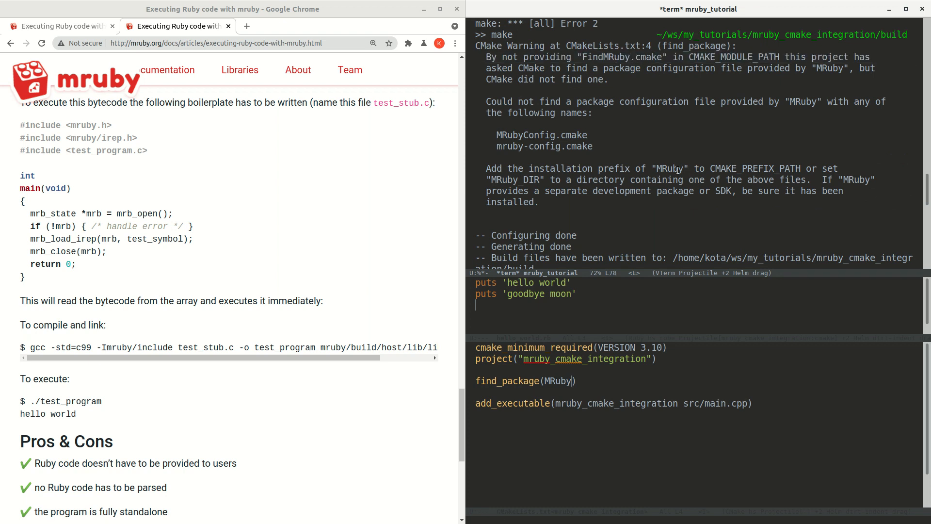
pyautogui.doubleClick(704, 57)
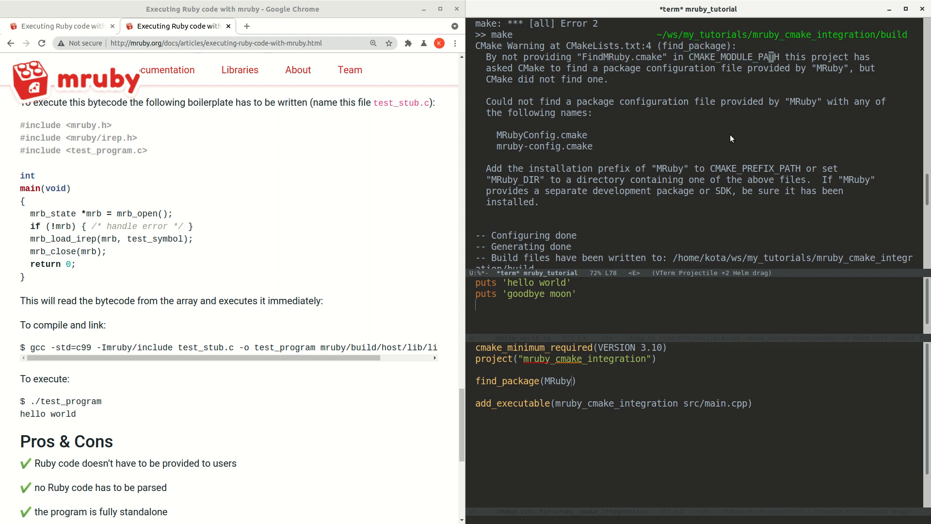
pyautogui.moveTo(707, 164)
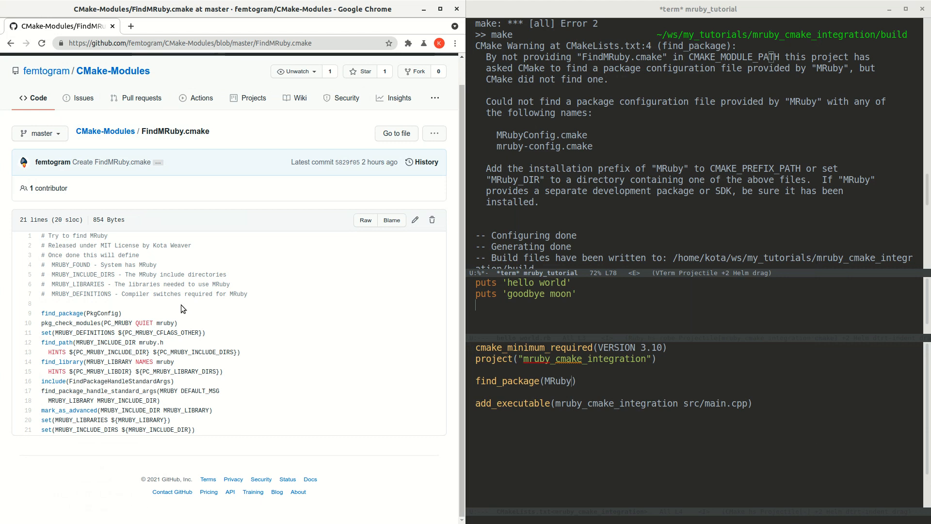
# Step: Select the whole FindMRuby.cmake source on GitHub for copying
pyautogui.moveTo(59, 303); pyautogui.dragTo(196, 430)
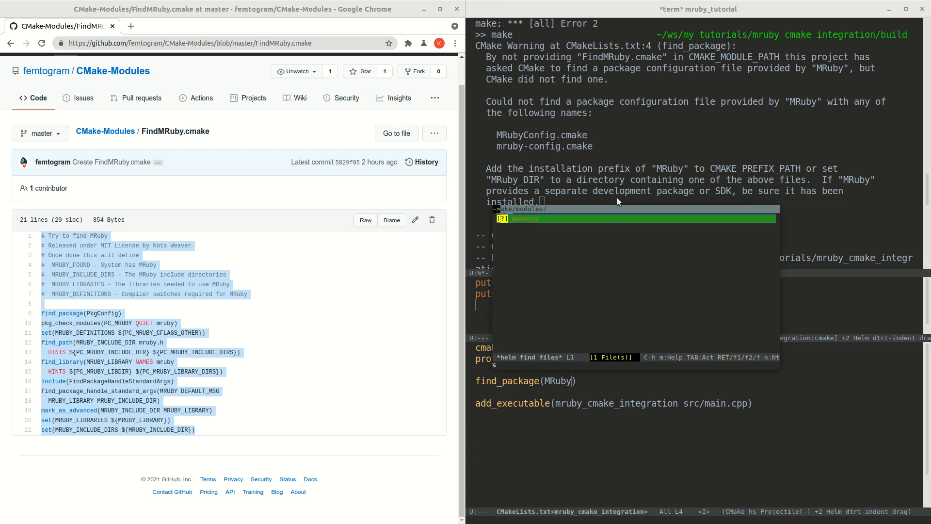
pyautogui.write('FindM')
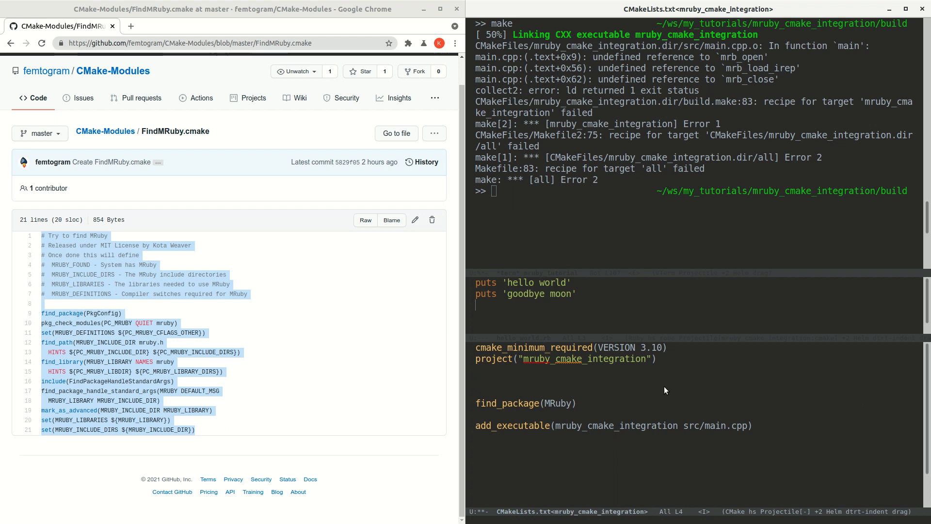
# Step: Append ${CMAKE_CURRENT_SOURCE_DIR}/cmake/modules to CMAKE_MODULE_PATH above find_package
pyautogui.write('es')
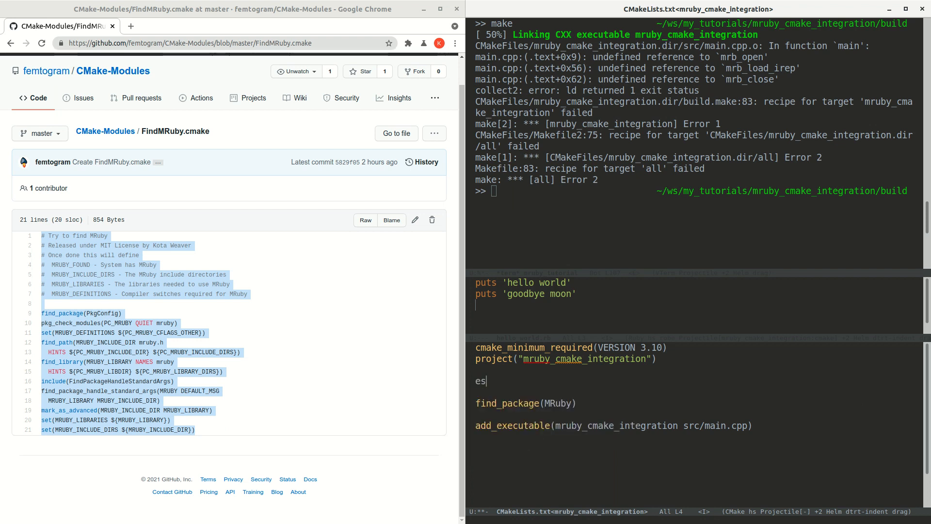
pyautogui.write('set(CM')
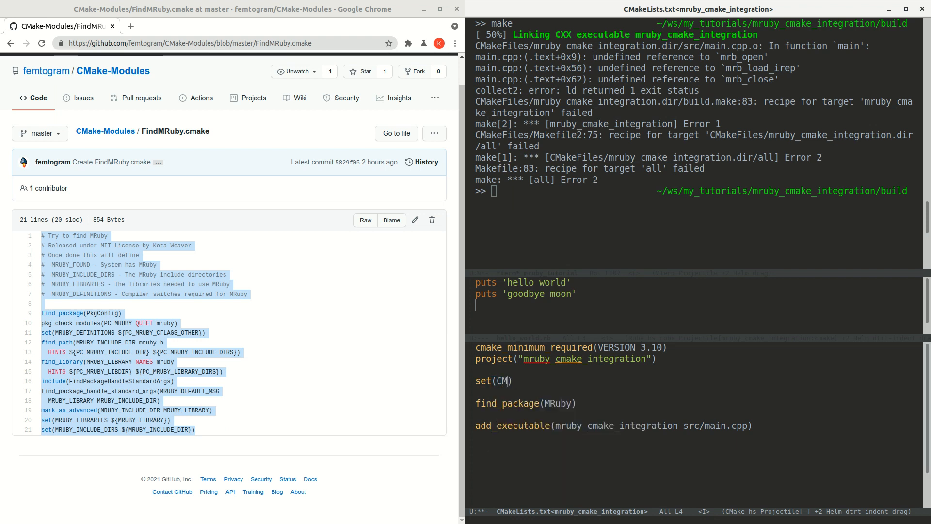
pyautogui.write('AKE')
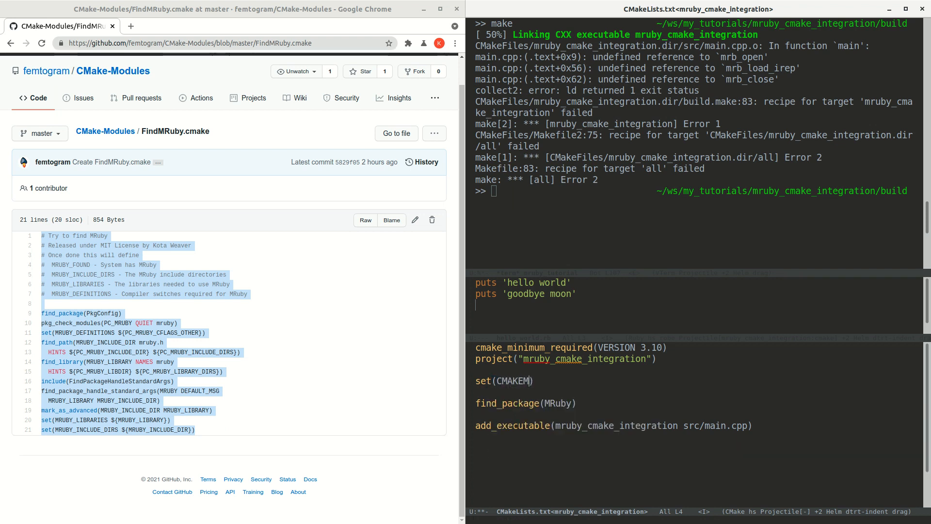
pyautogui.write('MODULE_PATH')
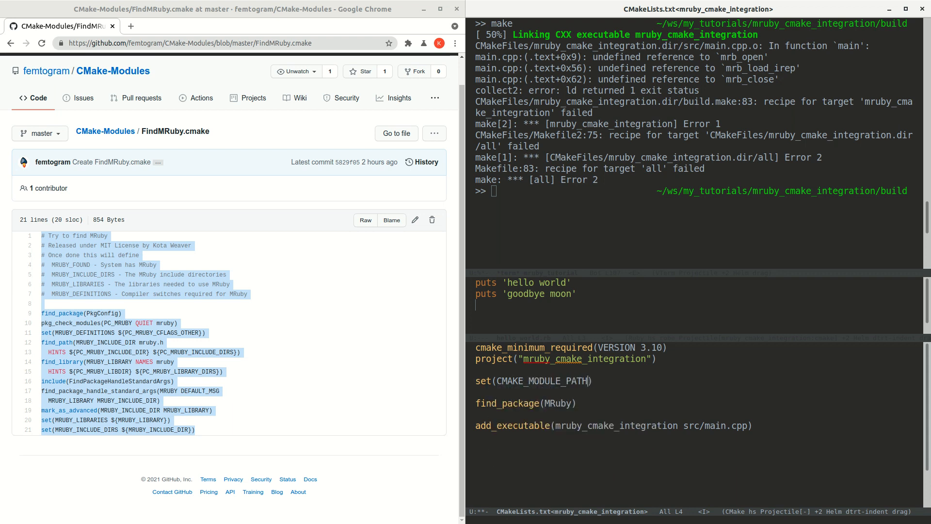
pyautogui.write('${CMAKE_MODULE_PATH')
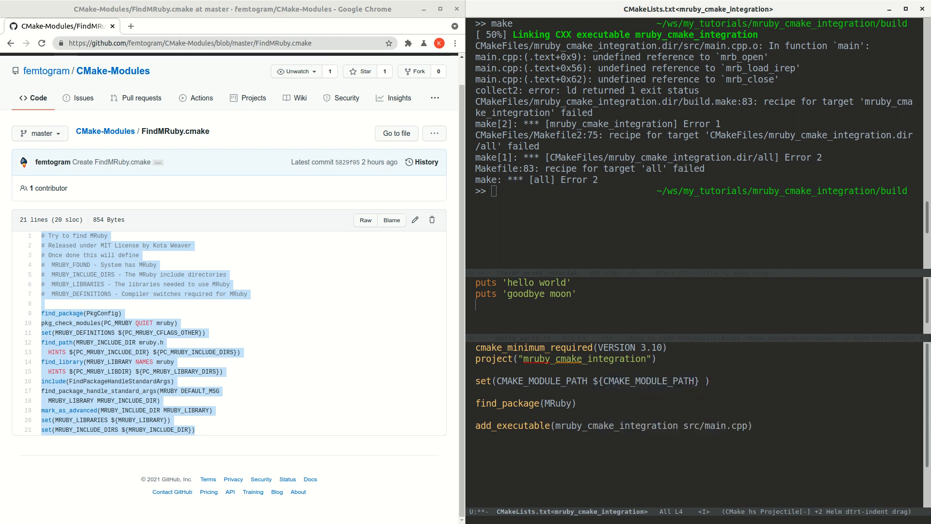
pyautogui.write('${CMAKE_CURRENT_SOURCE_DIR')
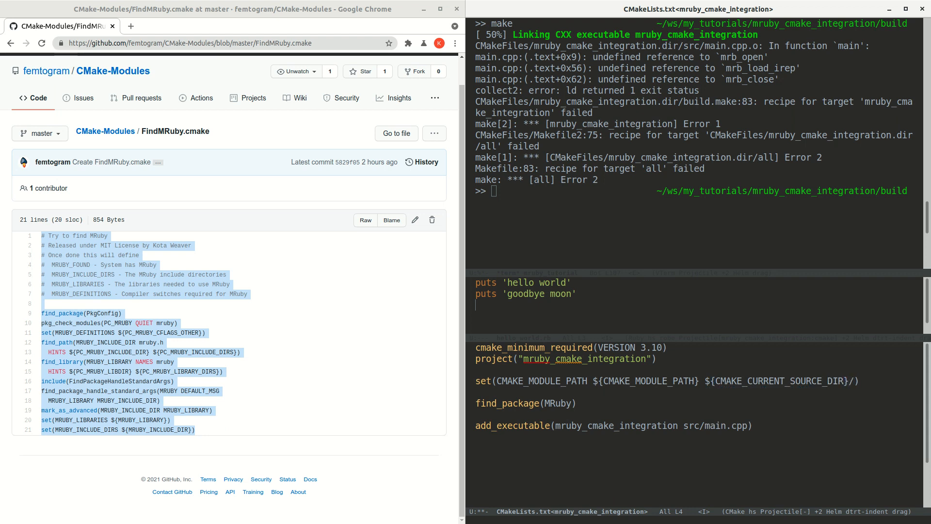
pyautogui.write('/cmake/modules')
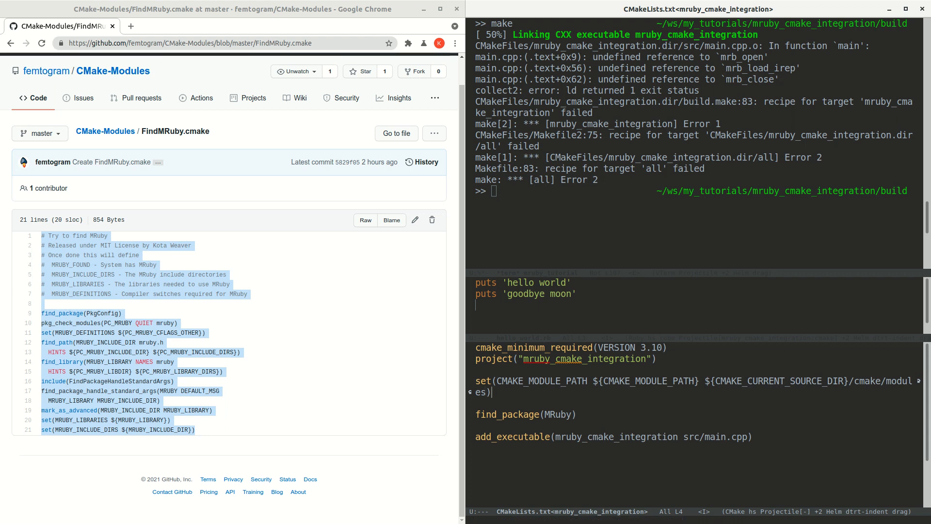
# Step: Open cmake/modules/FindMRuby.cmake in another Emacs window and review its code
pyautogui.write('m')
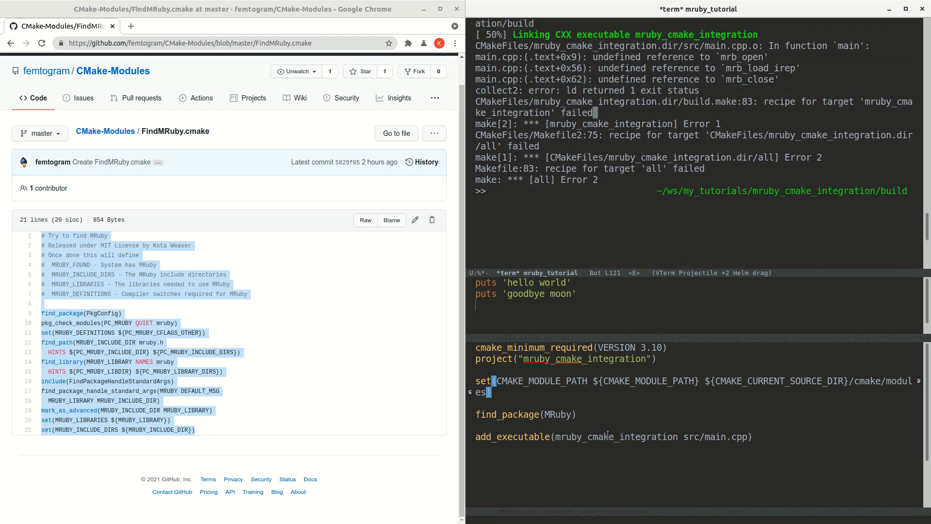
pyautogui.scroll(-3)
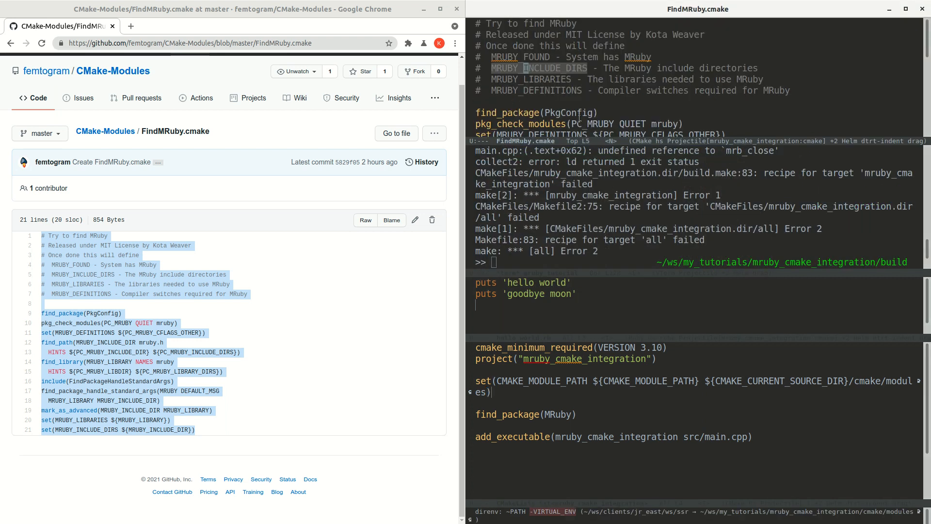
pyautogui.moveTo(829, 142)
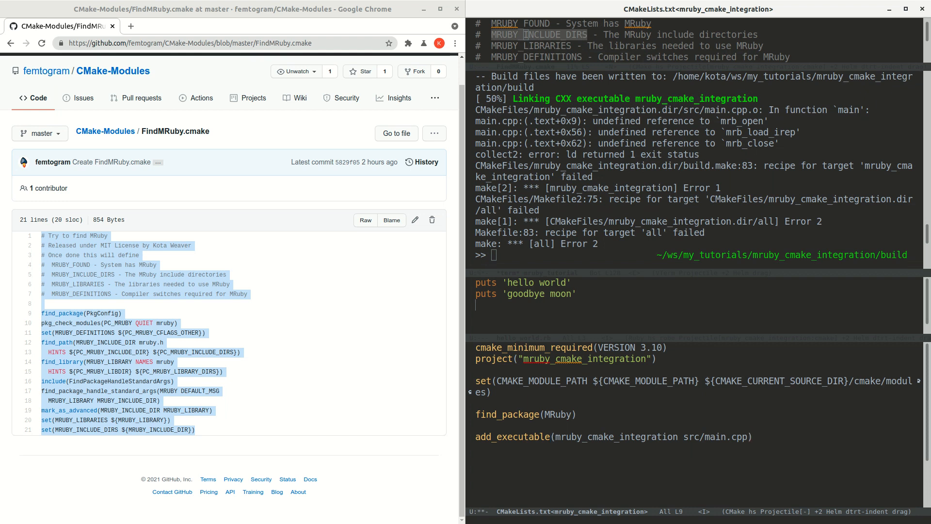
# Step: Link mruby_cmake_integration against ${MRUBY_LIBRARIES}, add ${MRUBY_INCLUDE_DIRS} include directories, and rebuild with make
pyautogui.write('targetli')
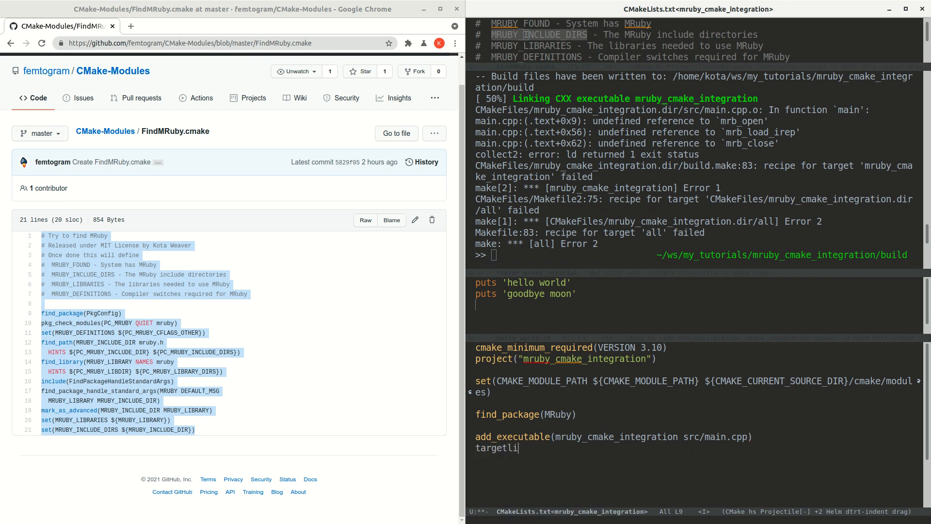
pyautogui.write('link_libraries(mruby')
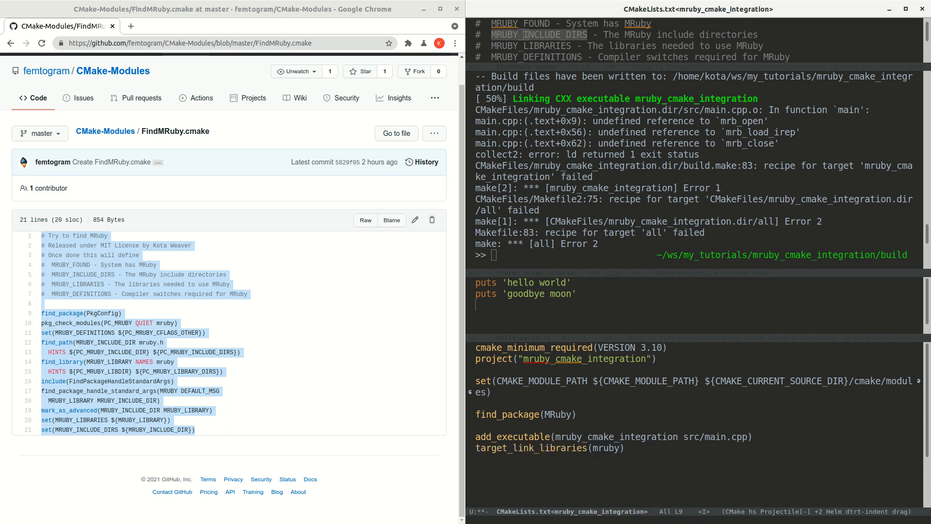
pyautogui.write('cmak')
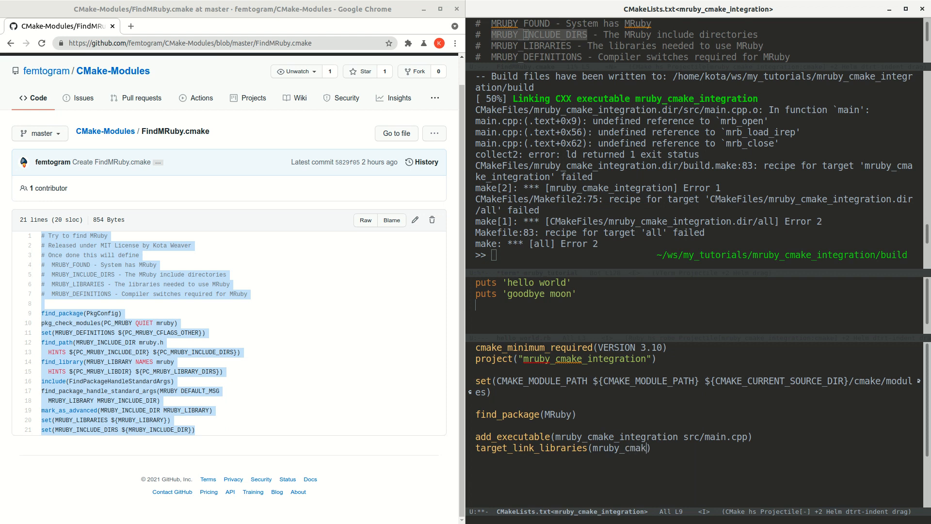
pyautogui.write('e_integration ${MRUBY_LIBRARIES')
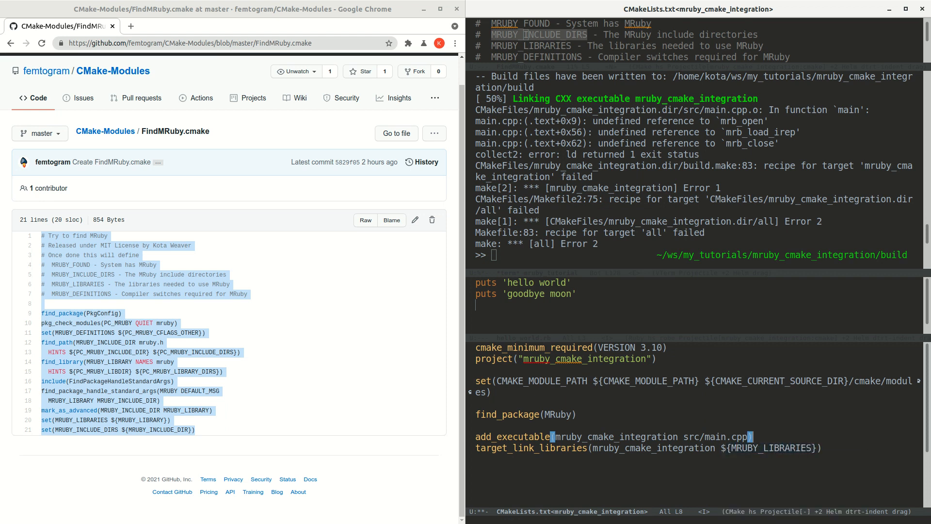
pyautogui.write('include_directories')
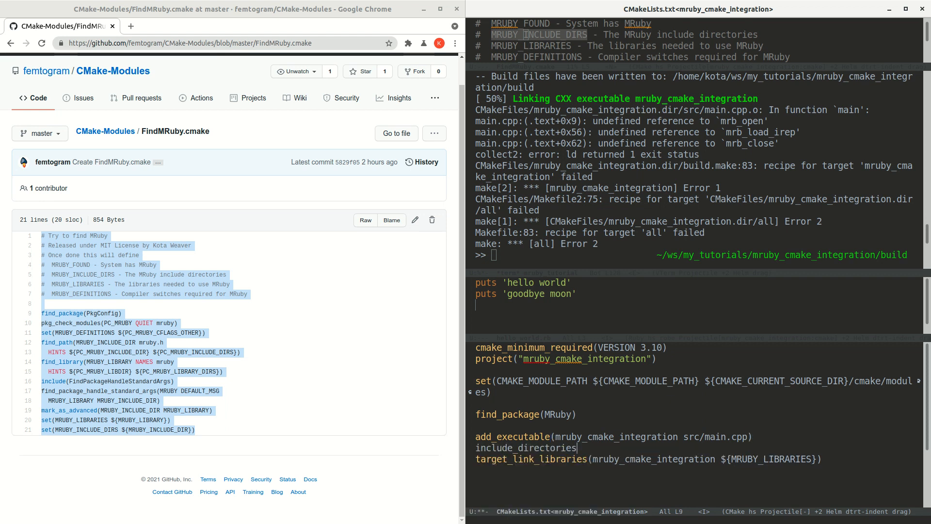
pyautogui.write('(${})')
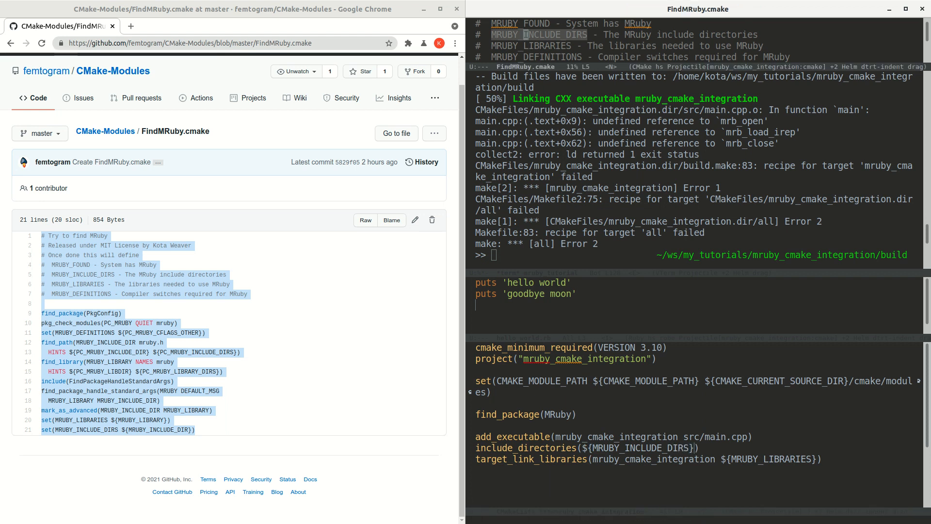
pyautogui.write('make')
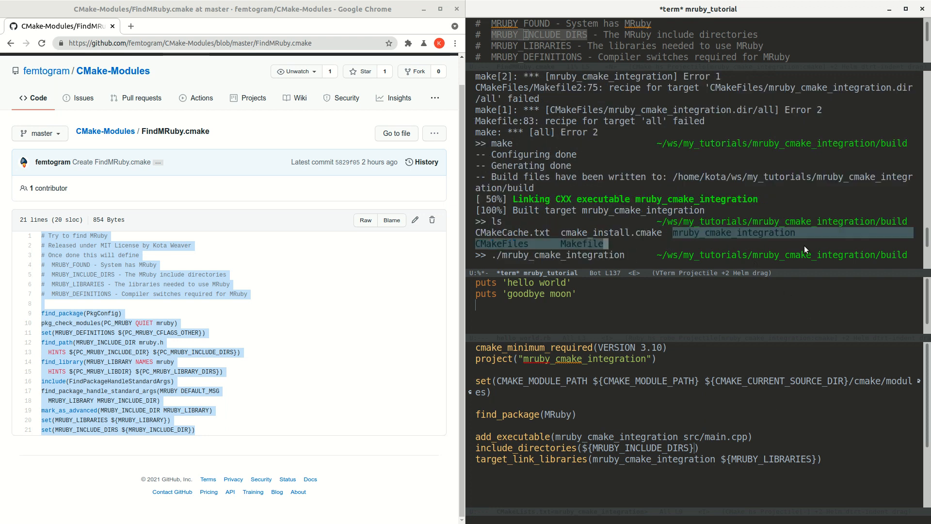
# Step: Run the newly built ./mruby_cmake_integration, which prints hello world
pyautogui.press('Return')
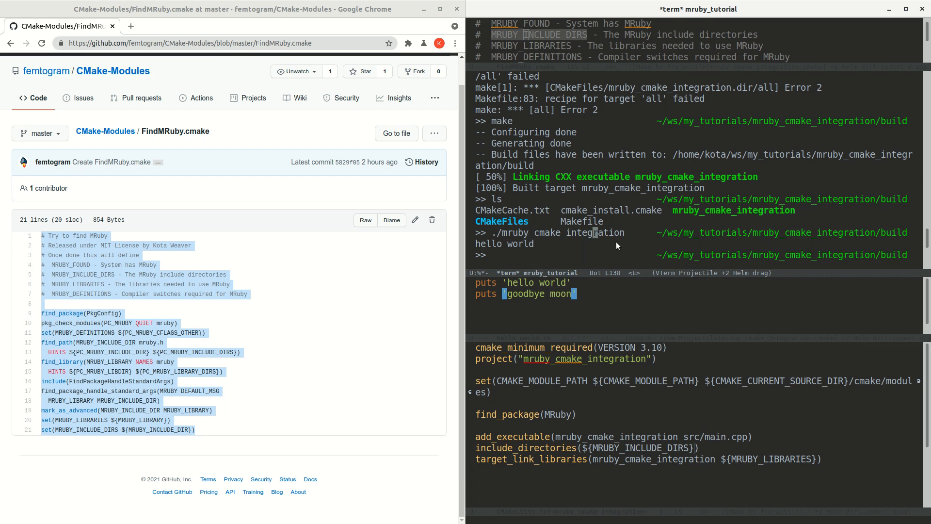
pyautogui.moveTo(685, 418)
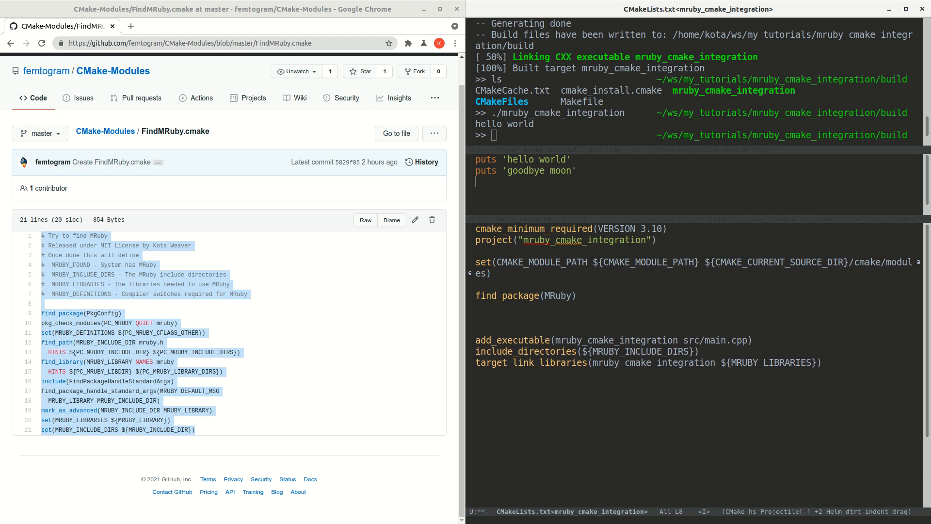
# Step: Search "add_custom_command cmake" in a new Chrome tab and view the cmake.org documentation page
pyautogui.click(256, 337)
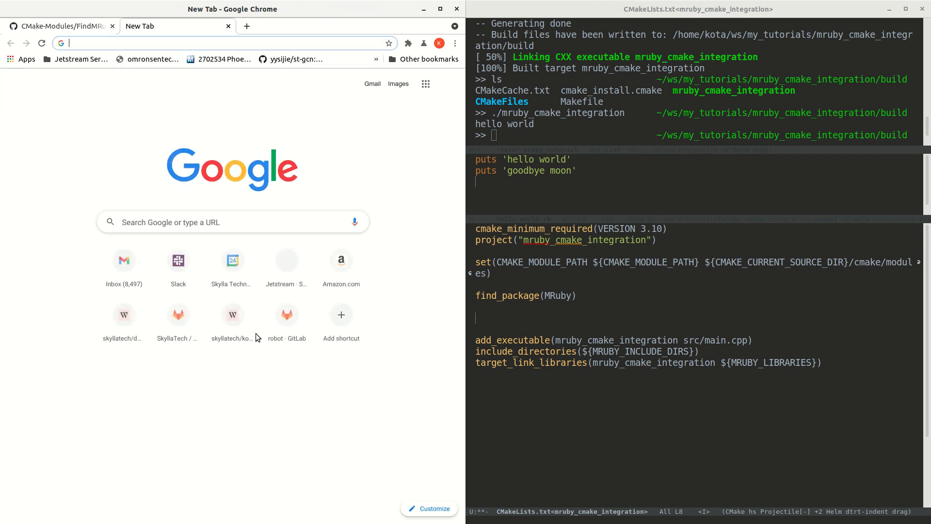
pyautogui.write('add_custom_command cmake')
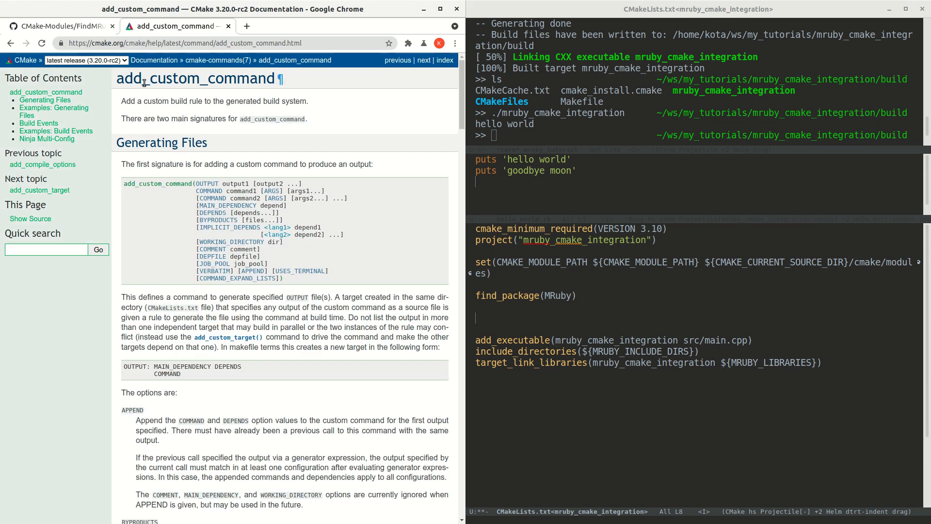
pyautogui.moveTo(137, 183); pyautogui.dragTo(226, 191)
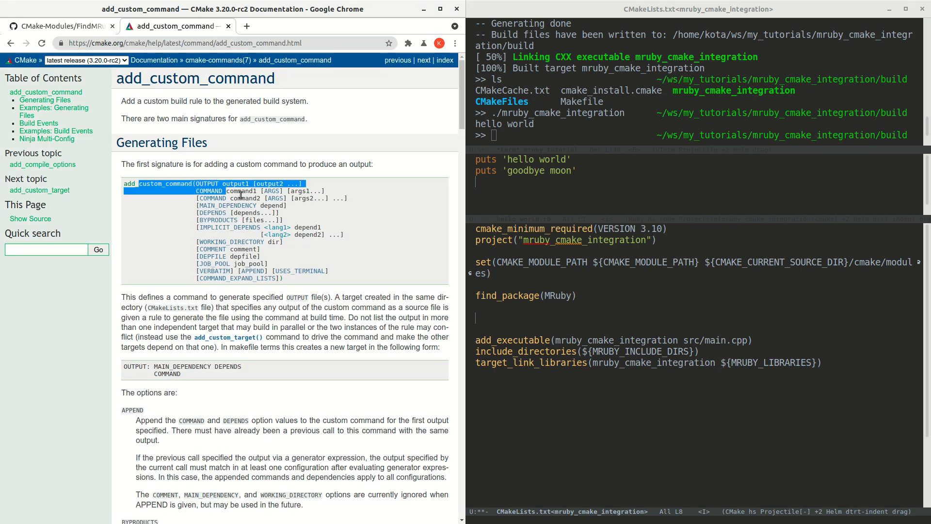
pyautogui.moveTo(238, 191); pyautogui.dragTo(294, 234)
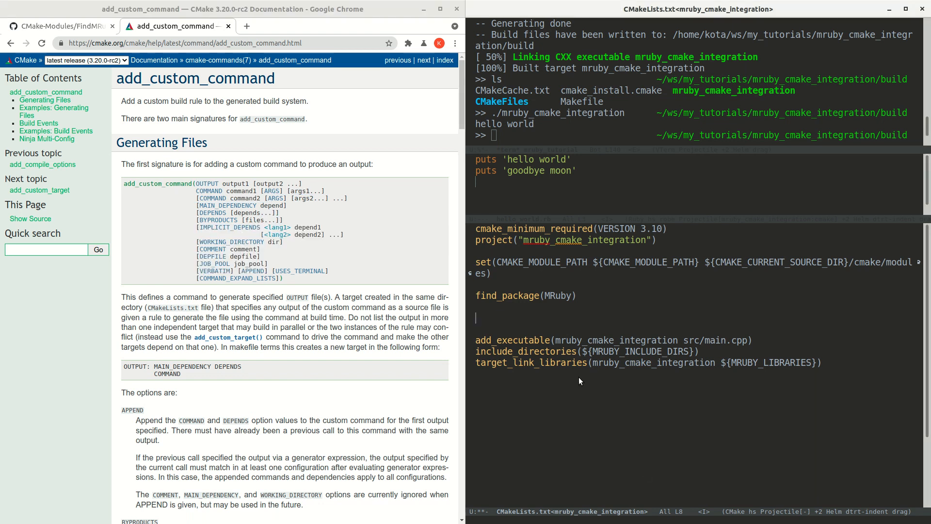
# Step: Start add_custom_command(OUTPUT) and set(RB_BASENAME hello_world) above it
pyautogui.write('add_custom_command')
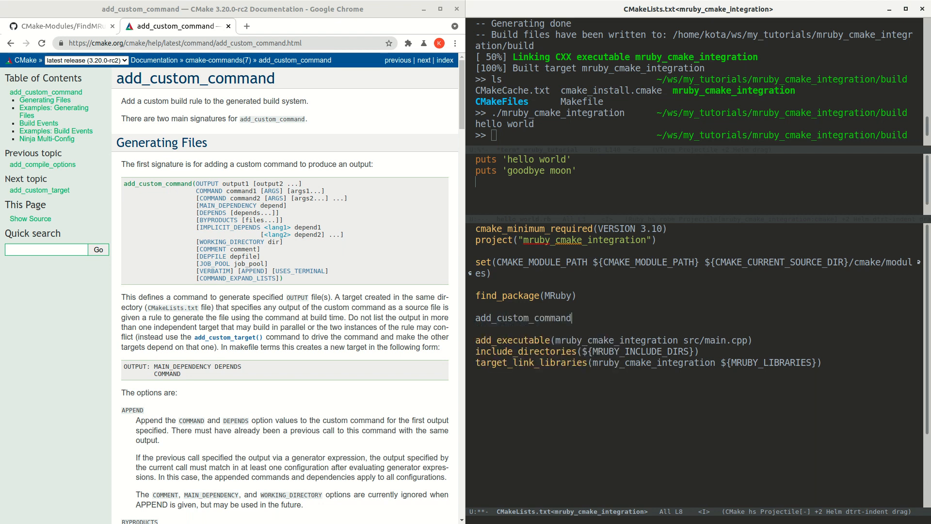
pyautogui.write('(OUPTUT)')
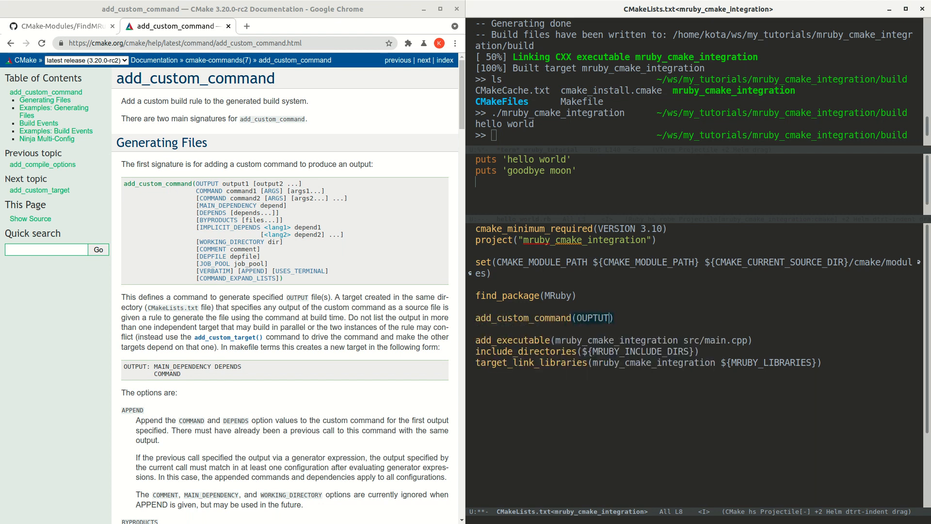
pyautogui.write('U')
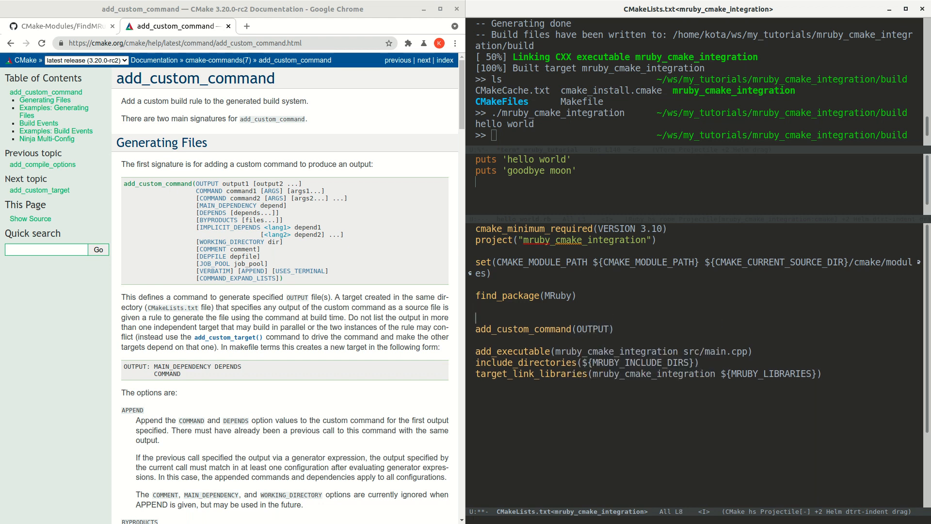
pyautogui.write('set()')
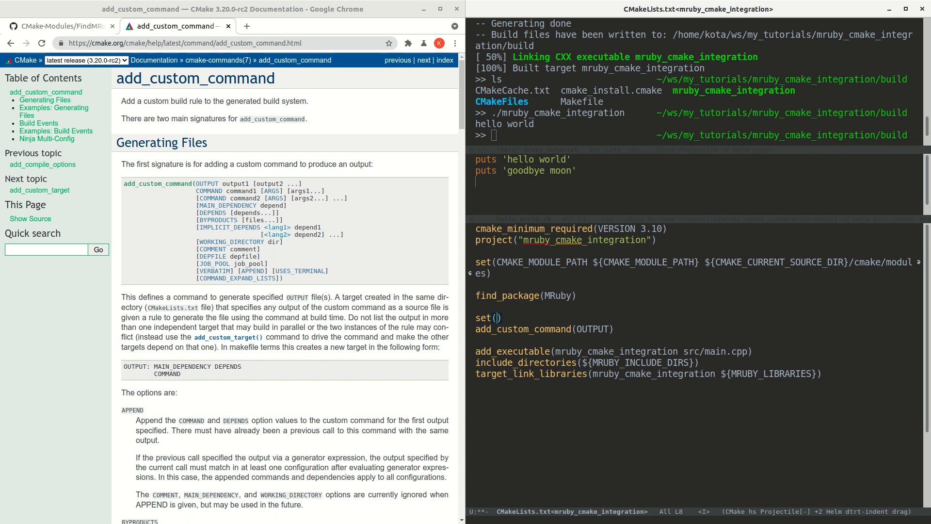
pyautogui.write('RB_BASENAME')
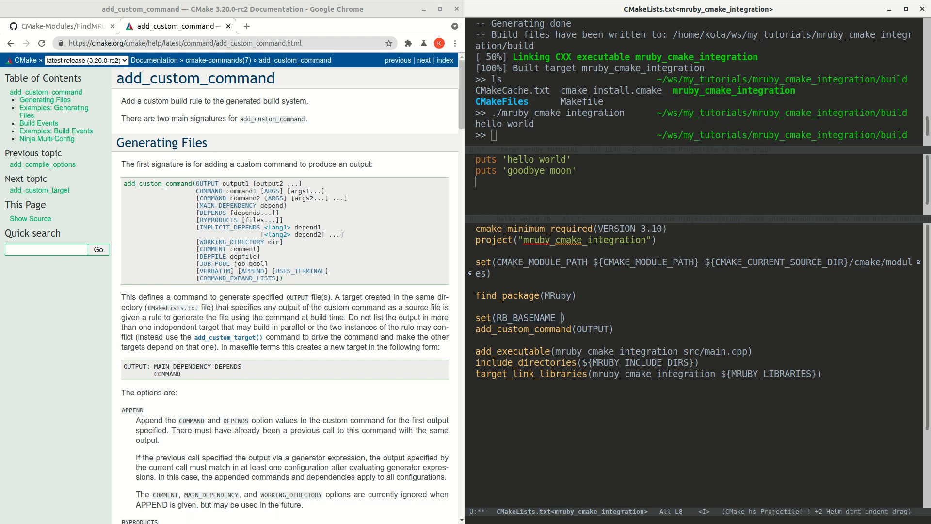
pyautogui.write('hello')
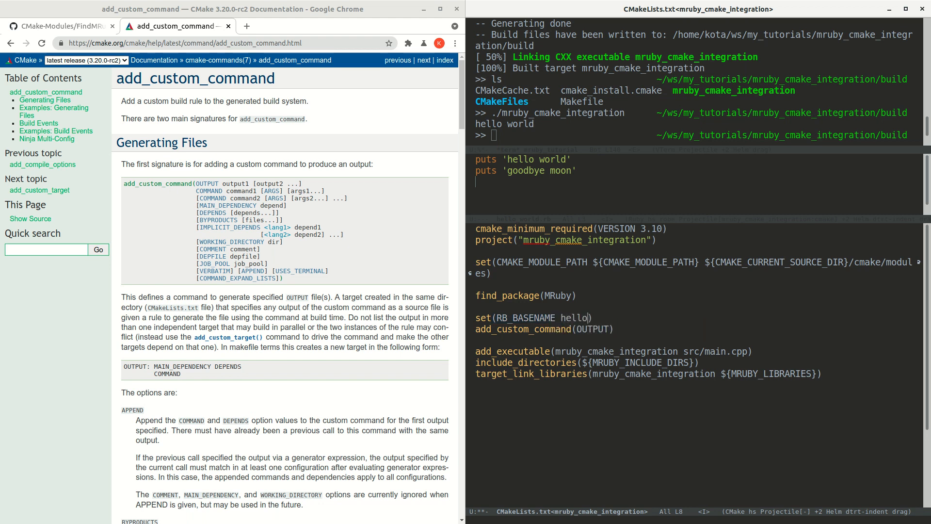
pyautogui.write('_world')
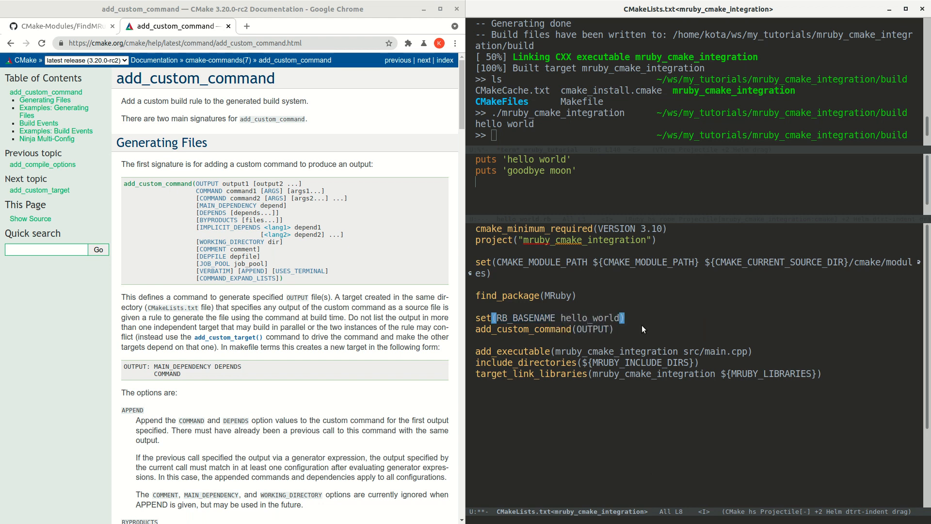
pyautogui.moveTo(628, 337)
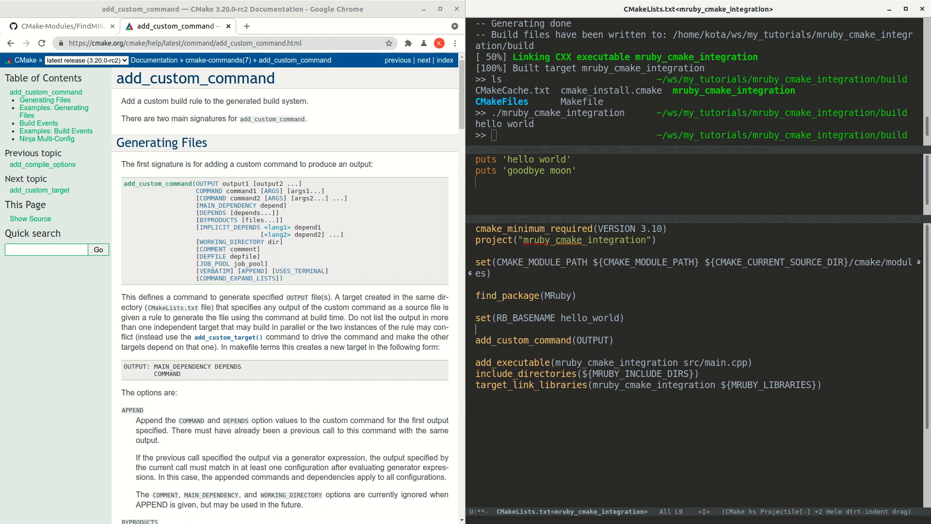
# Step: Set RB_OUTPUT_PATH to ${CMAKE_CURRENT_BINARY_DIR}/generated
pyautogui.write('set()')
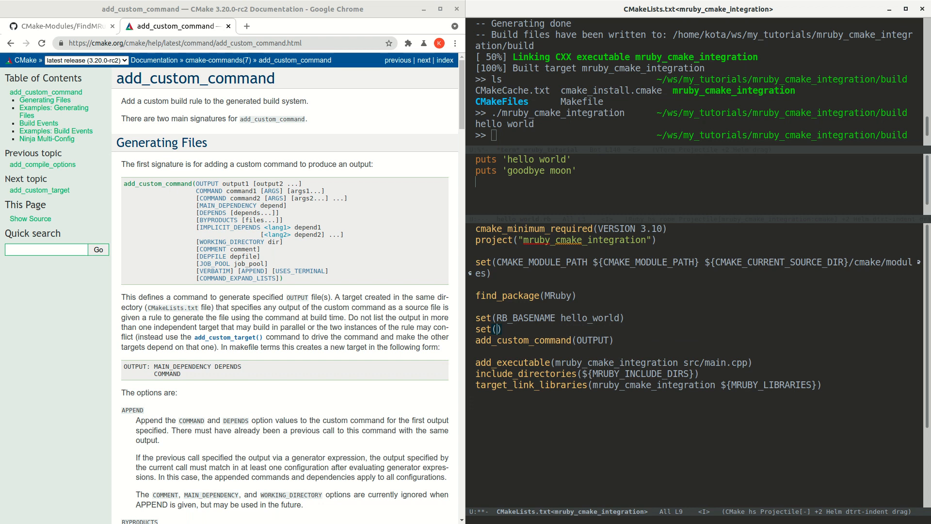
pyautogui.write('RB_GENERATED_')
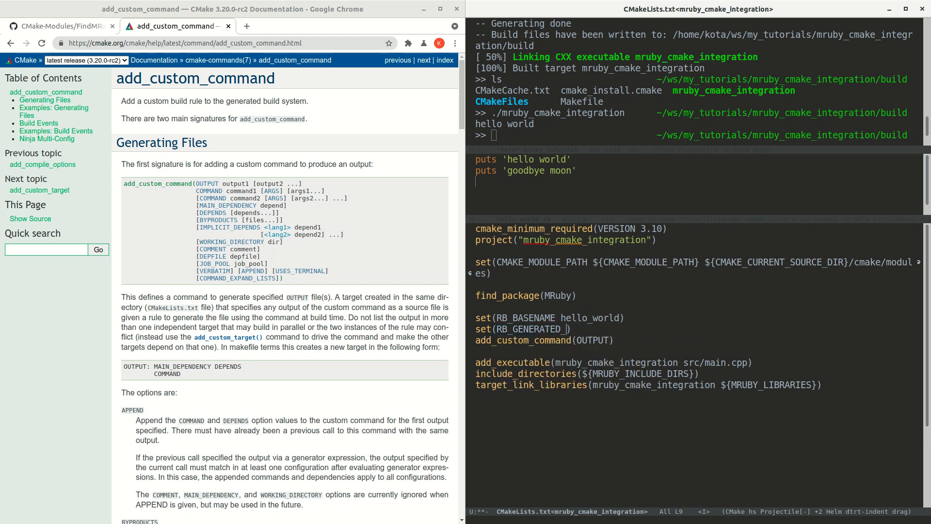
pyautogui.write('PATH')
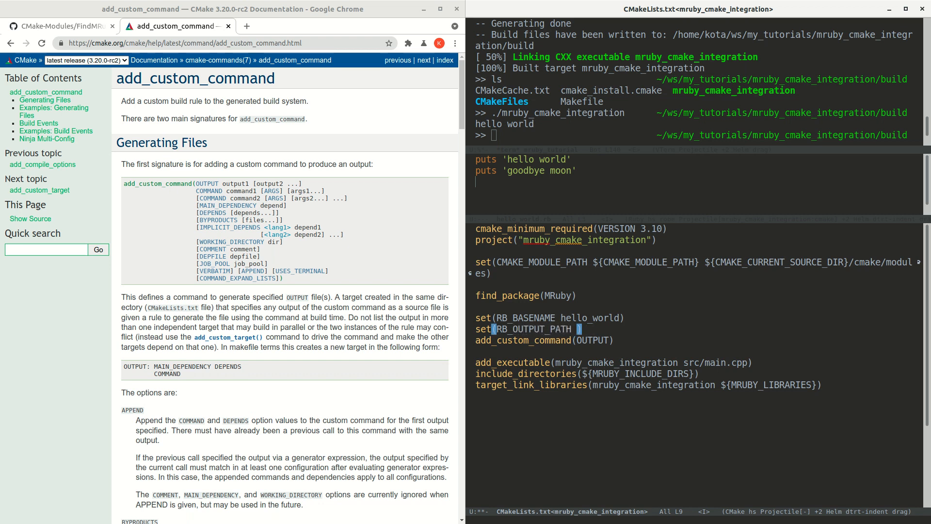
pyautogui.write('${}')
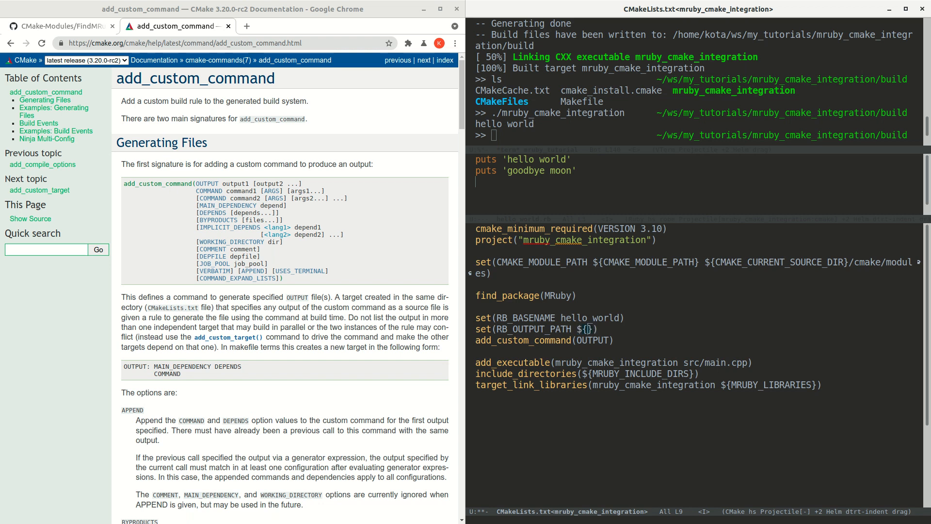
pyautogui.write('CMAKE_')
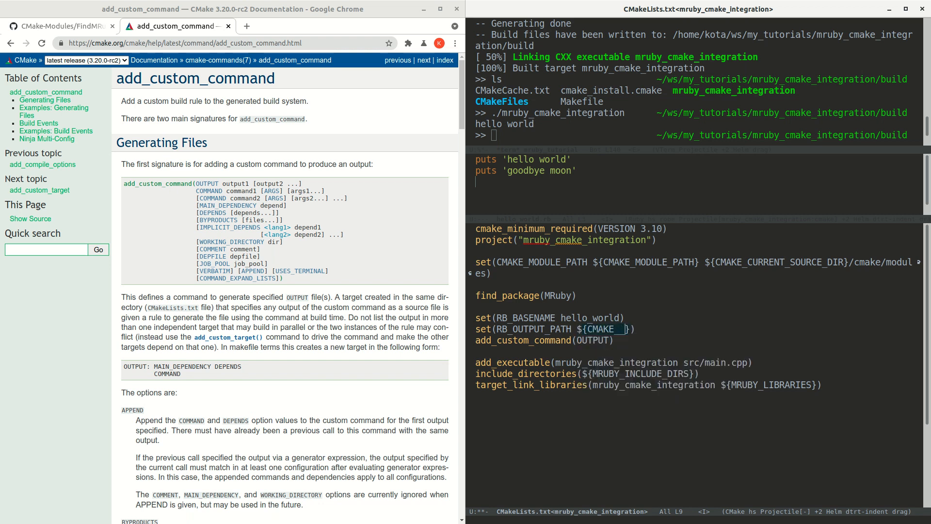
pyautogui.write('BINARY_DIR')
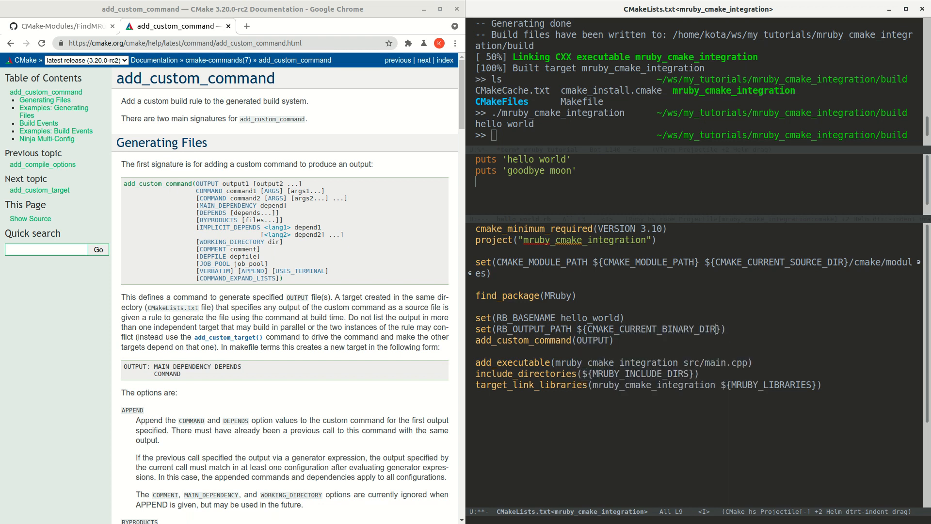
pyautogui.write('/')
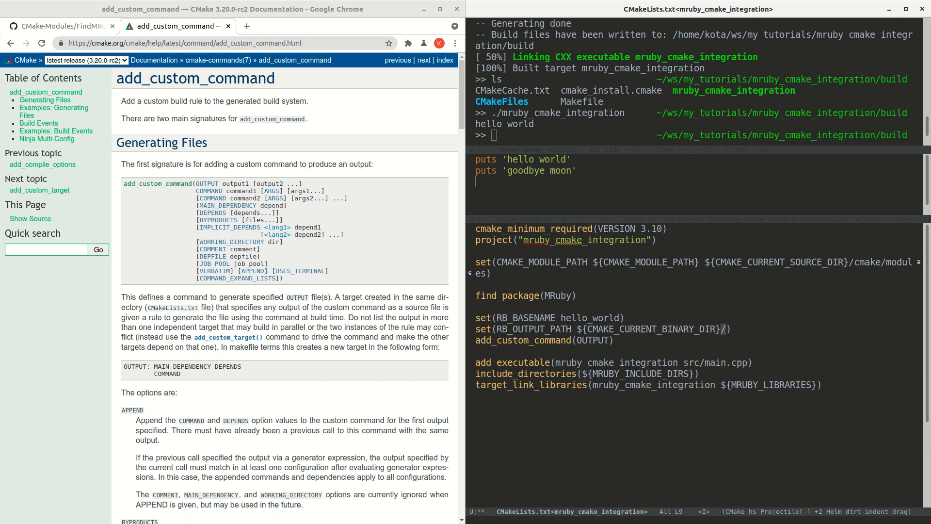
pyautogui.write('generated')
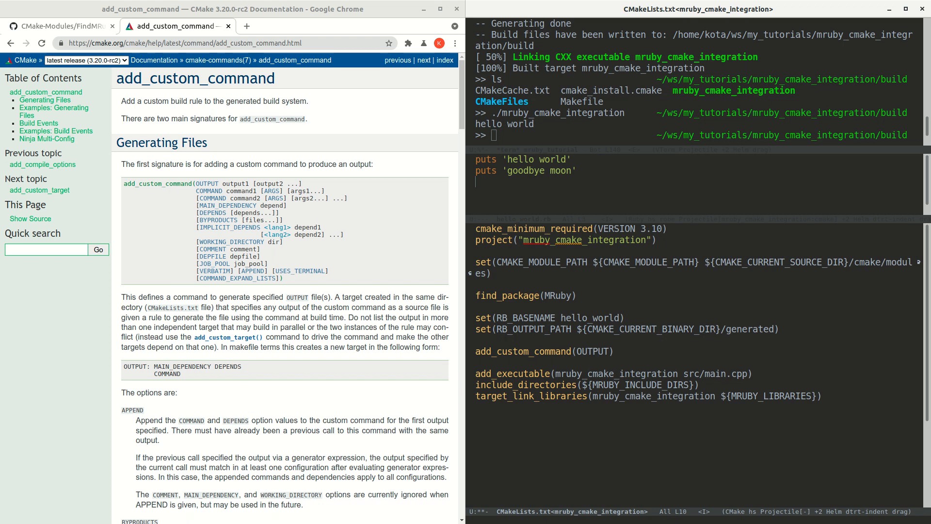
# Step: Add file(MAKE_DIRECTORY ${RB_OUTPUT_PATH}) and rebuild so the generated folder is created
pyautogui.write('file()')
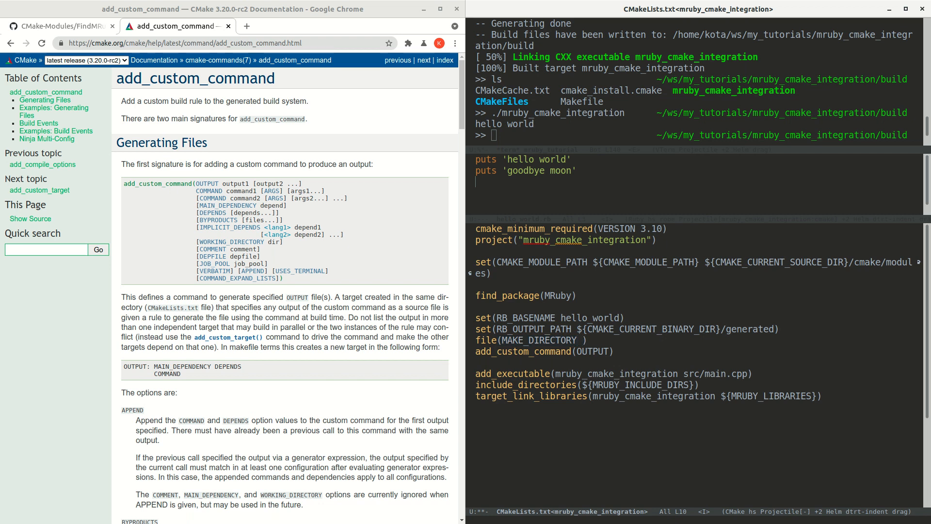
pyautogui.write('${}')
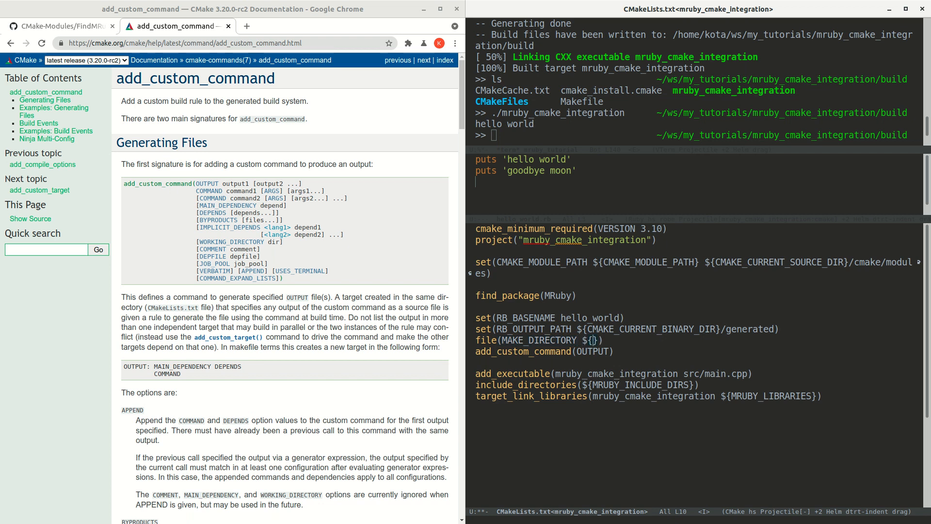
pyautogui.write('RB_OUTPUT_PATH')
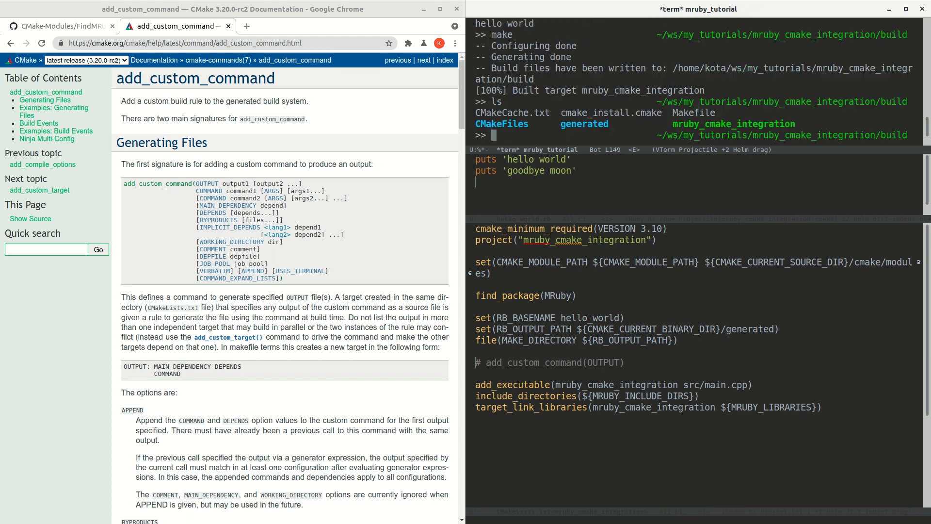
pyautogui.doubleClick(584, 123)
pyautogui.write('ls generated')
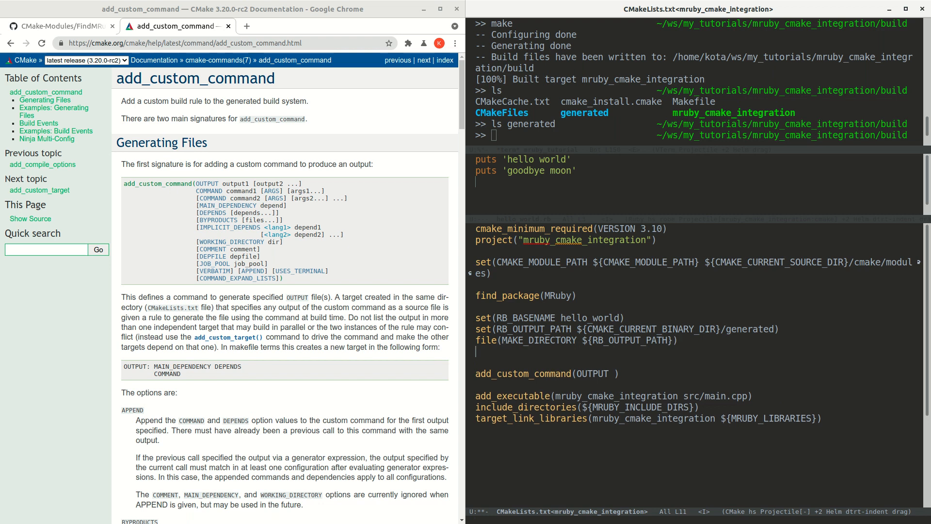
# Step: Set RB_OUTPUT_FILE to ${RB_OUTPUT_PATH}/${RB_BASENAME}.c
pyautogui.write('set()')
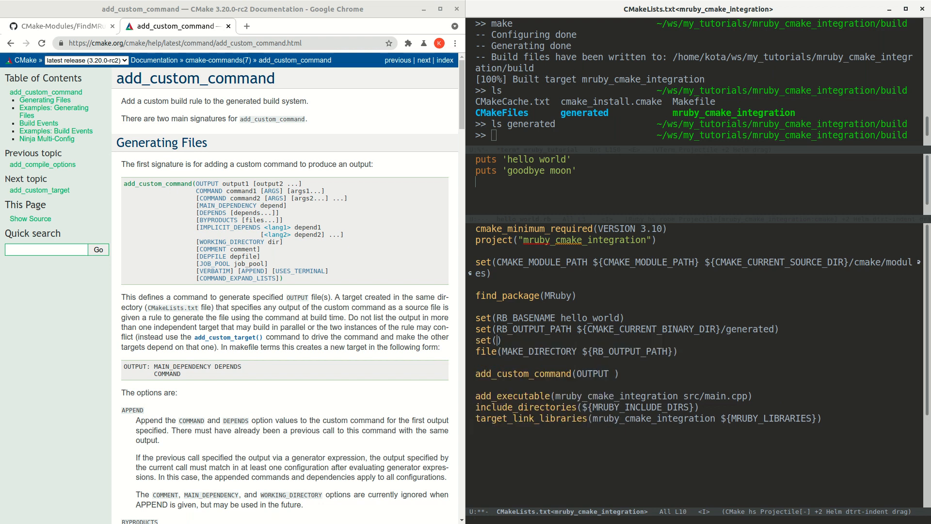
pyautogui.write('RB_OUTPUT_FILE ${RB_OUTPUT_PATH}/')
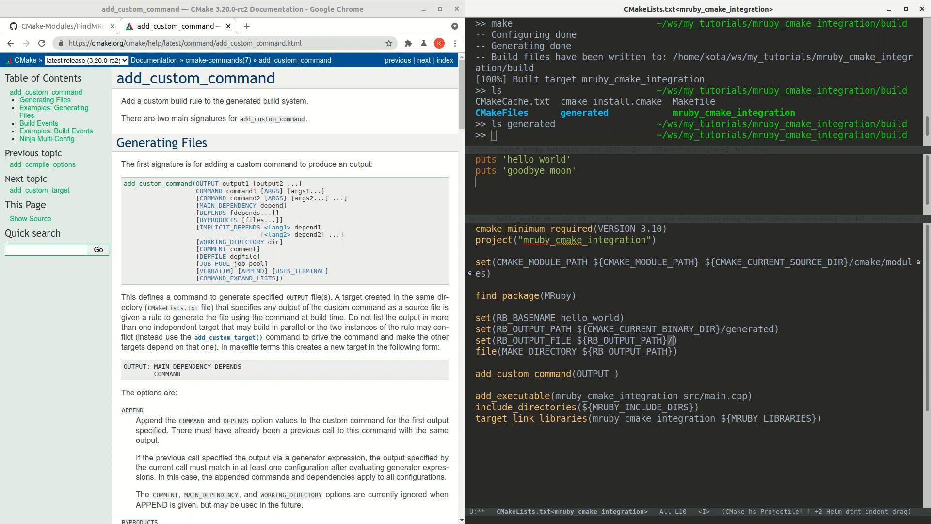
pyautogui.write('${}')
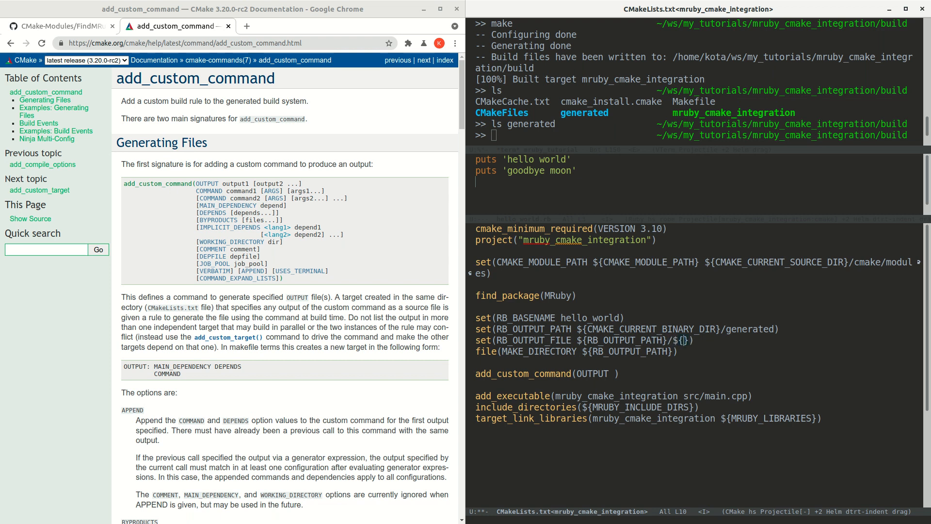
pyautogui.write('RBBASENAME')
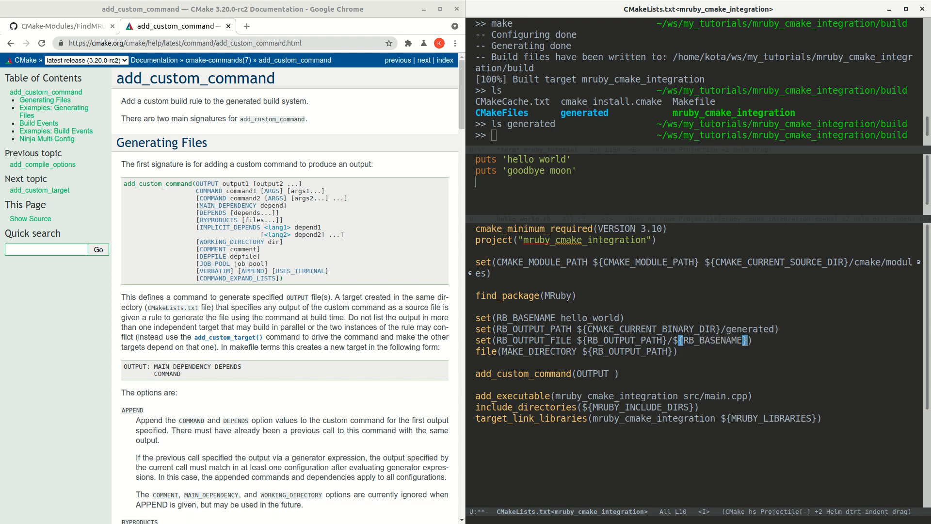
pyautogui.write('.c')
pyautogui.write('set(')
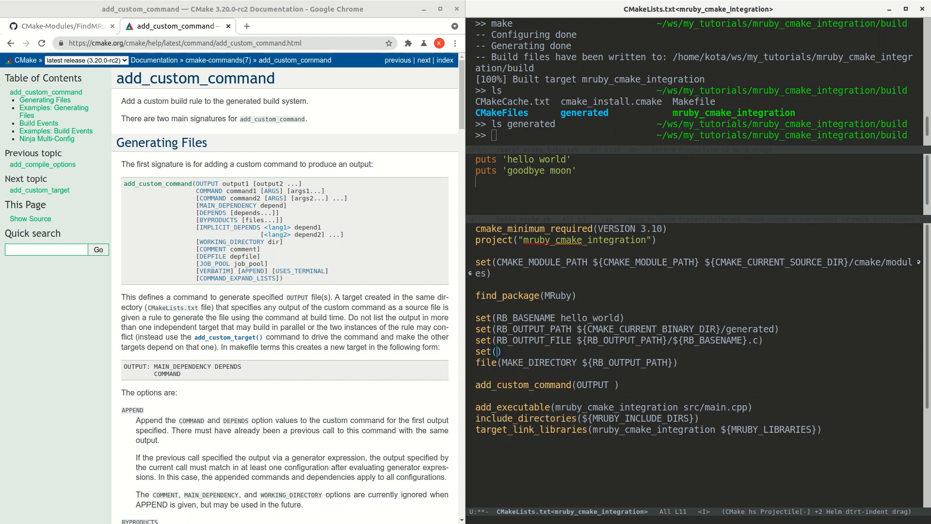
# Step: Begin set(RB_SOURCE_FILE ${CMAKE_CURRENT_SOURCE_DIR}/...) beneath it
pyautogui.write('RB_OUTPUT_')
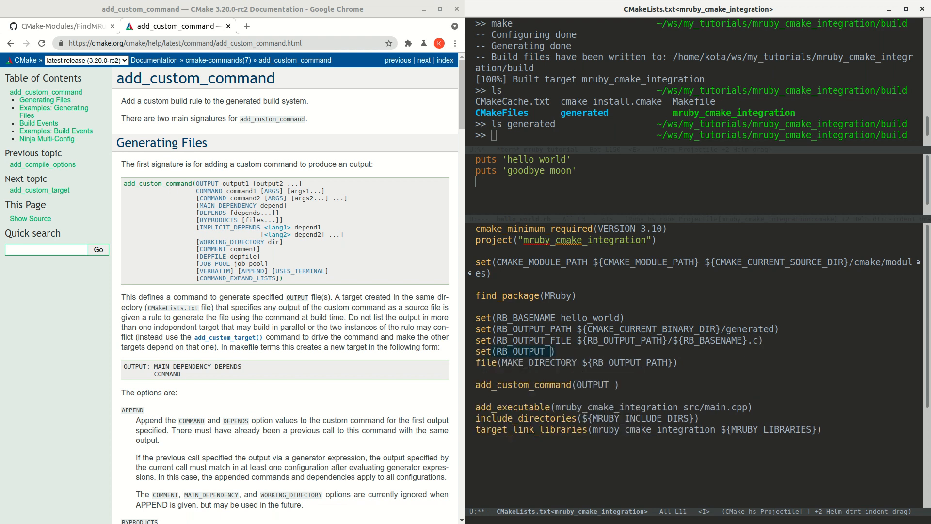
pyautogui.press('BackSpace')
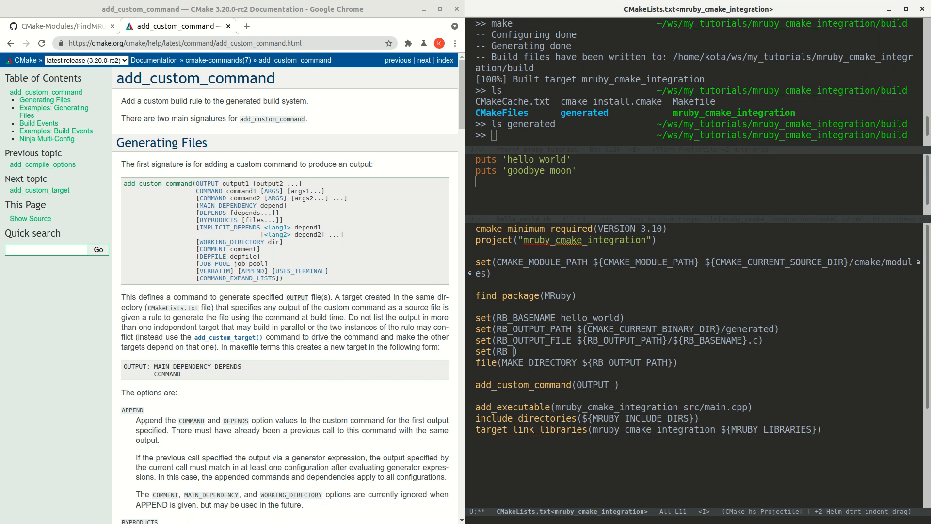
pyautogui.write('SOURCEFILE')
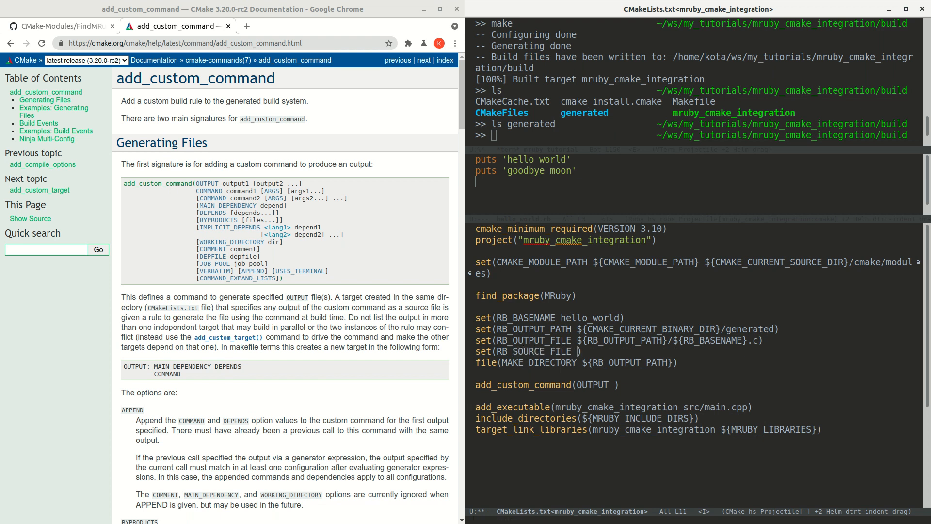
pyautogui.write('${RB_')
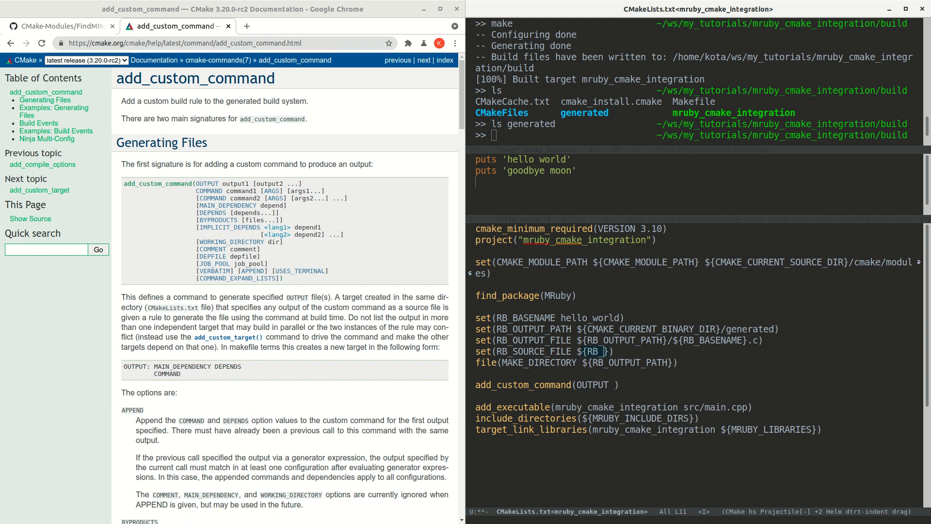
pyautogui.write('CURR')
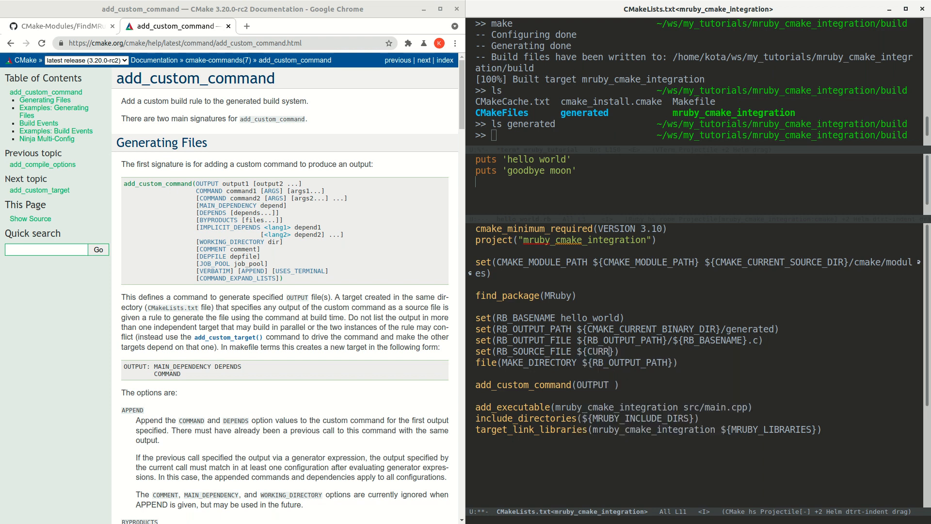
pyautogui.write('ENT_')
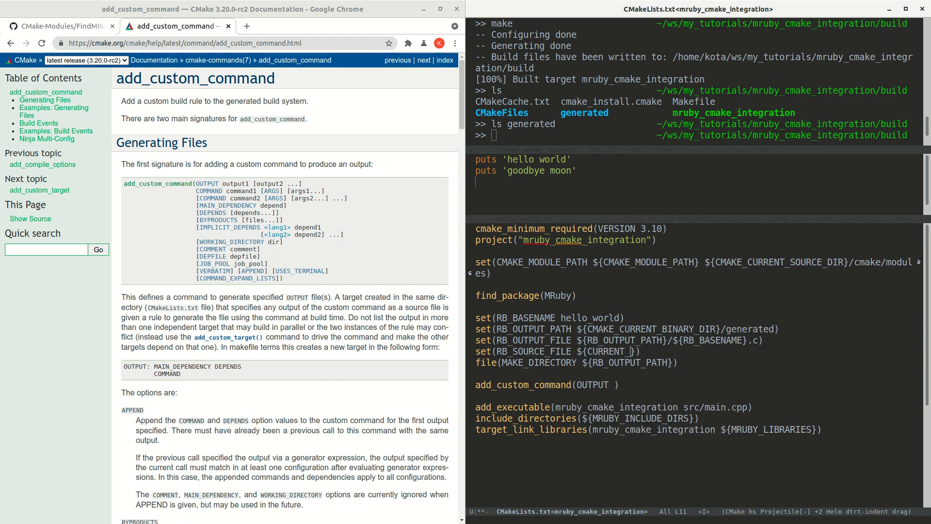
pyautogui.write('SOURCE')
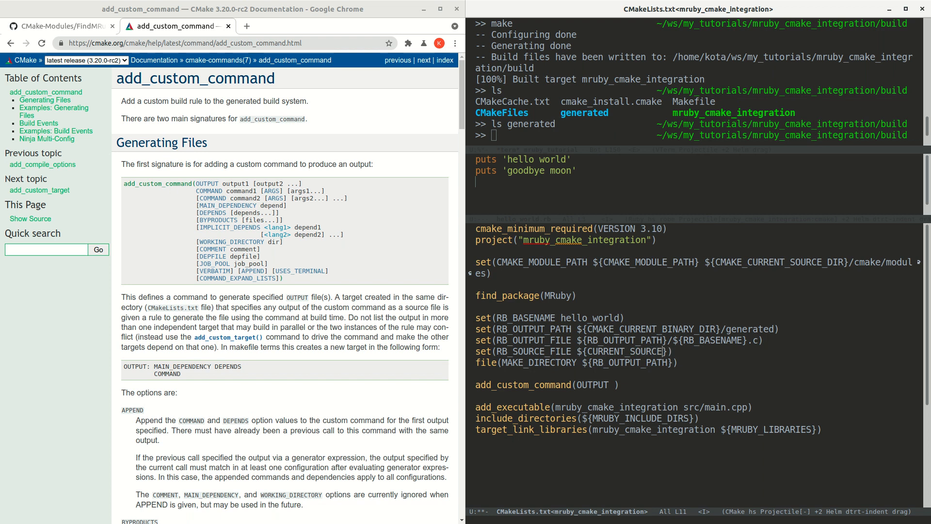
pyautogui.write('CMAKE_C')
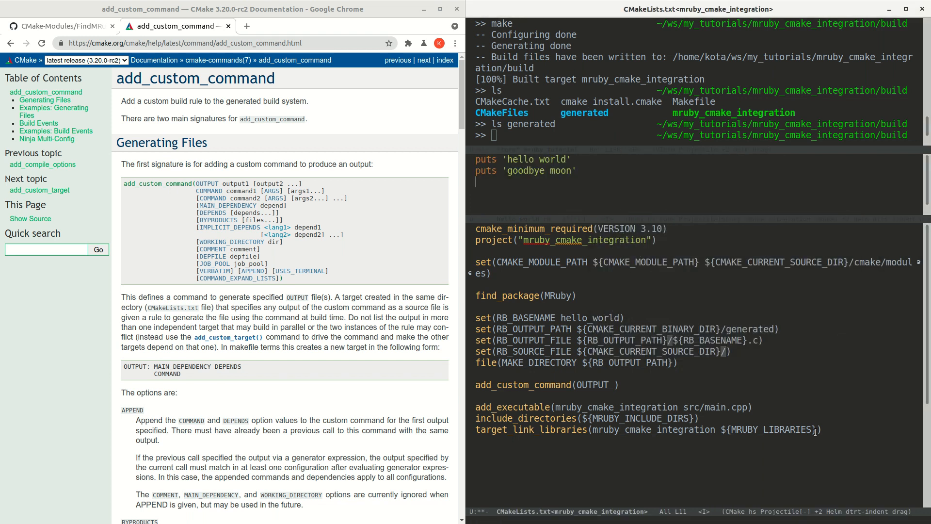
# Step: Complete RB_SOURCE_FILE as ${CMAKE_CURRENT_SOURCE_DIR}/src/scripts/${RB_BASENAME}.rb
pyautogui.write('src/s')
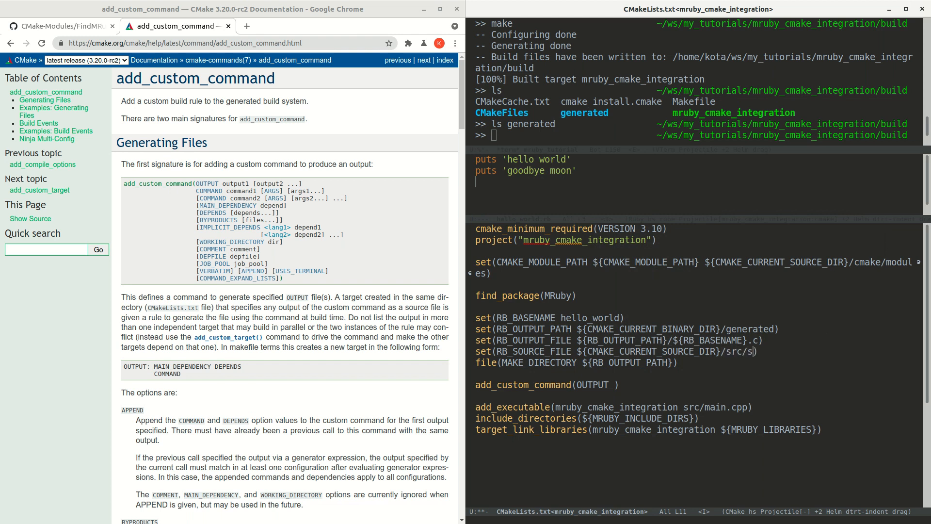
pyautogui.write('cripts/${}')
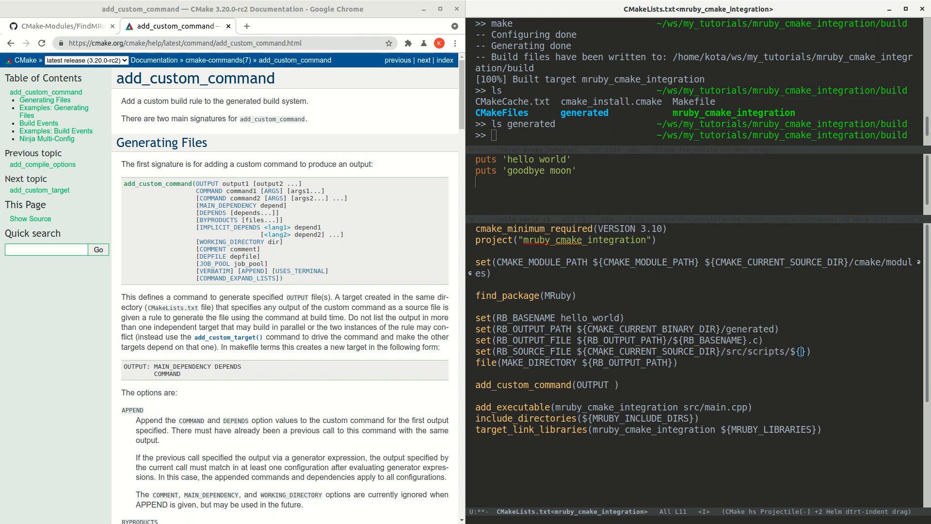
pyautogui.write('RB_BASENAME')
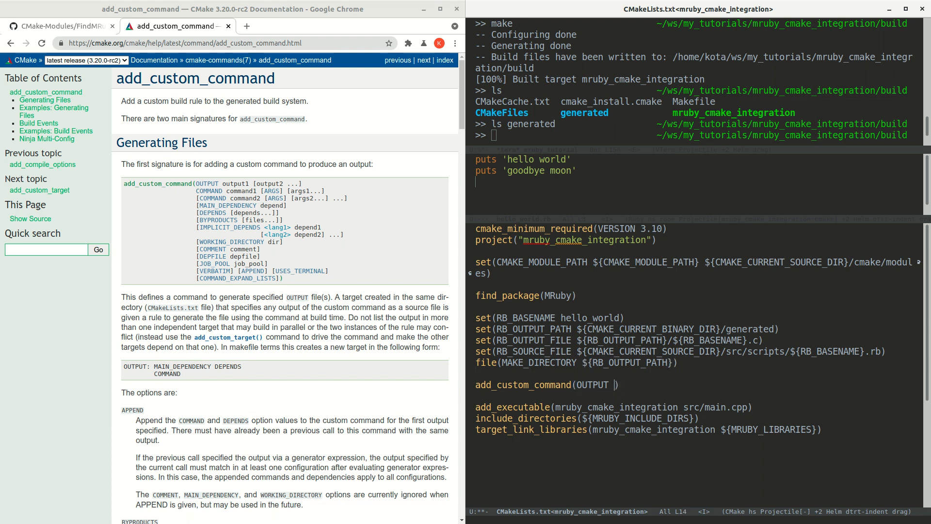
# Step: Make add_custom_command run COMMAND mrbc with ARGS -Bsample -o${RB_OUTPUT_FILE} ${RB_SOURCE_FILE}
pyautogui.moveTo(124, 183); pyautogui.dragTo(283, 241)
pyautogui.write('${RB_OUTPUT_FILE')
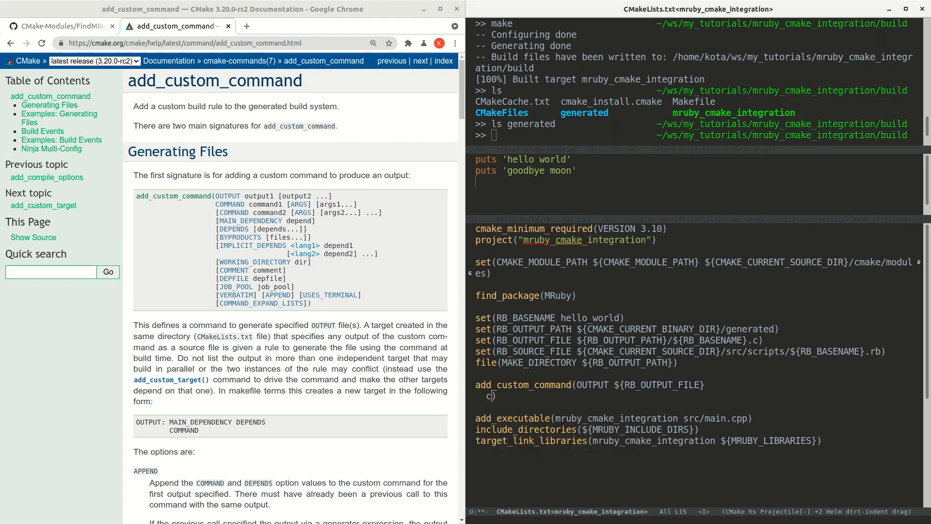
pyautogui.write('OMMAND')
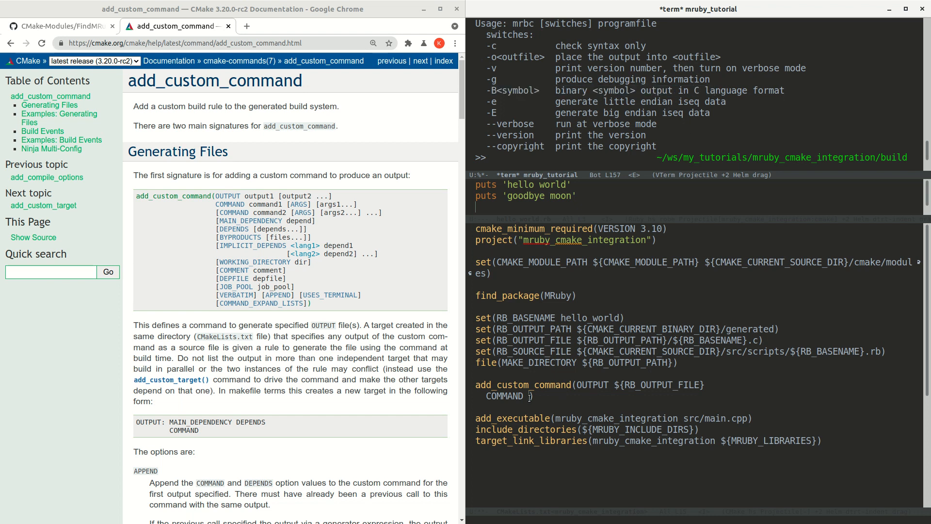
pyautogui.write('mrbc')
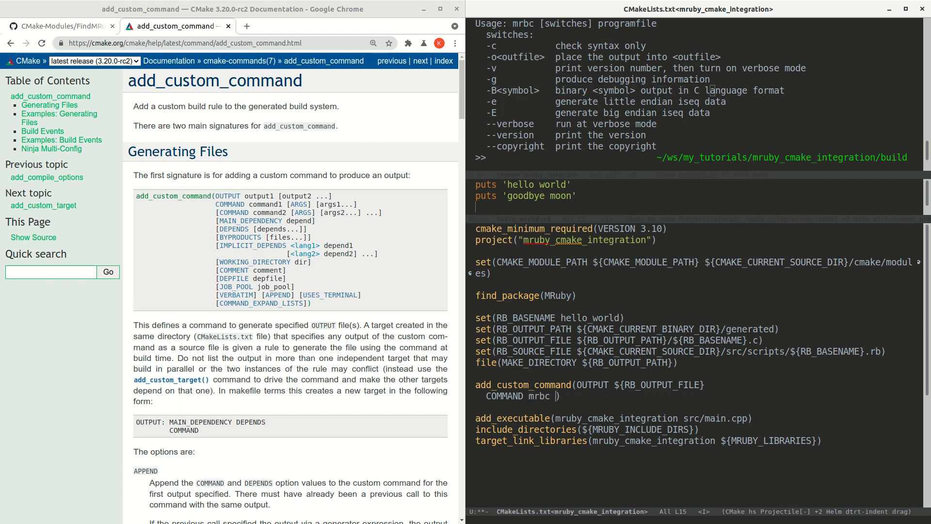
pyautogui.write('ARGS)')
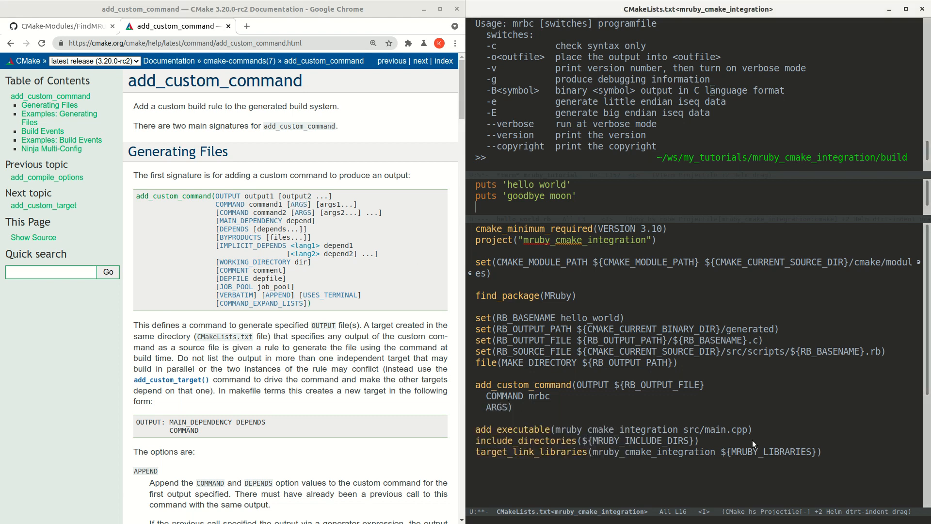
pyautogui.write('-o${RB_OUTPUT_FILE')
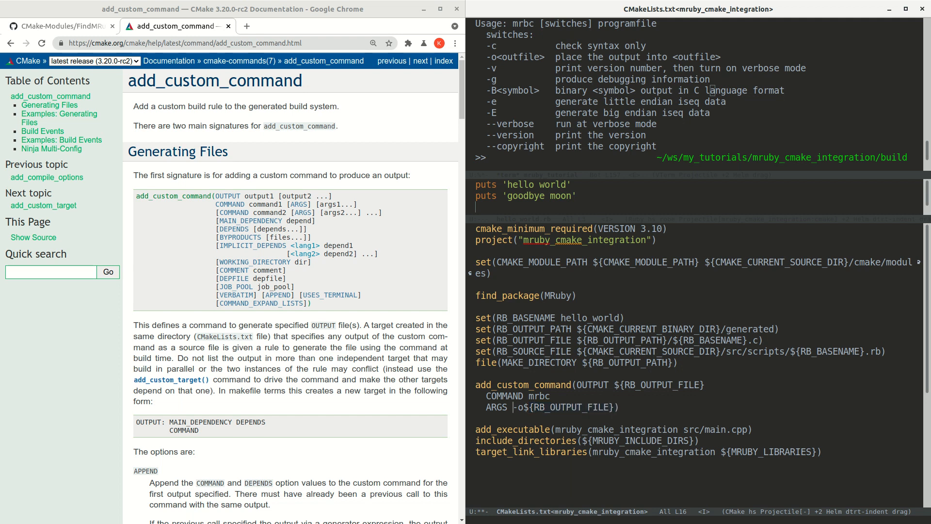
pyautogui.write('B')
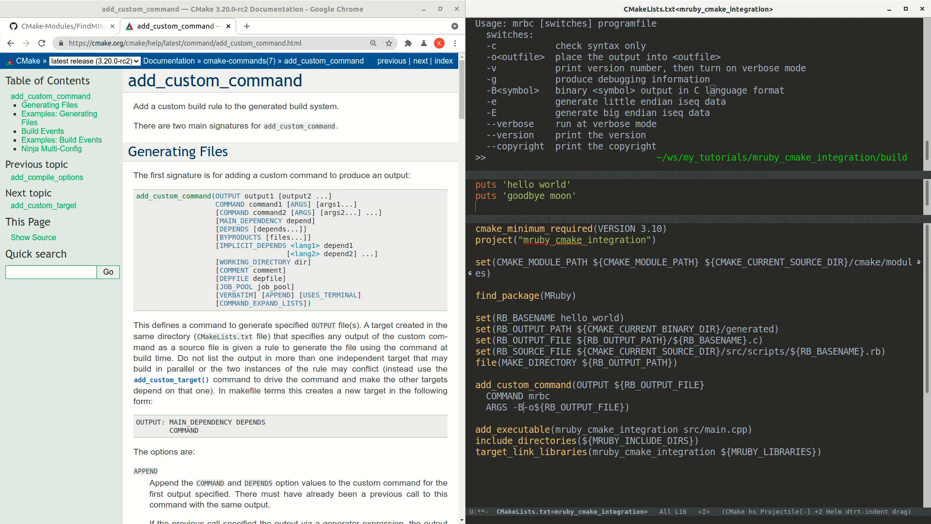
pyautogui.write('sample')
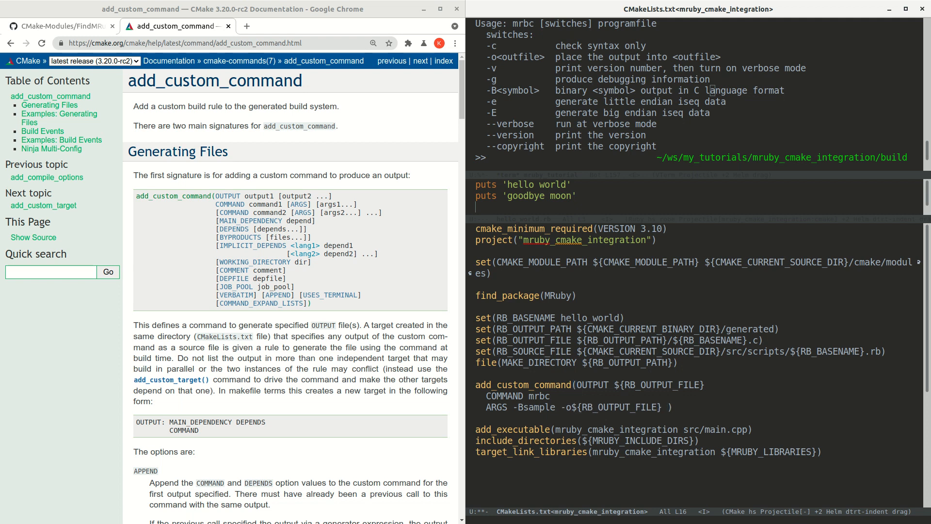
pyautogui.write('${RB_')
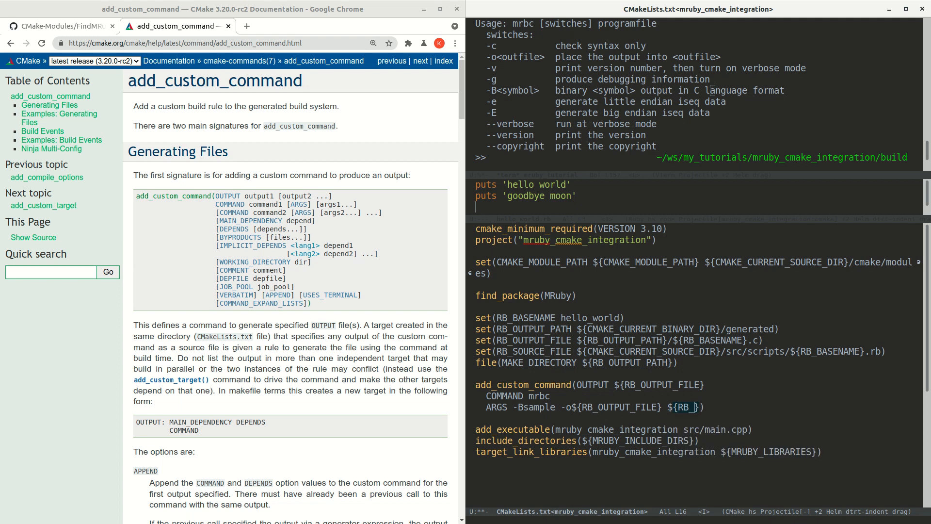
pyautogui.write('SOURCEFILE')
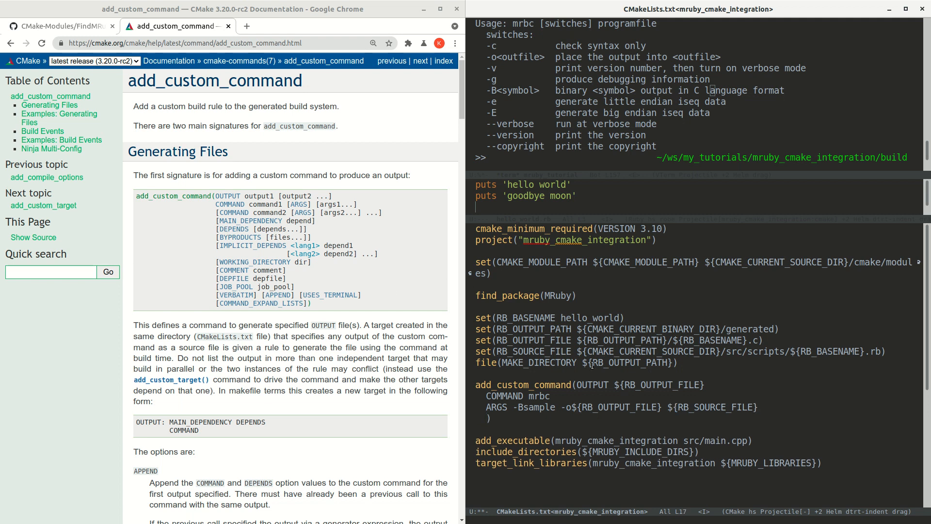
# Step: Add DEPENDS ${RB_SOURCE_FILE} and VERBATIM to the custom command
pyautogui.write('DEPENDS')
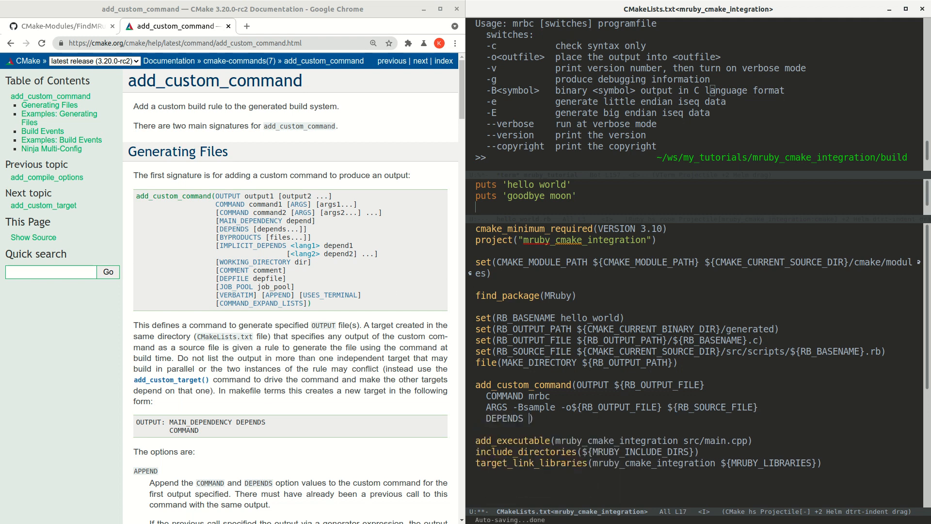
pyautogui.write('${RB}')
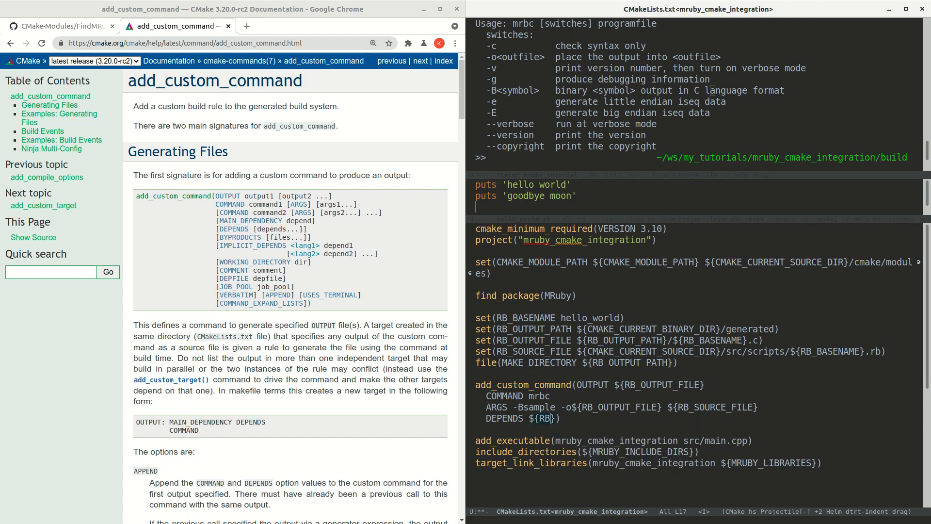
pyautogui.write('_SOURCE_FILE')
pyautogui.write('VERBATIM)')
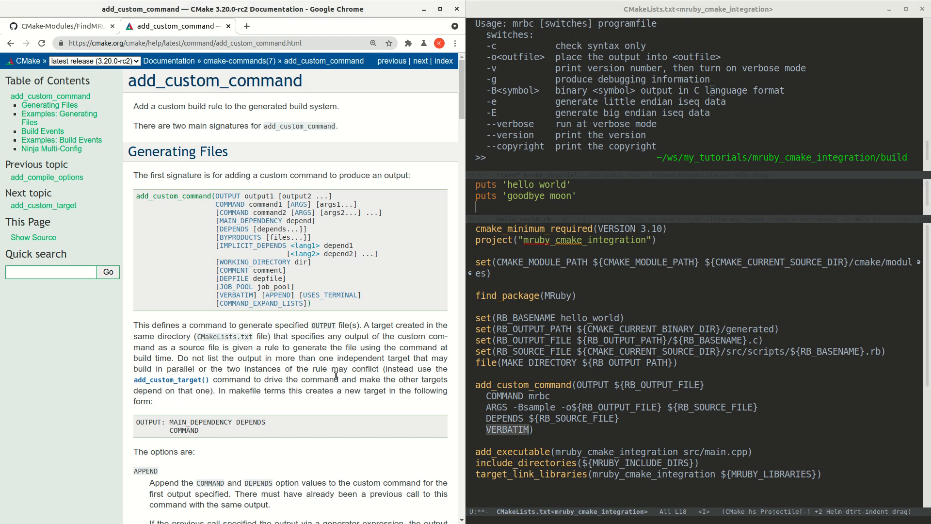
pyautogui.scroll(-3)
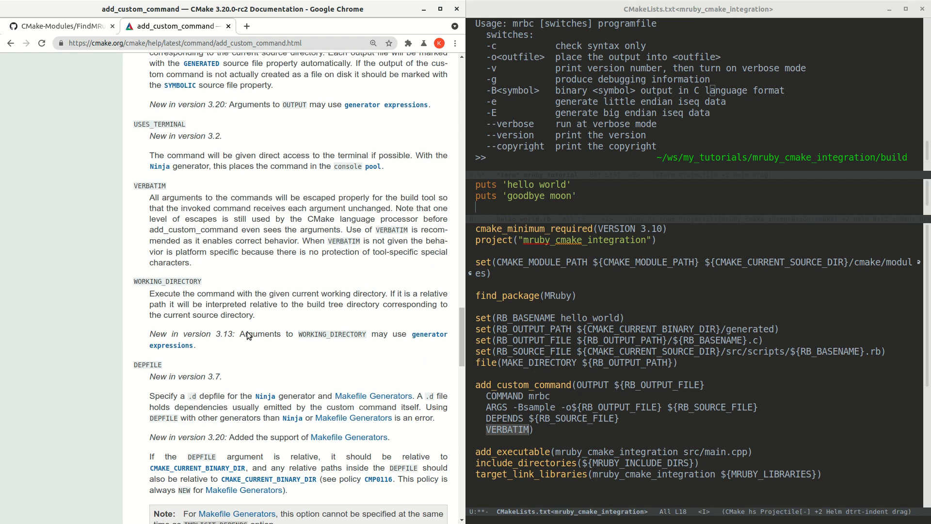
# Step: Highlight the VERBATIM description about unchanged arguments and CMake's extra escaping level
pyautogui.scroll(-3)
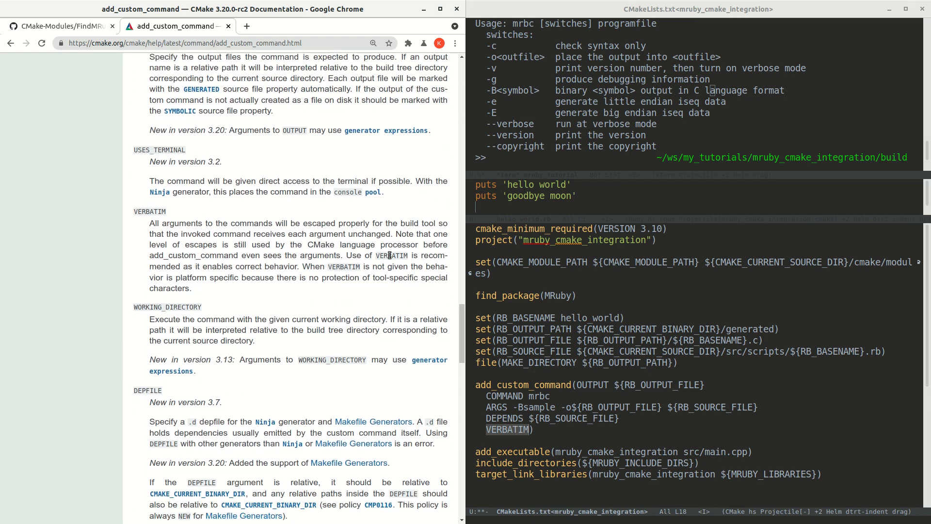
pyautogui.moveTo(339, 255); pyautogui.dragTo(307, 265)
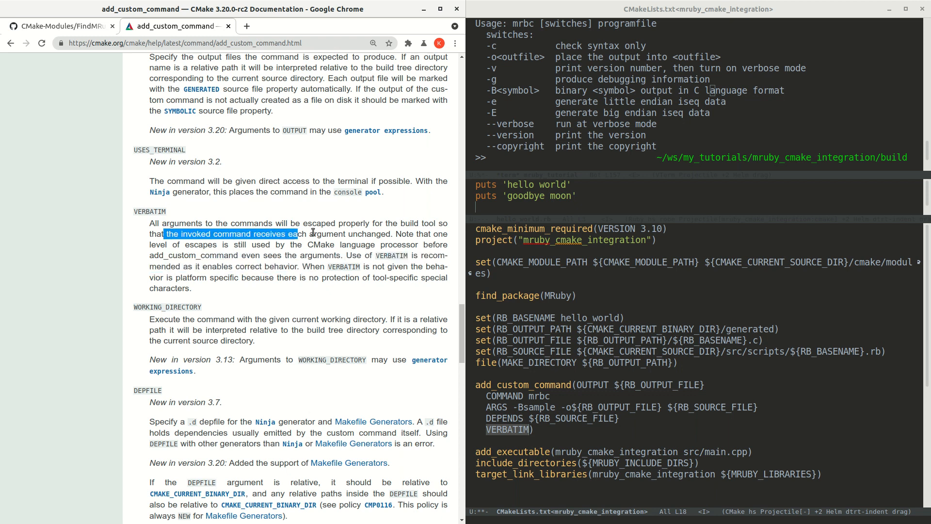
pyautogui.moveTo(311, 234); pyautogui.dragTo(378, 244)
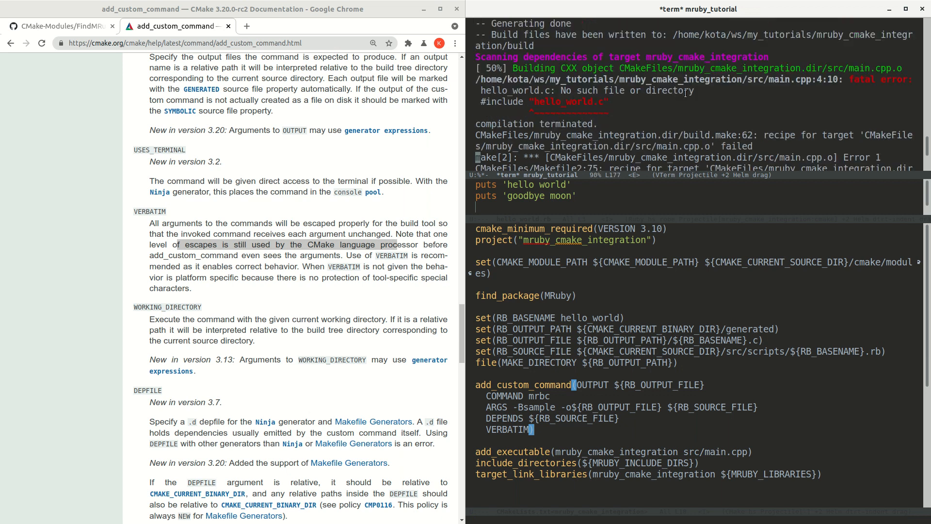
# Step: Leave a blank line below the VERBATIM add_custom_command block before add_executable
pyautogui.scroll(-3)
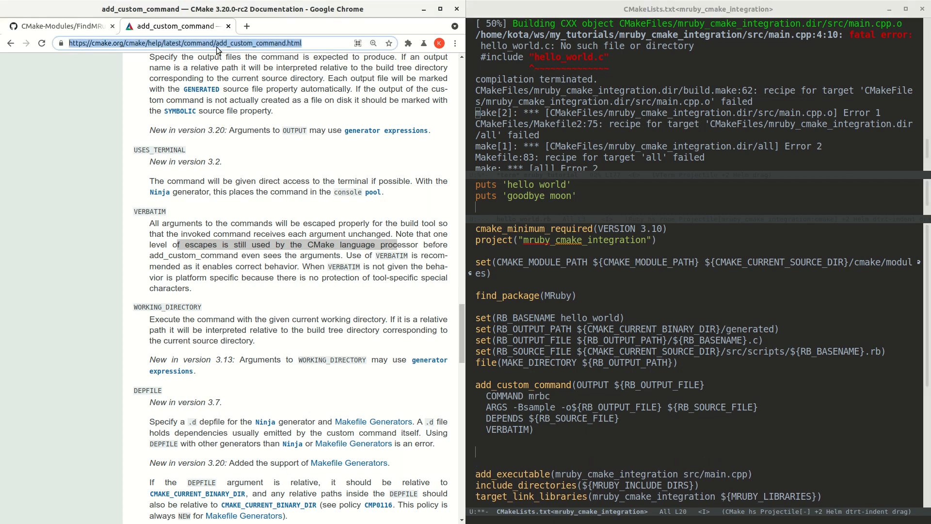
# Step: View the set_property documentation and mark the SOURCE scope in its synopsis
pyautogui.click(267, 43)
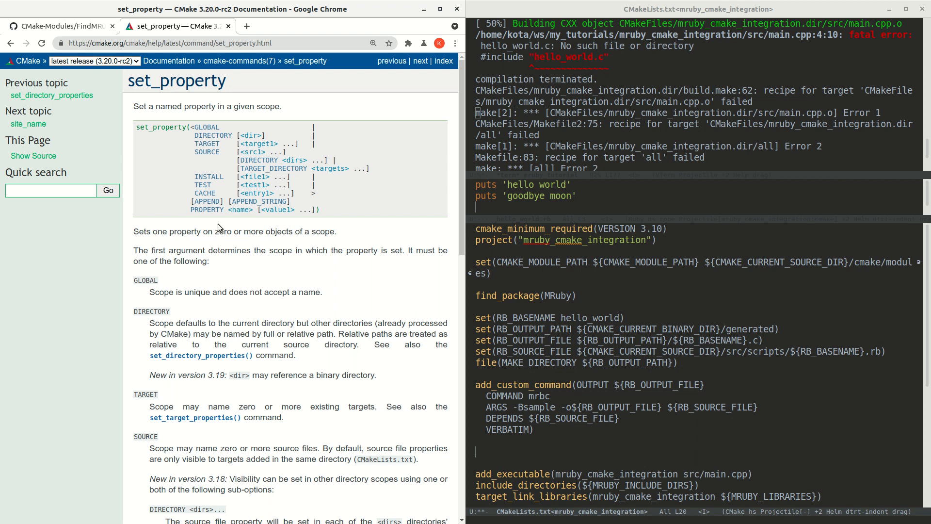
pyautogui.moveTo(581, 449)
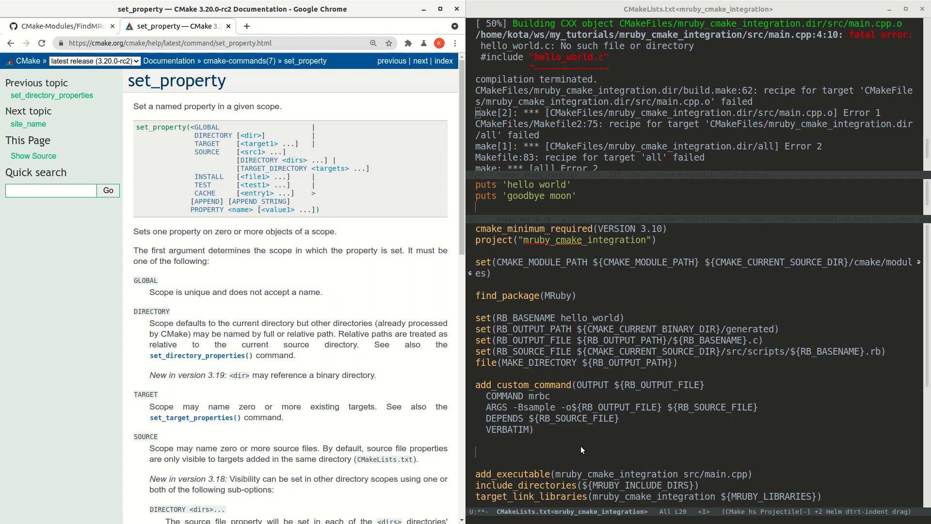
pyautogui.moveTo(765, 381)
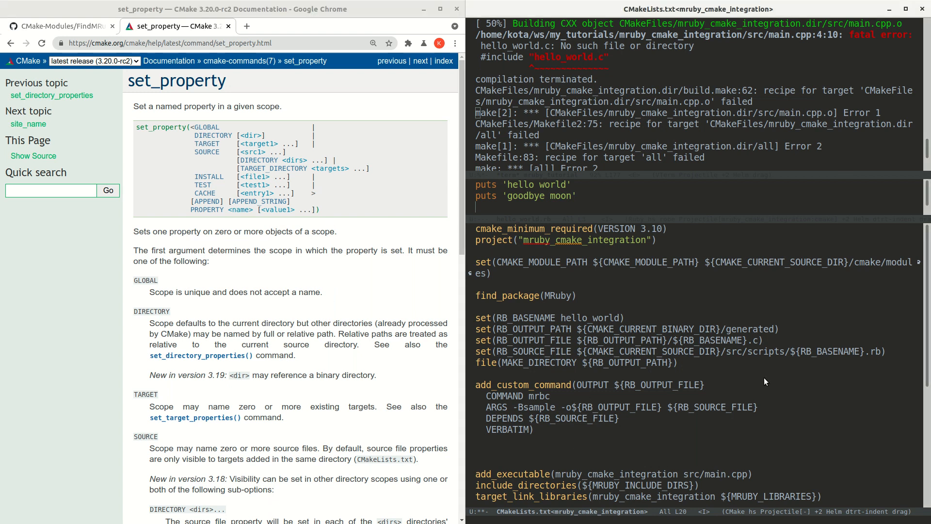
pyautogui.doubleClick(206, 152)
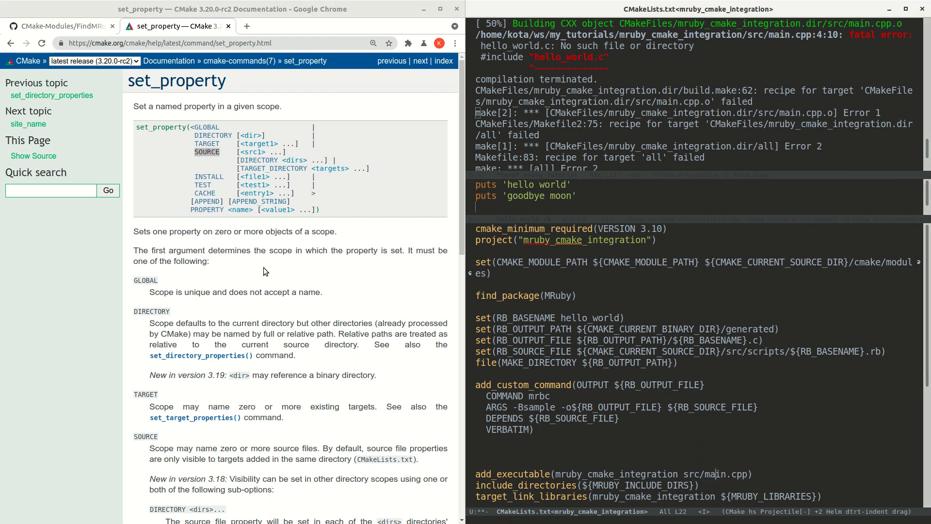
pyautogui.scroll(-3)
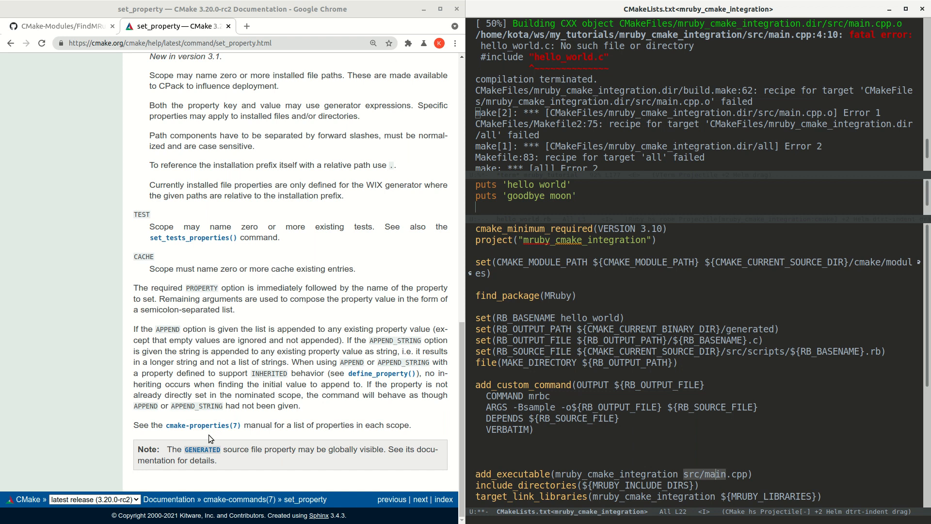
# Step: Find OBJECT_DEPENDS in the cmake-properties manual, open it in a new tab, and return to set_property
pyautogui.click(191, 425)
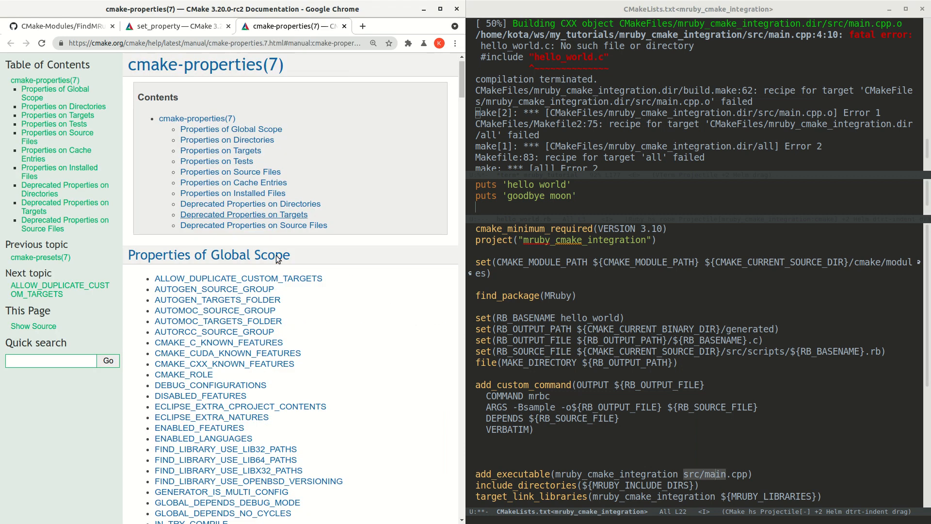
pyautogui.write('object')
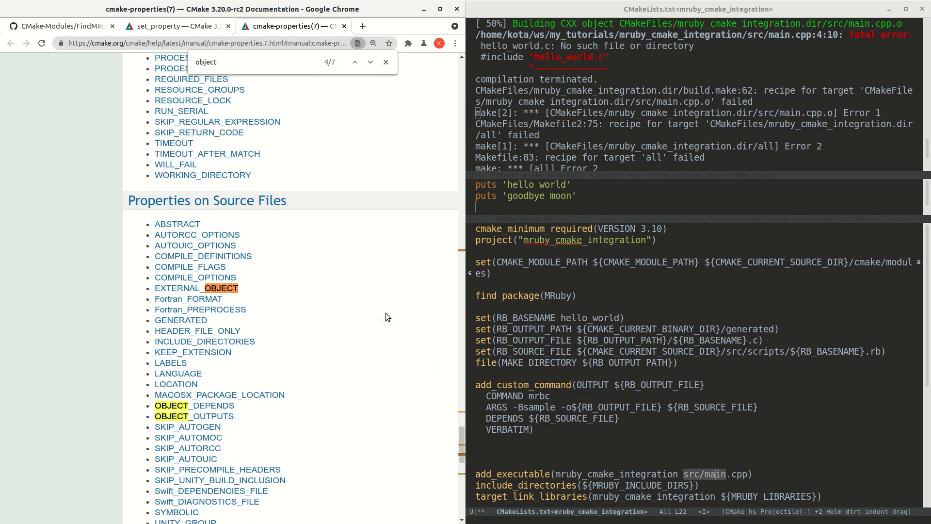
pyautogui.click(355, 62)
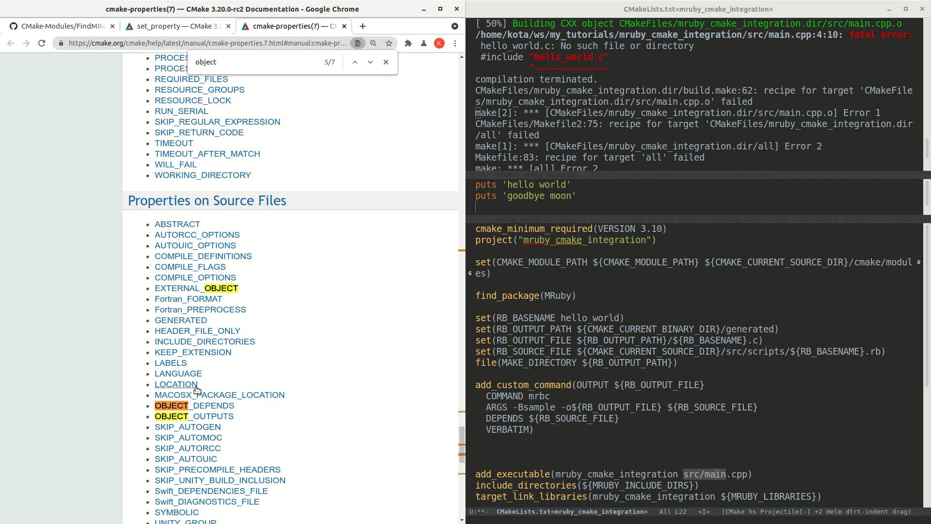
pyautogui.click(172, 405)
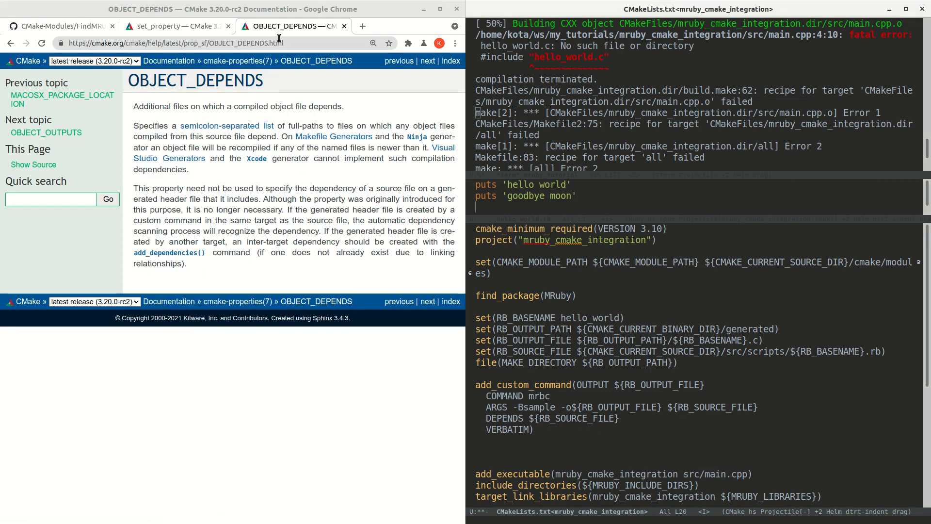
pyautogui.click(173, 25)
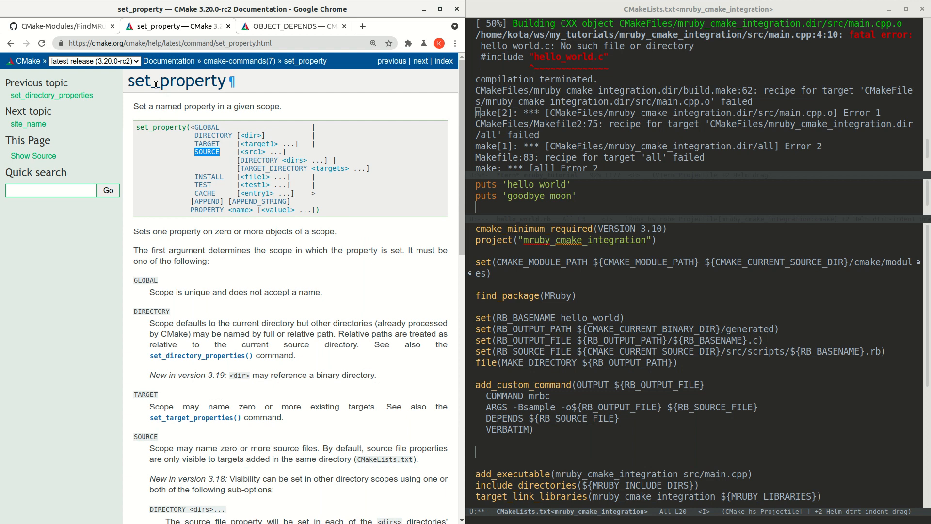
# Step: Add set_property(SOURCE src/main.cpp APPEND PROPERTY OBJECT_DEPENDS ${RB_OUTPUT_FILE}) above add_executable
pyautogui.write('set_property(SOURCE ${')
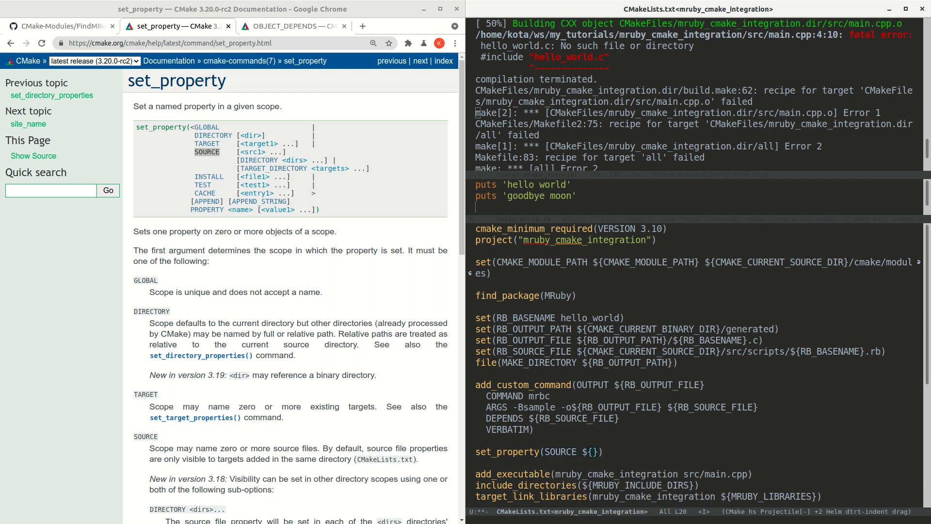
pyautogui.write('src/main.cpp')
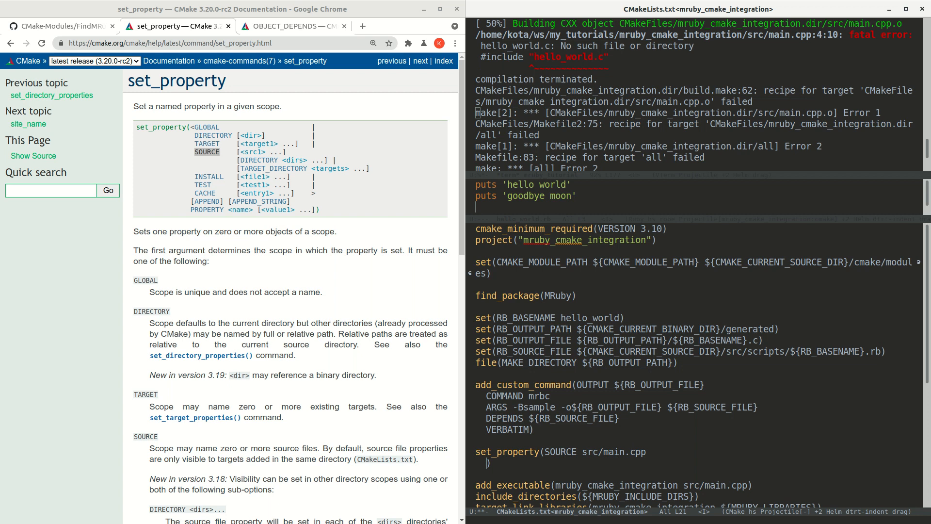
pyautogui.write('APPEND')
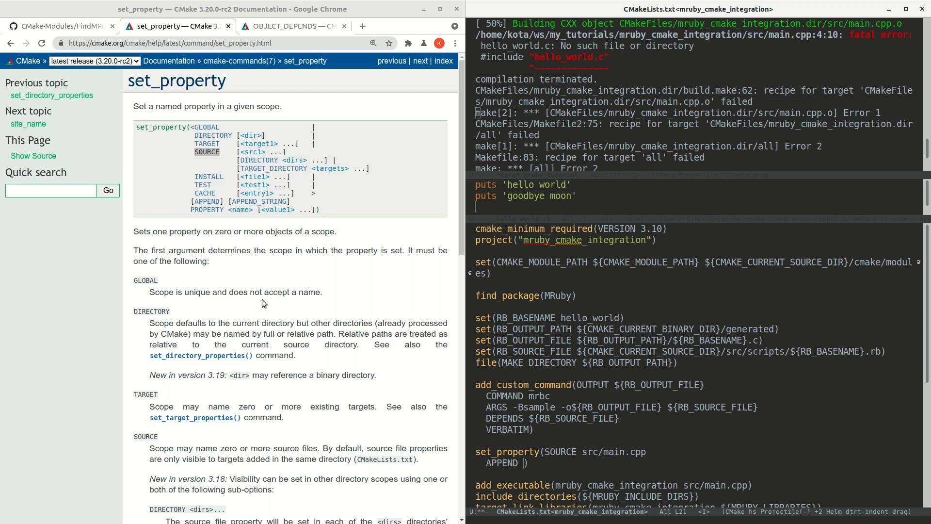
pyautogui.write('PROPERTY)')
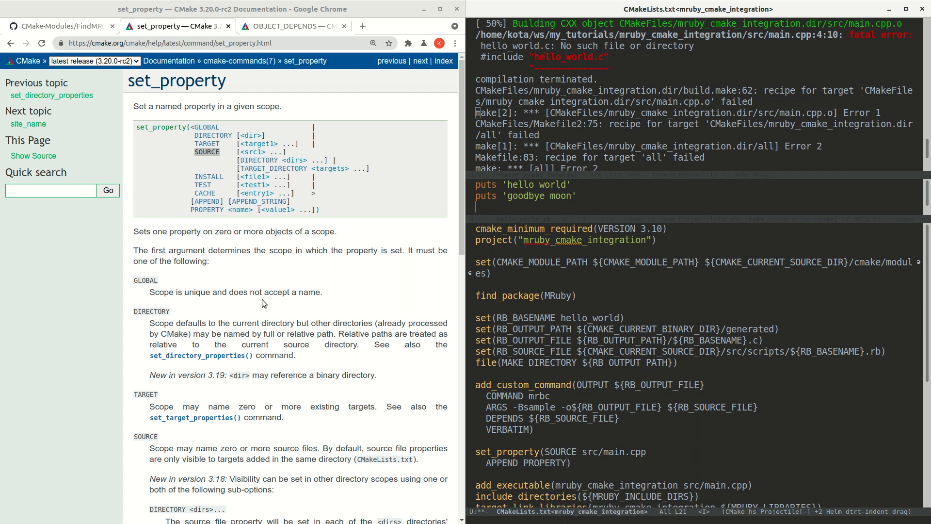
pyautogui.write('" "')
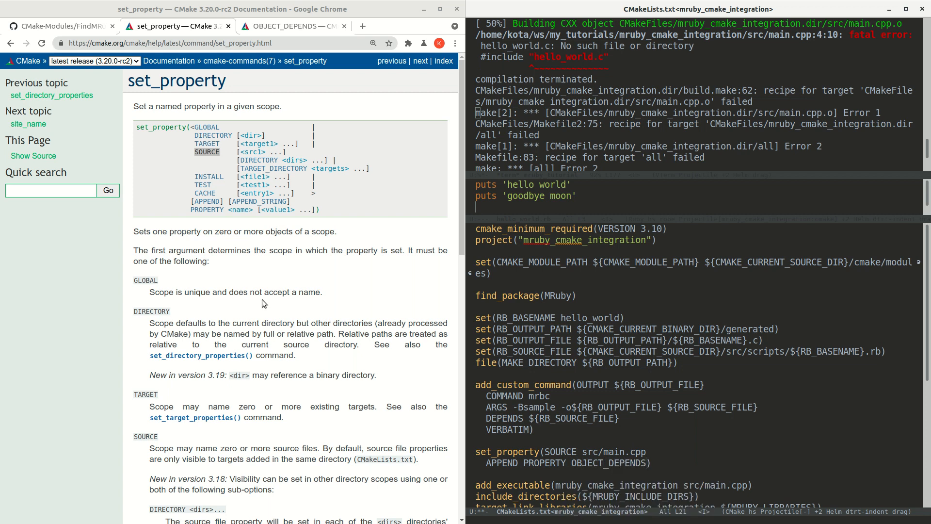
pyautogui.write('${}')
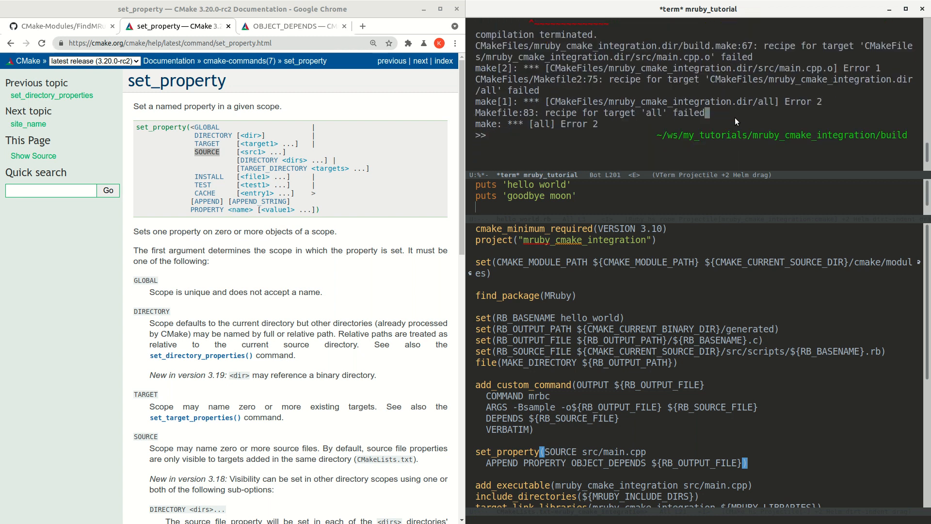
# Step: List generated, add ${RB_OUTPUT_PATH} to include_directories, rebuild and run mruby_cmake_integration printing both lines
pyautogui.write('ls generated')
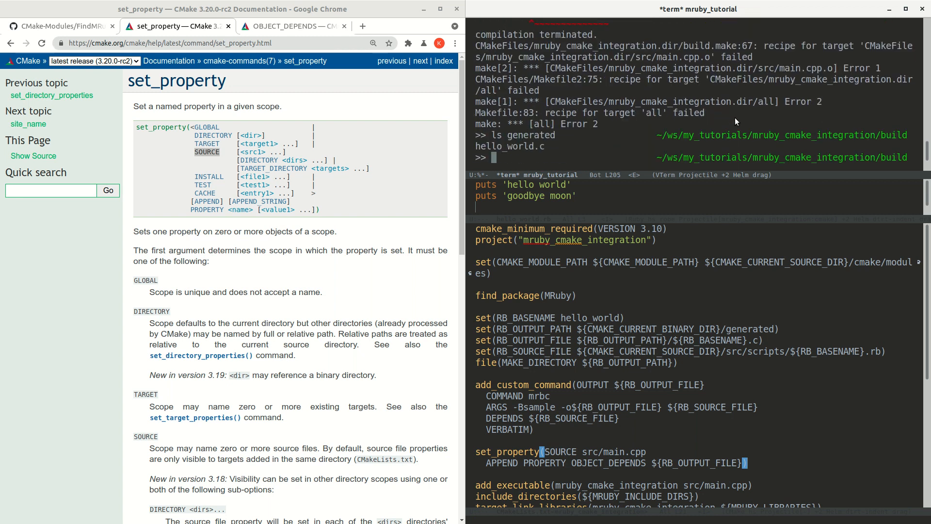
pyautogui.doubleClick(510, 147)
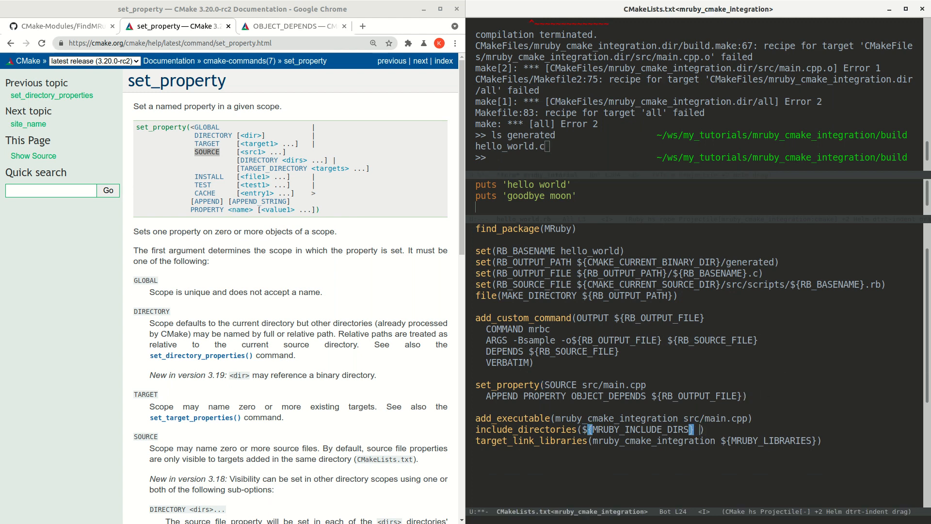
pyautogui.write('${rb}')
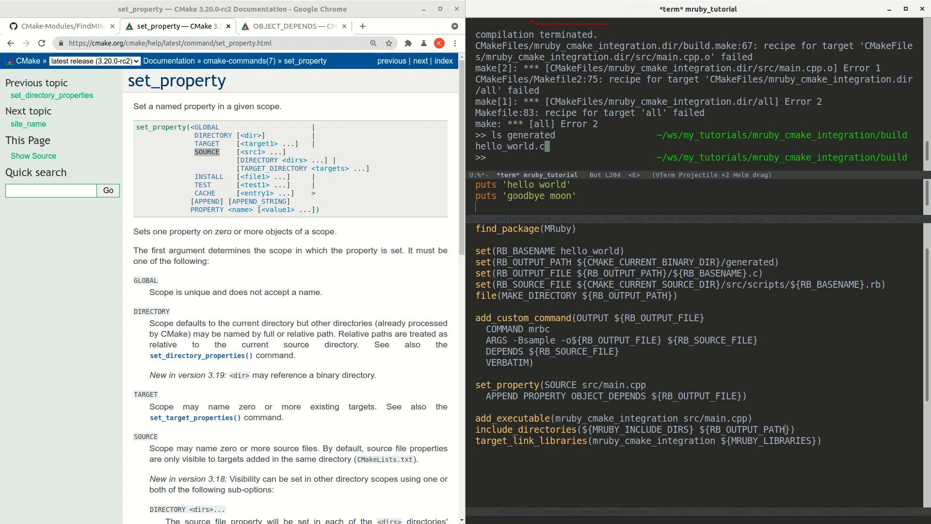
pyautogui.write('make')
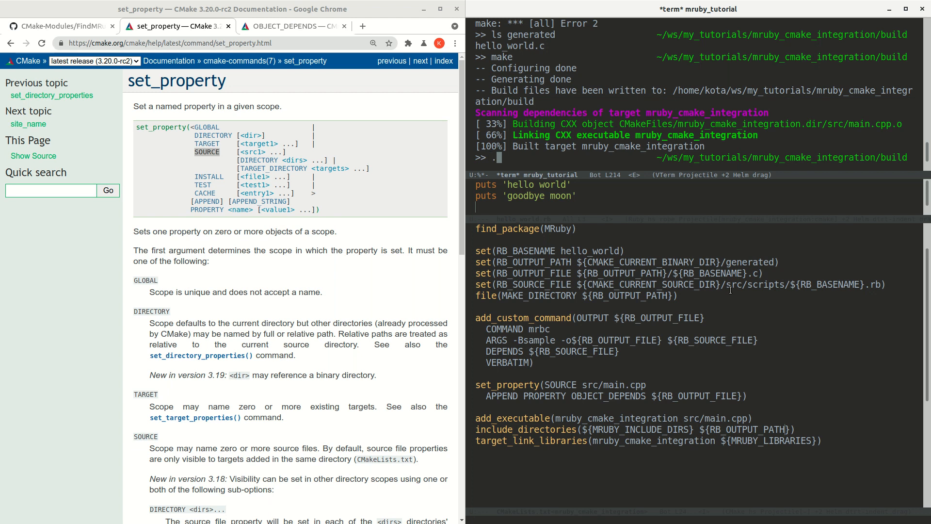
pyautogui.write('./mruby_cmake_integration')
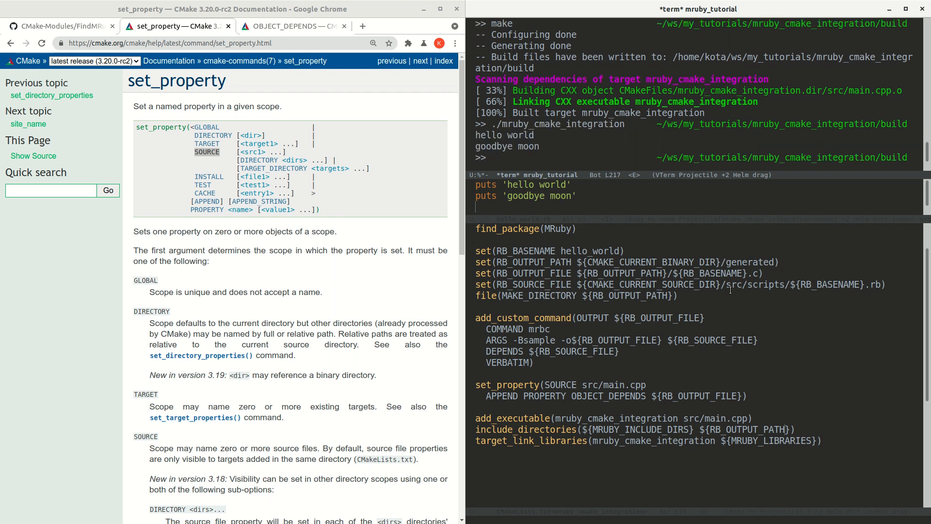
pyautogui.moveTo(570, 204)
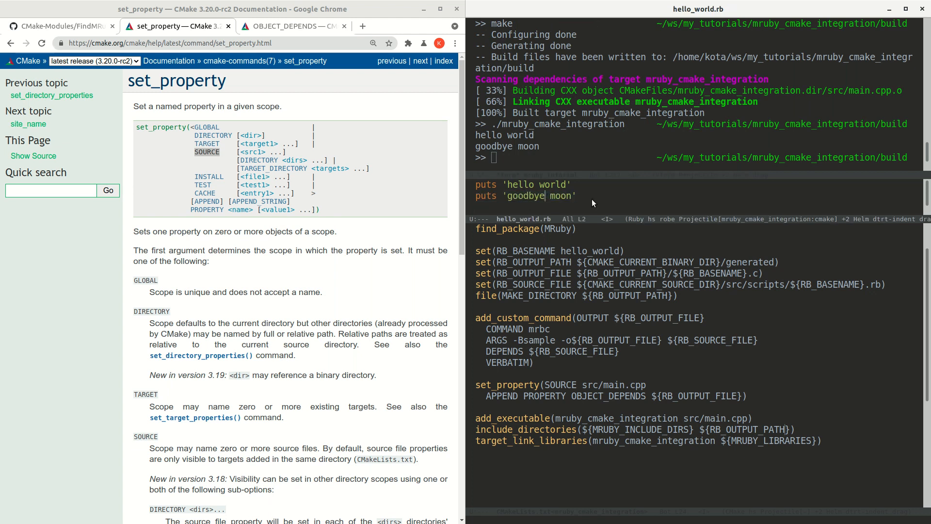
# Step: Add puts 'thanks and subscribe!' as a third line in hello_world.rb
pyautogui.write('p')
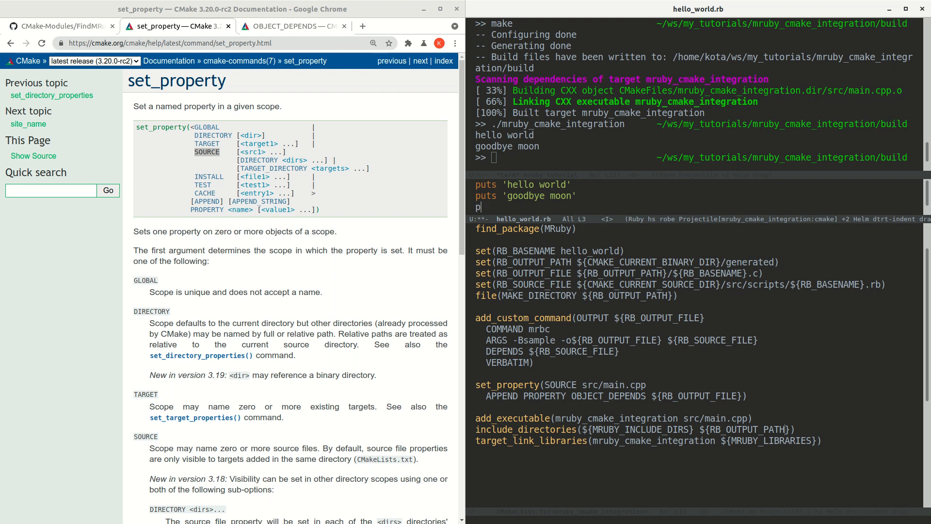
pyautogui.write("uts '")
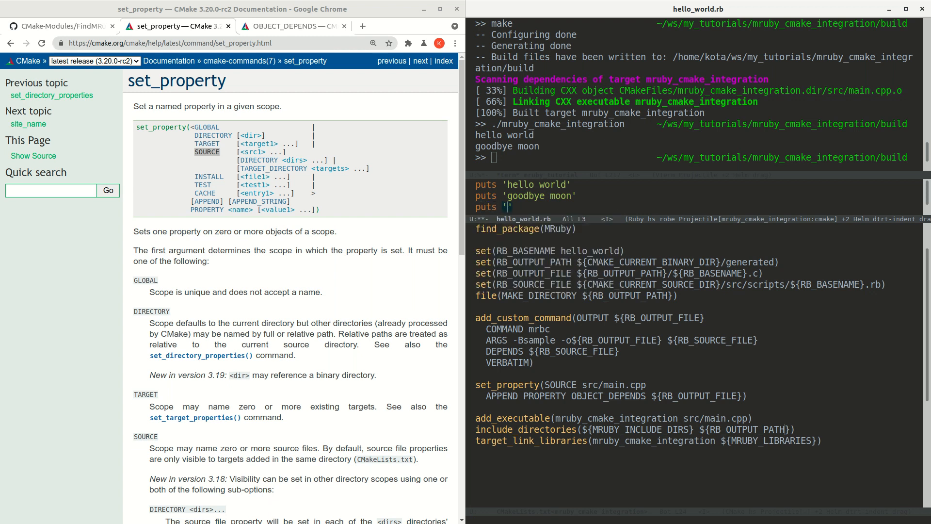
pyautogui.write('thanks anl')
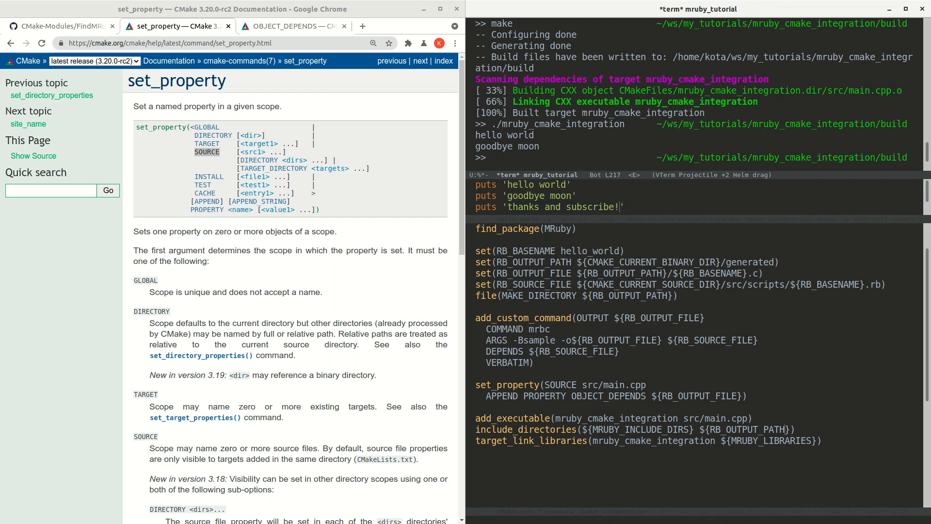
# Step: Run make and ls, then run ./mruby_cmake_integration printing all three lines
pyautogui.write('make')
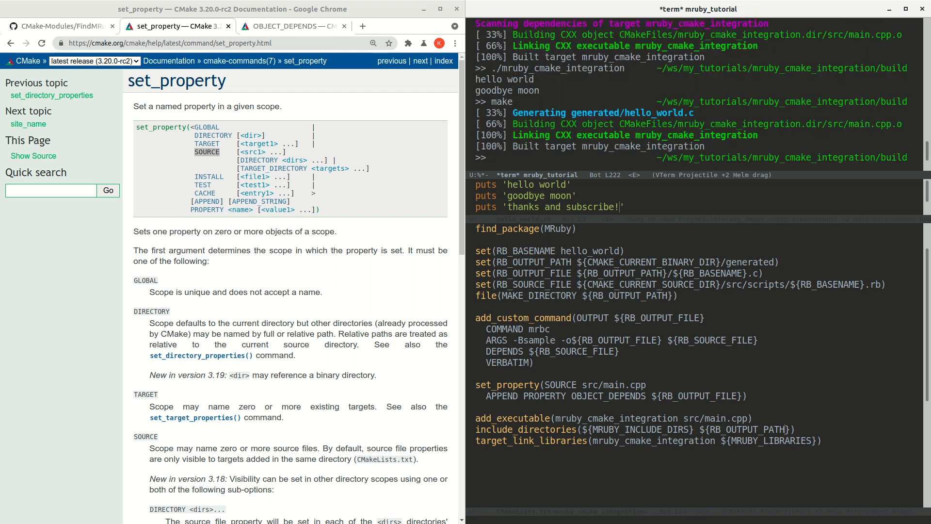
pyautogui.write('ls')
pyautogui.write('./mruby_cmake_integration')
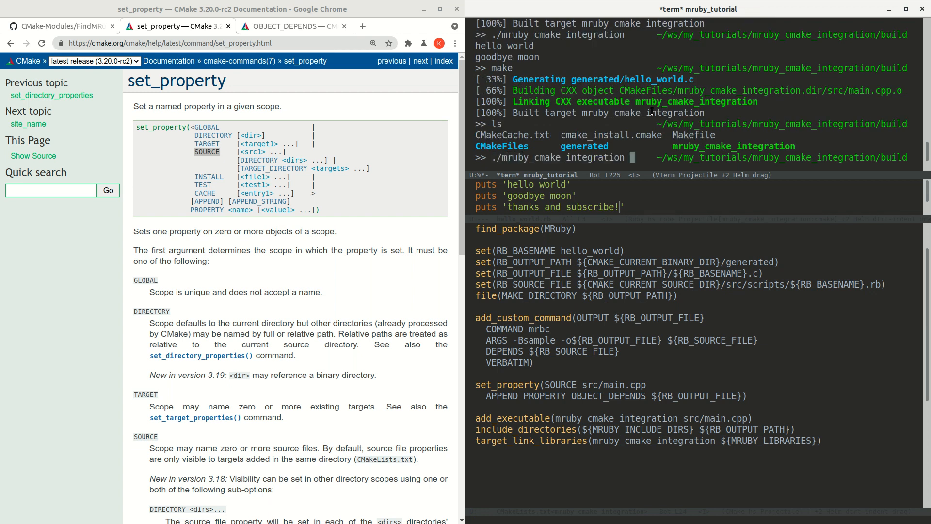
pyautogui.press('Return')
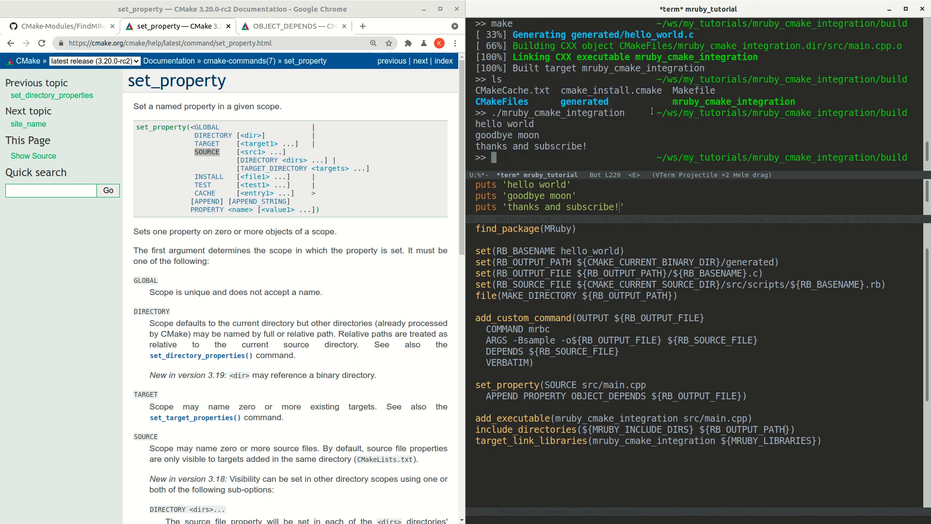